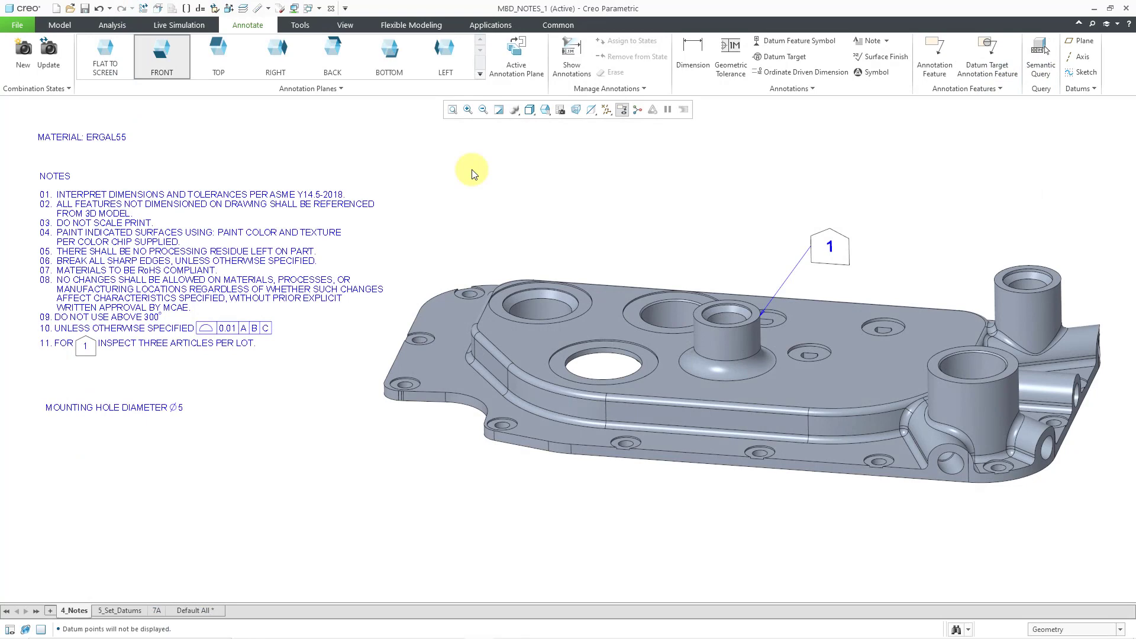
mouse_move(163, 609)
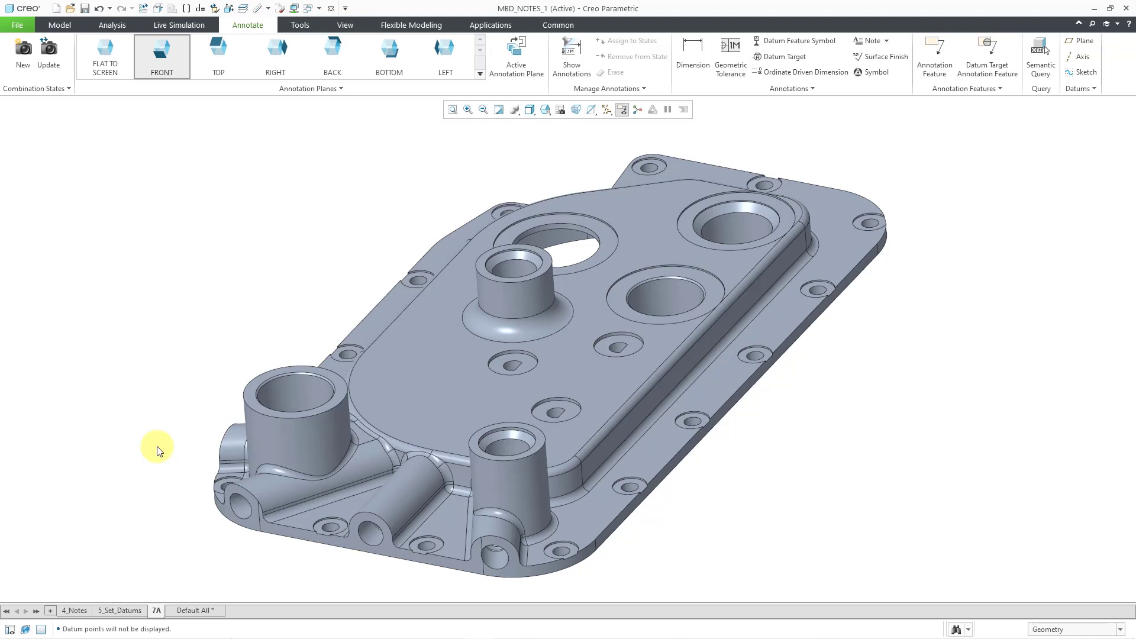
mouse_move(182, 257)
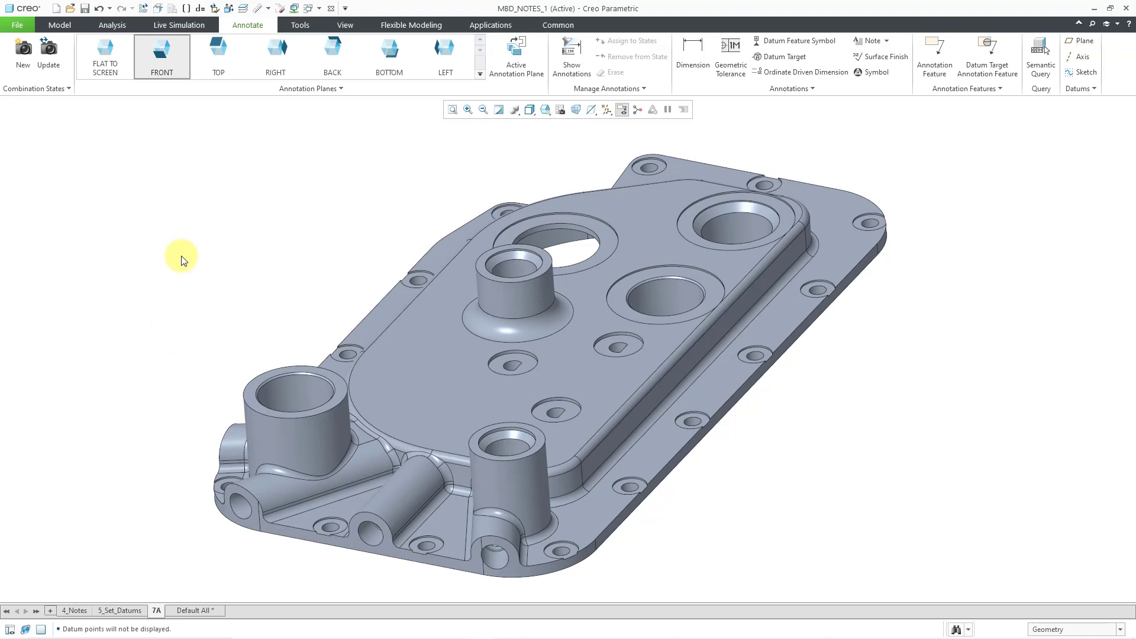
mouse_move(174, 161)
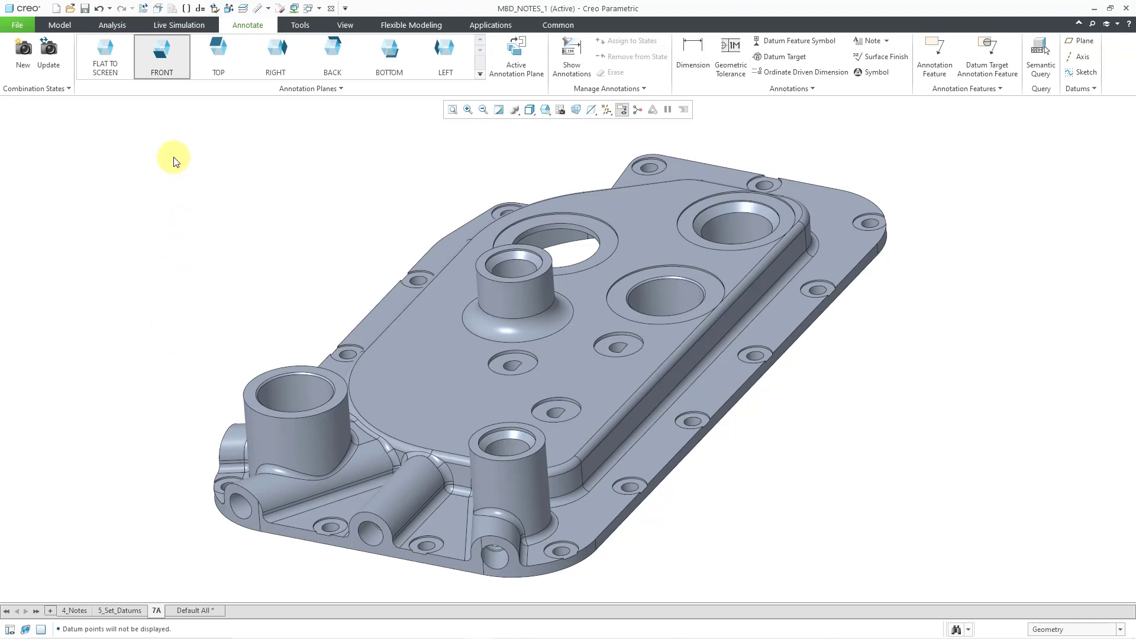
mouse_move(217, 53)
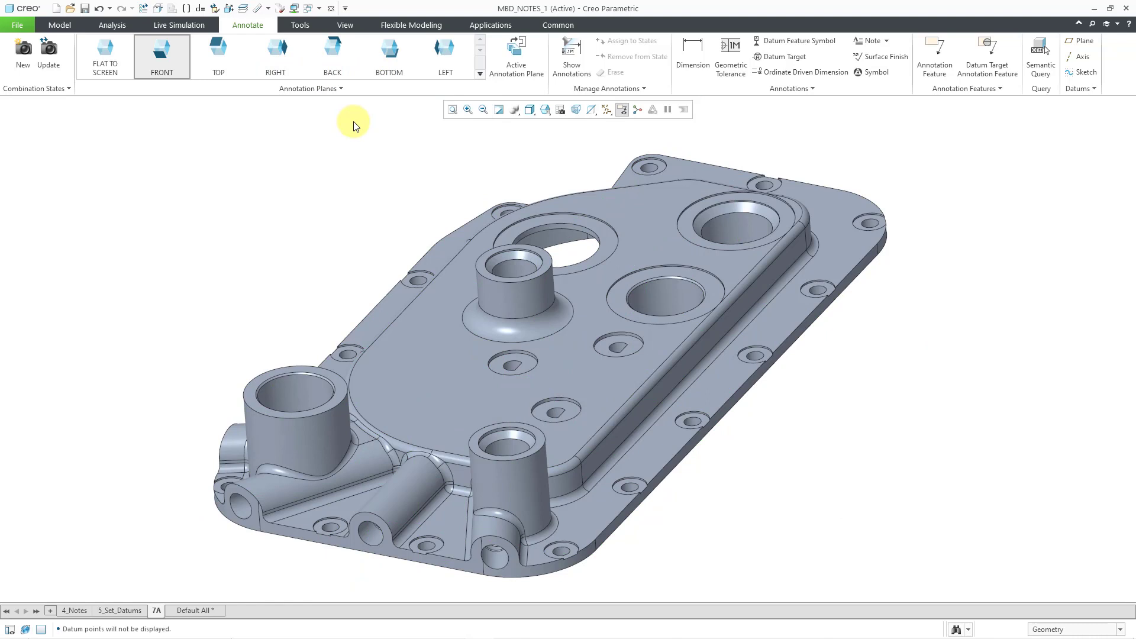
mouse_move(608, 110)
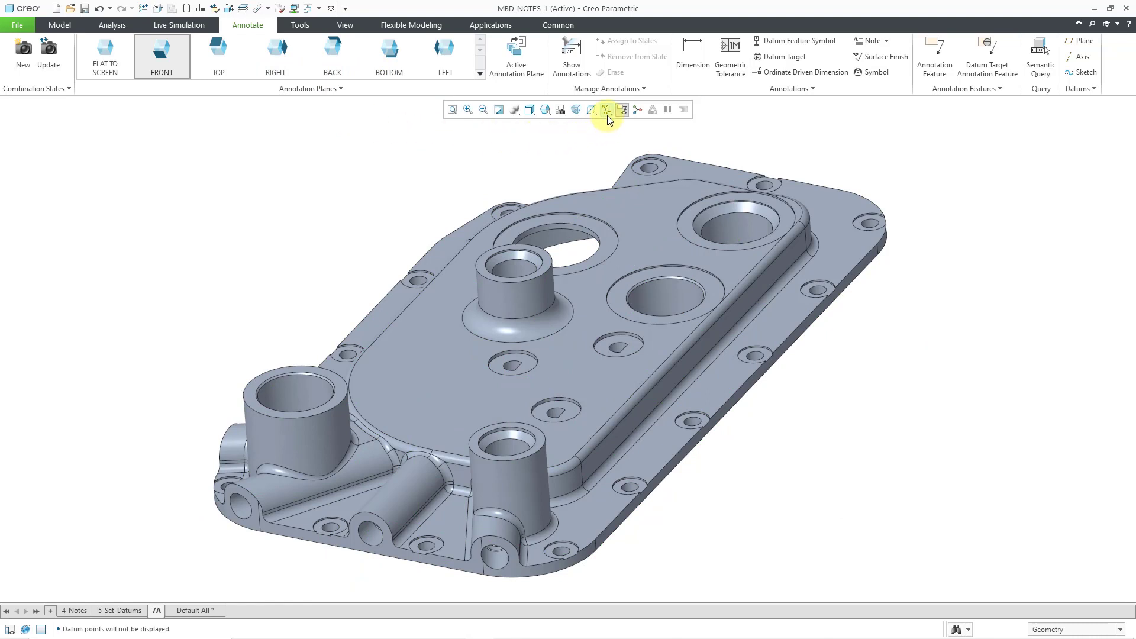
Step: Turn on Plane Display and bring up the Annotation Plane Manager
left_click(621, 109)
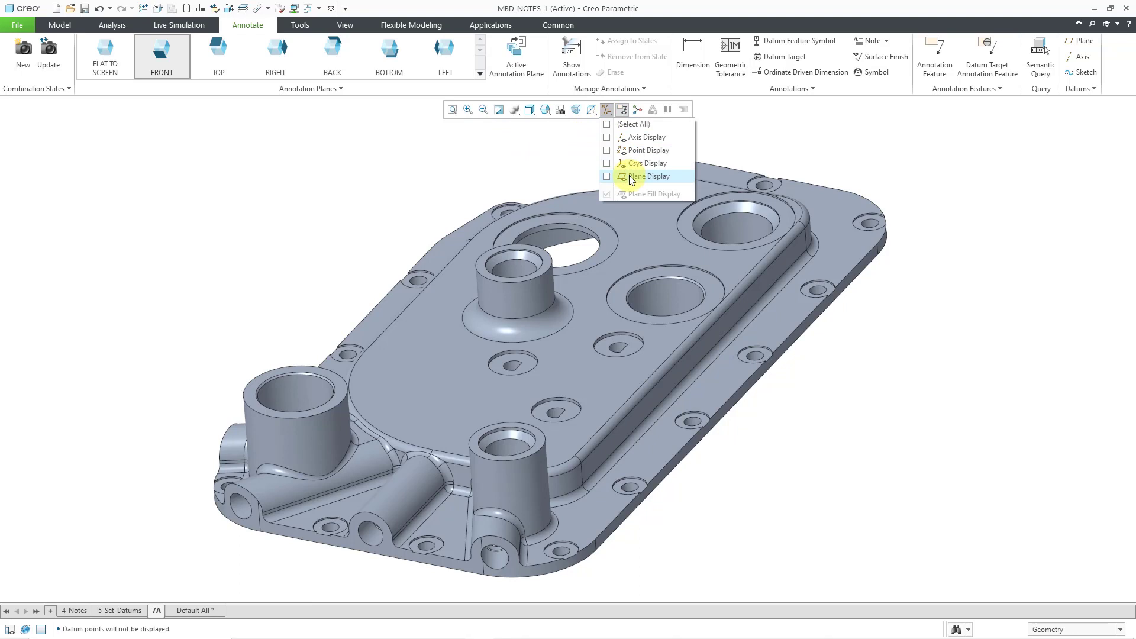
left_click(607, 176)
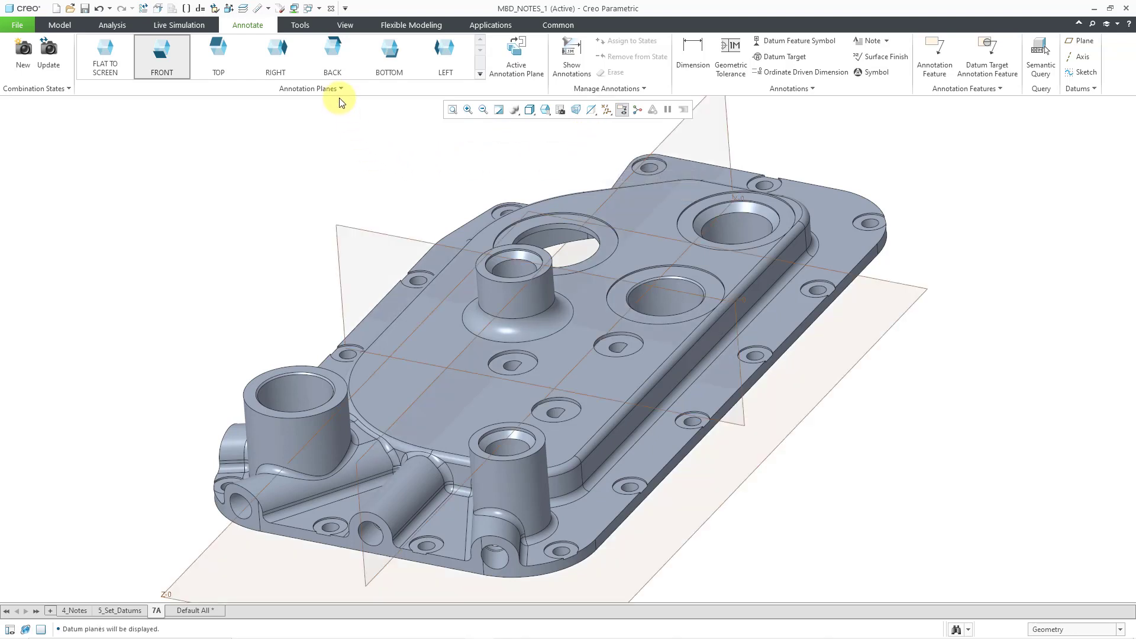
left_click(340, 89)
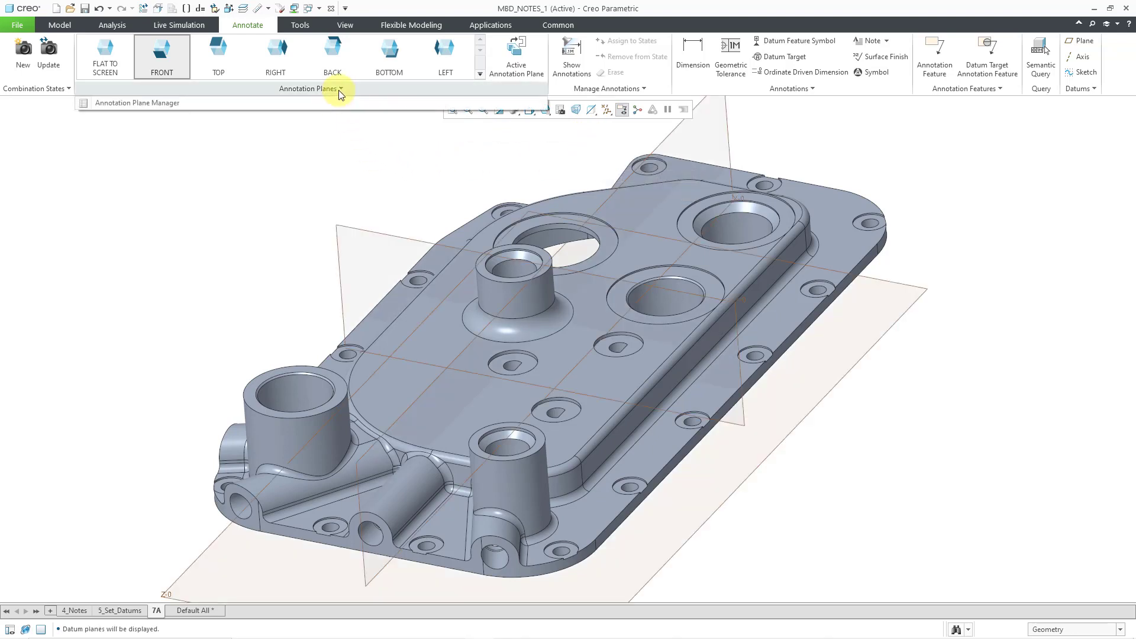
mouse_move(166, 112)
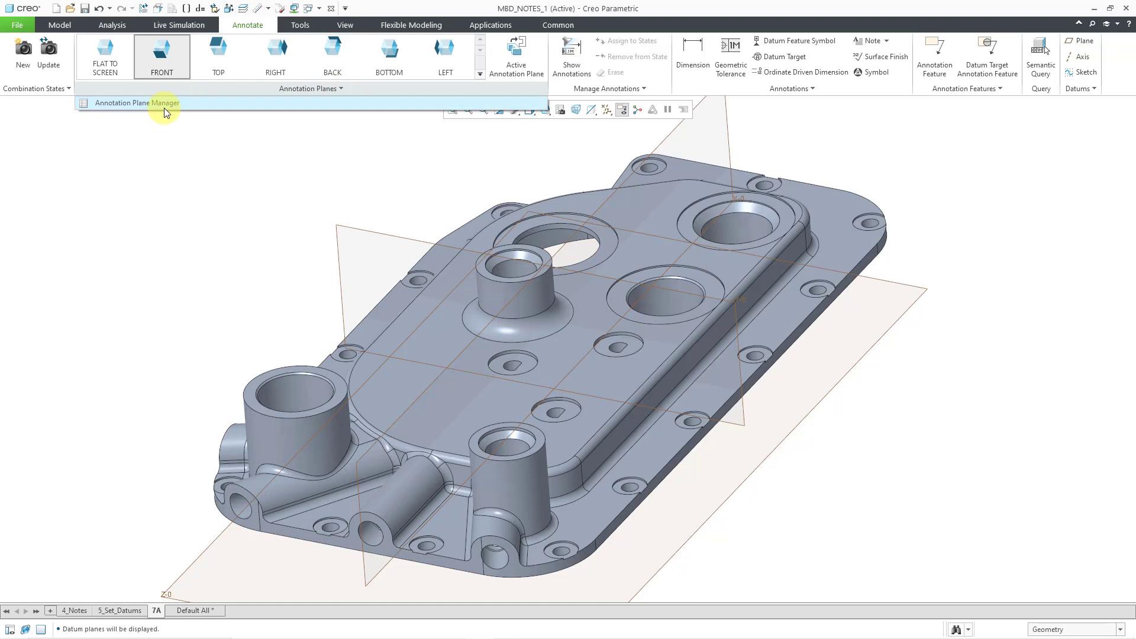
left_click(152, 101)
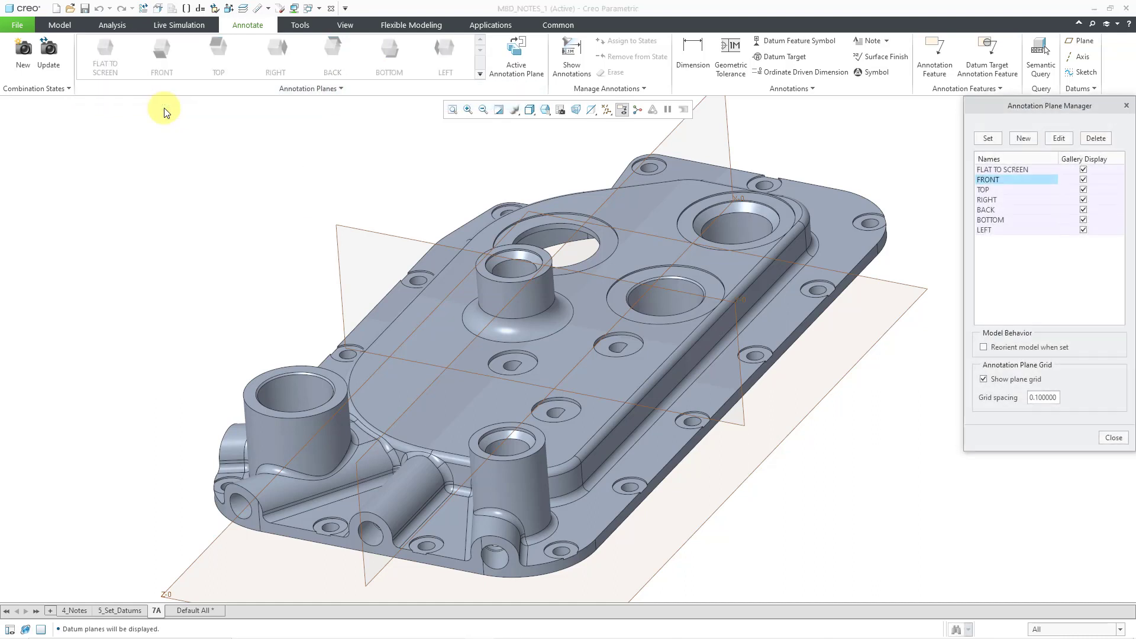
mouse_move(845, 140)
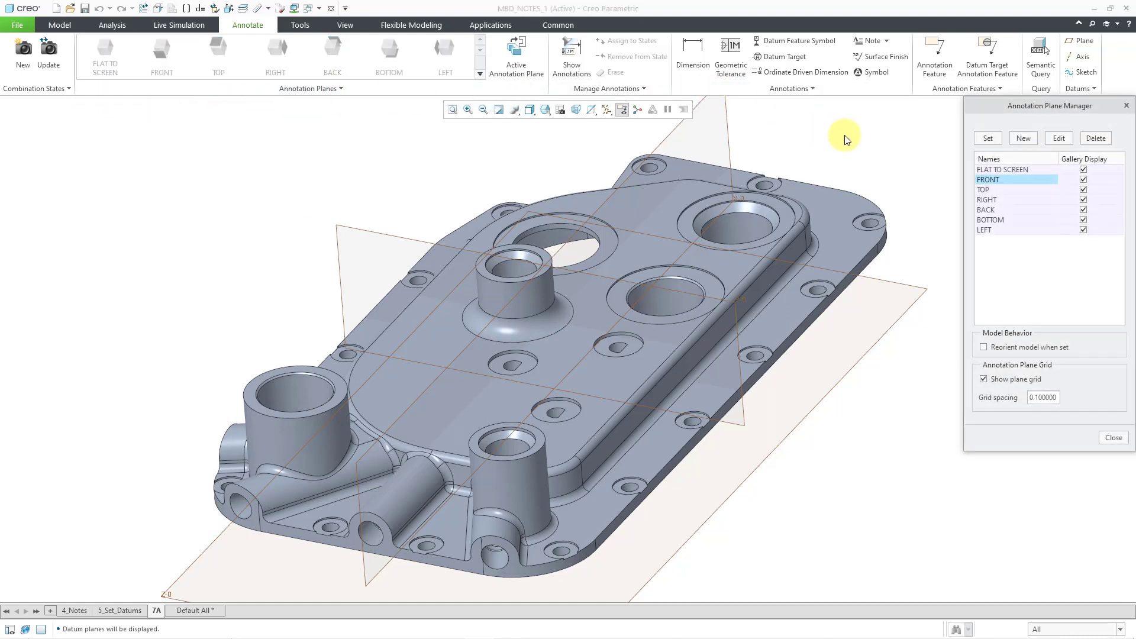
mouse_move(1000, 272)
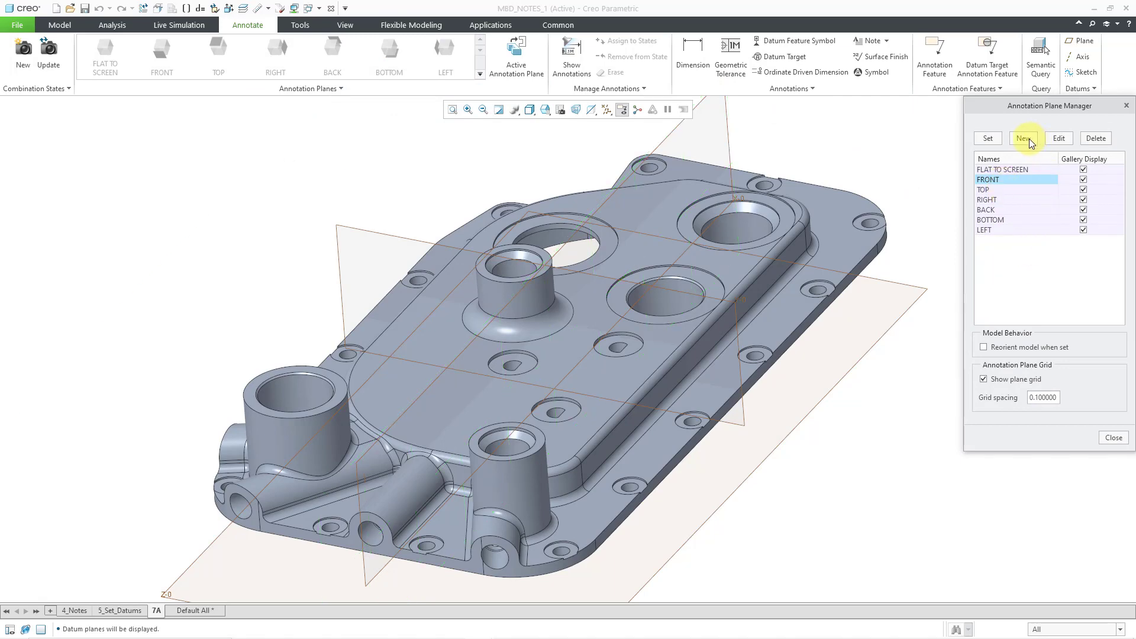
Step: Define annotation plane 7A on the vertical datum plane, flipped, rotation 0
left_click(1024, 137)
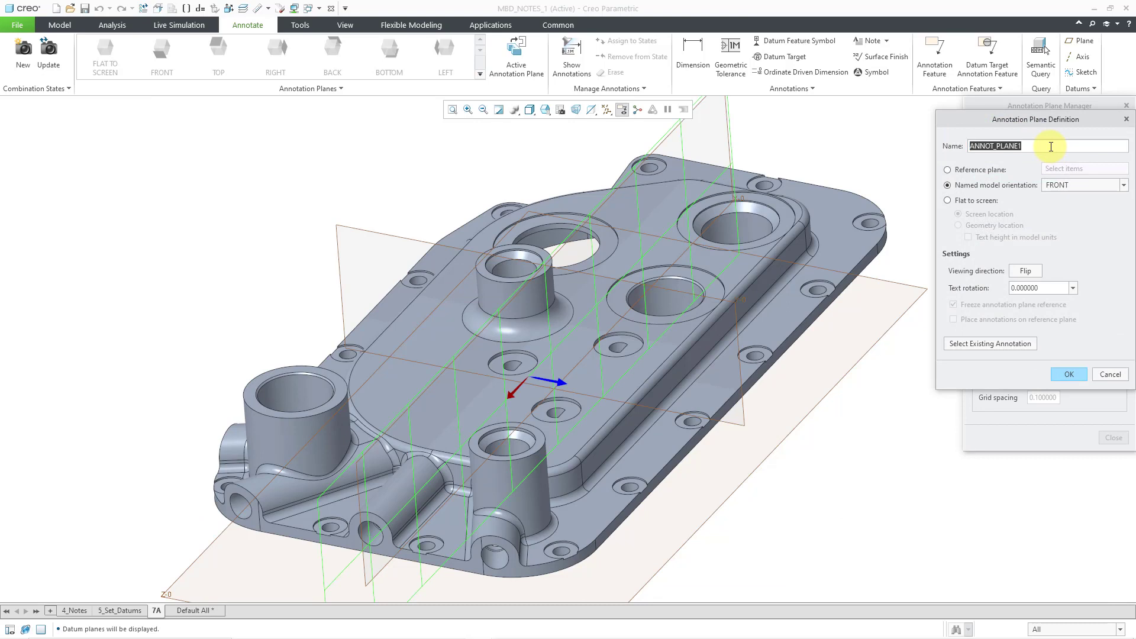
type("7A")
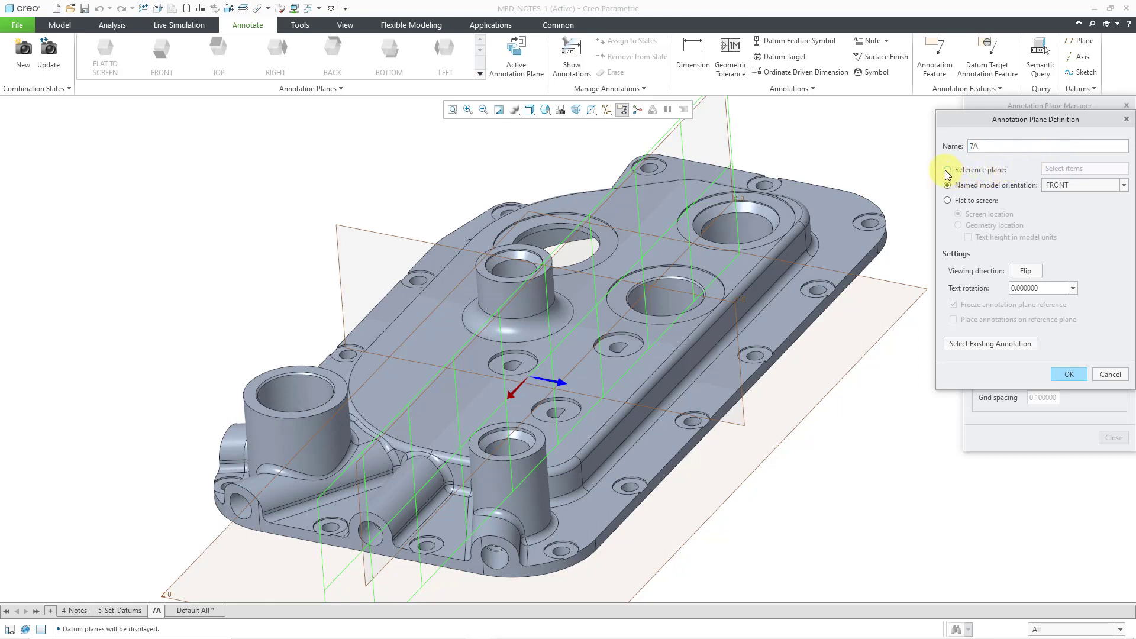
left_click(947, 170)
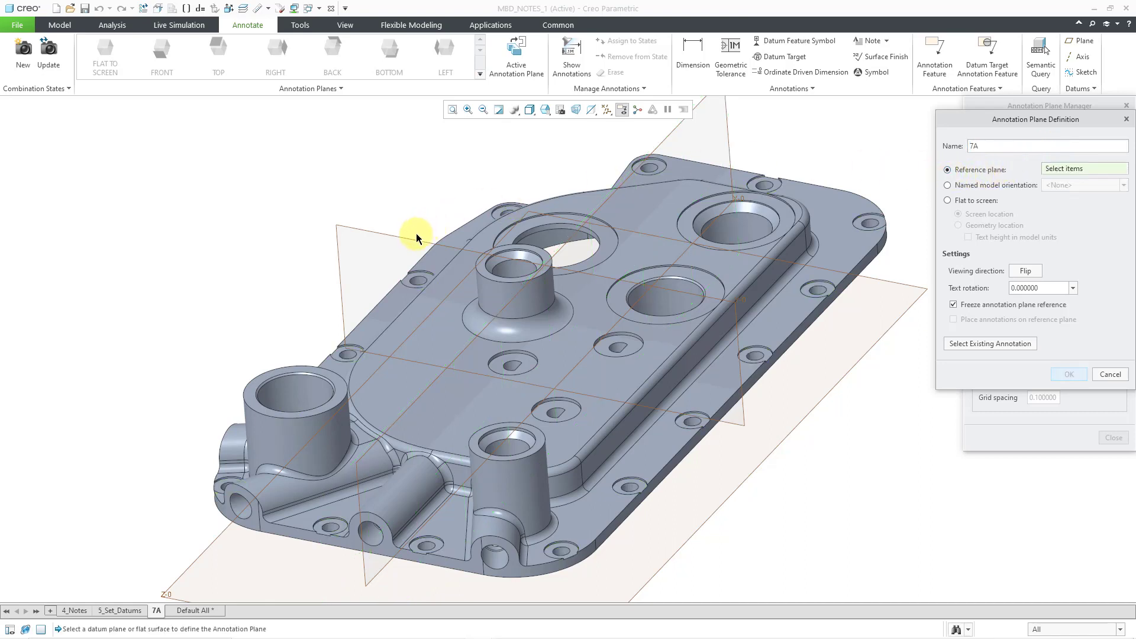
left_click(416, 237)
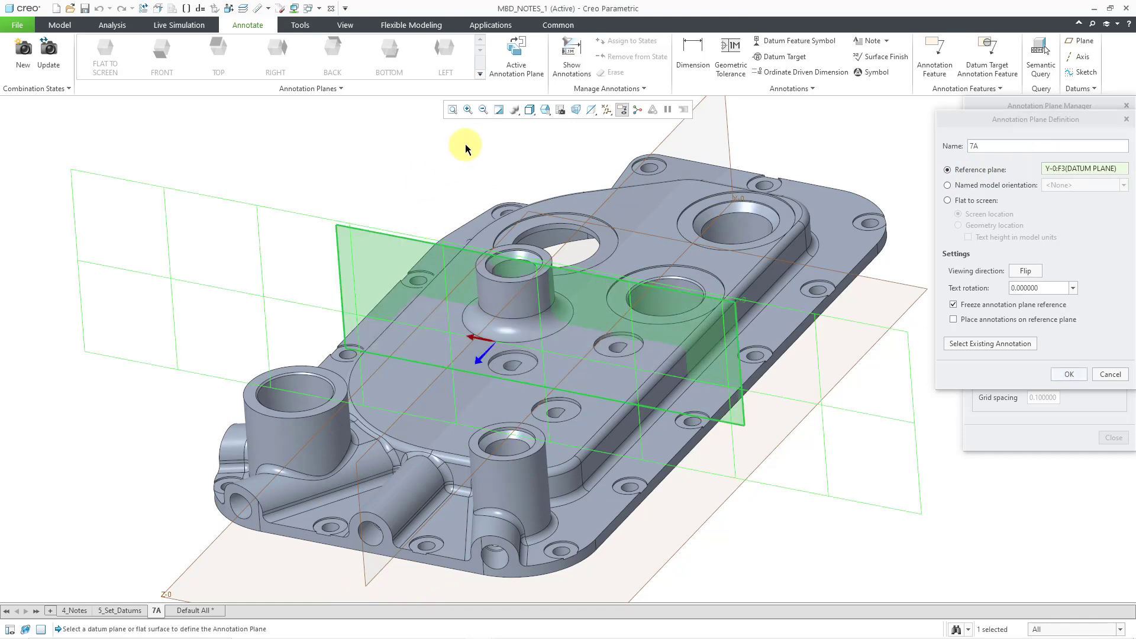
mouse_move(485, 155)
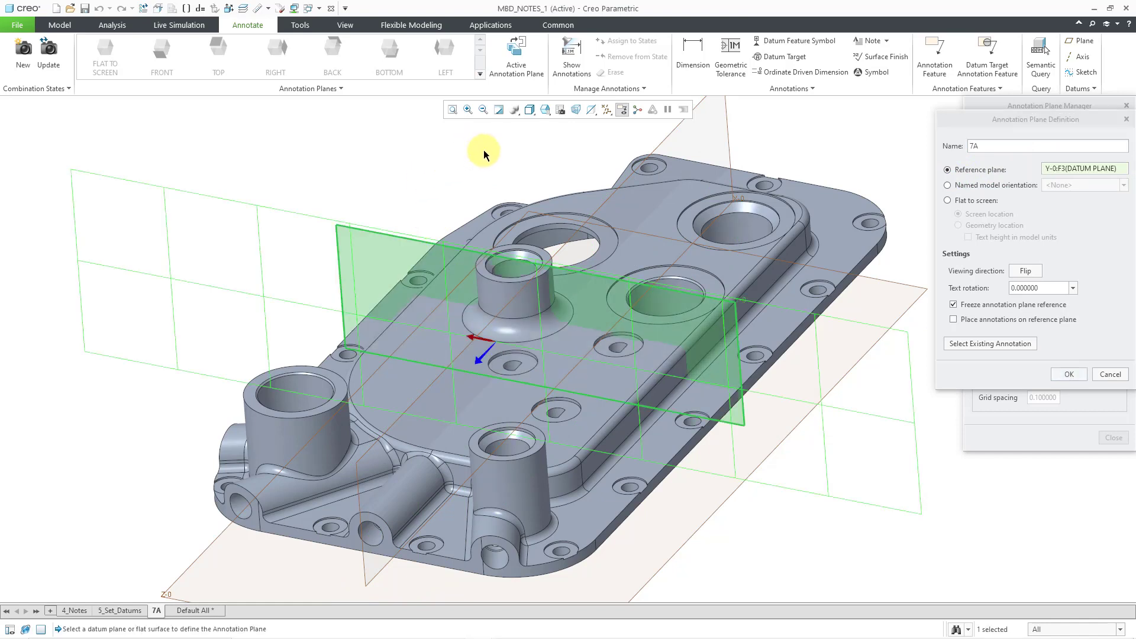
mouse_move(484, 154)
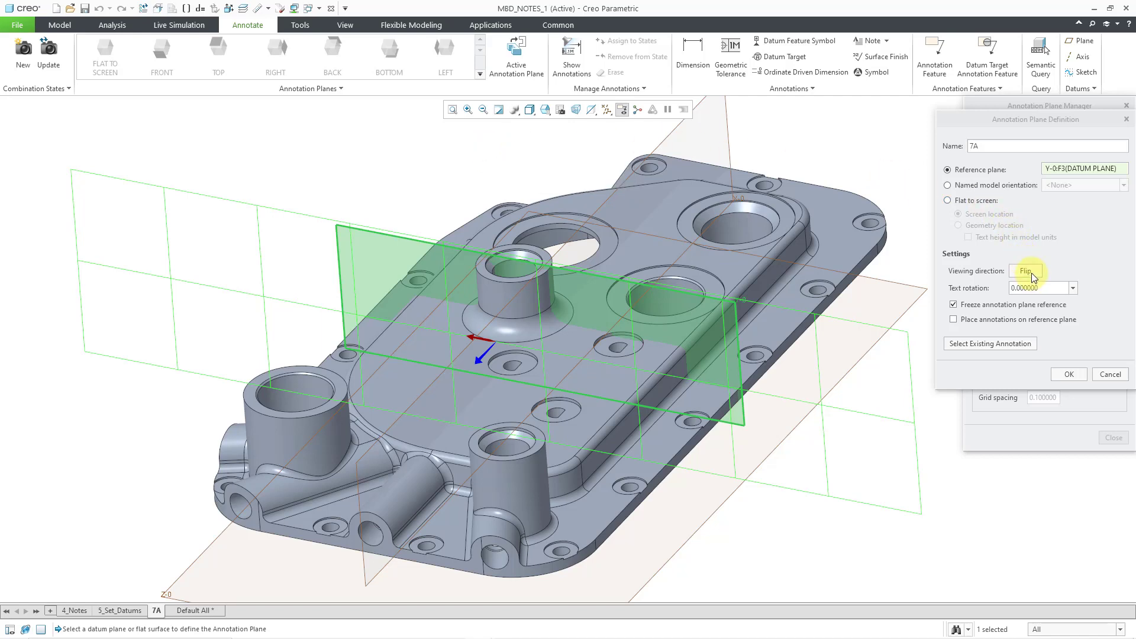
left_click(1025, 270)
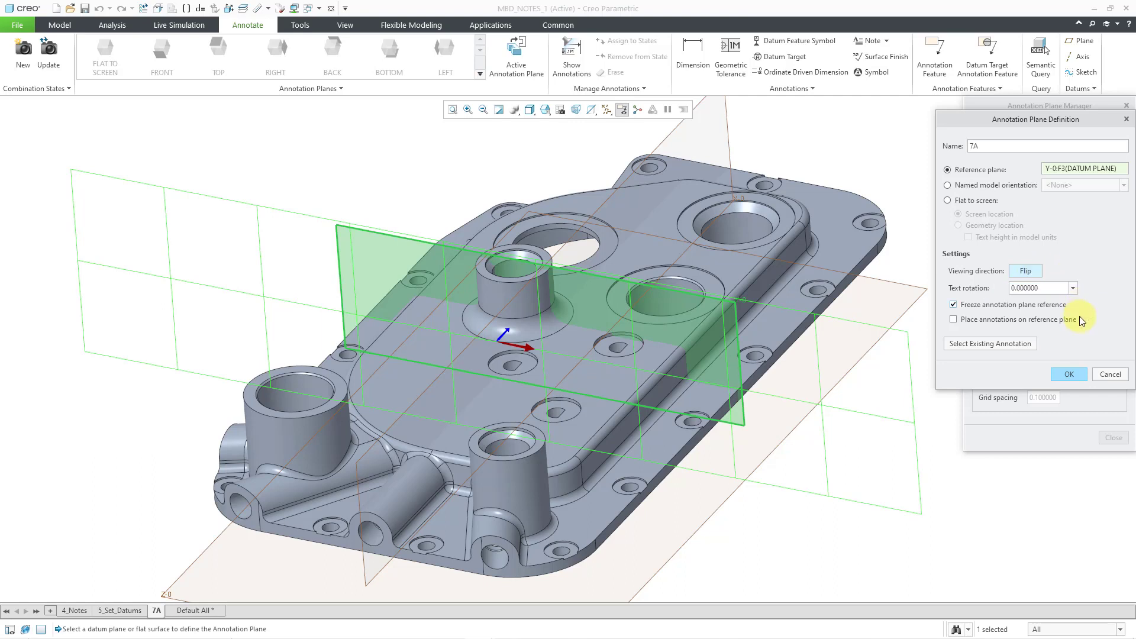
mouse_move(1089, 323)
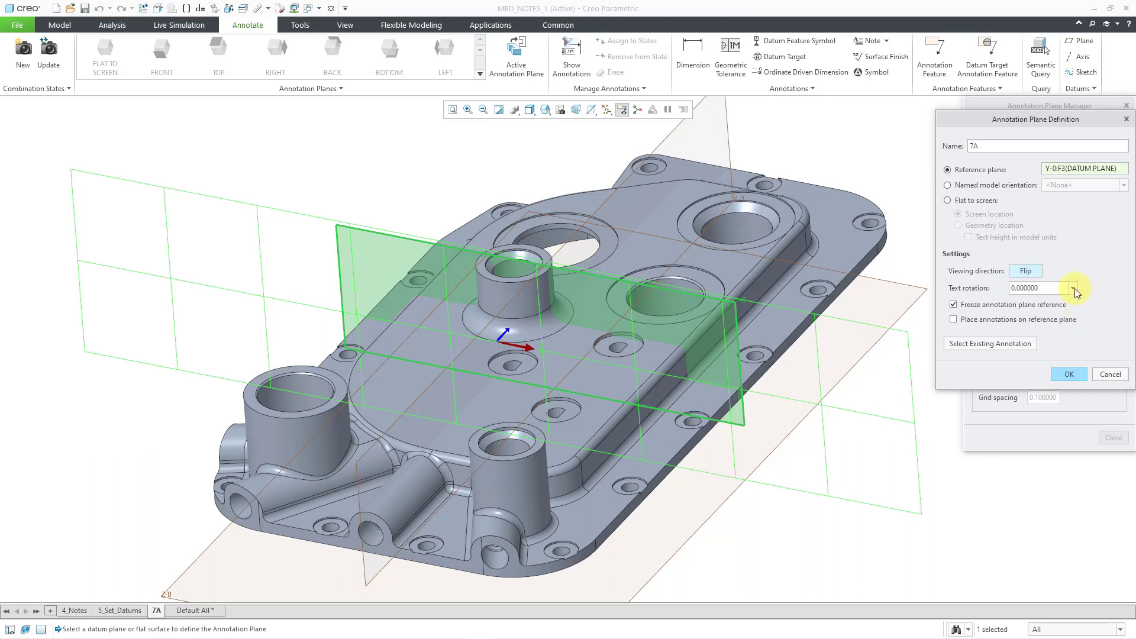
left_click(1073, 287)
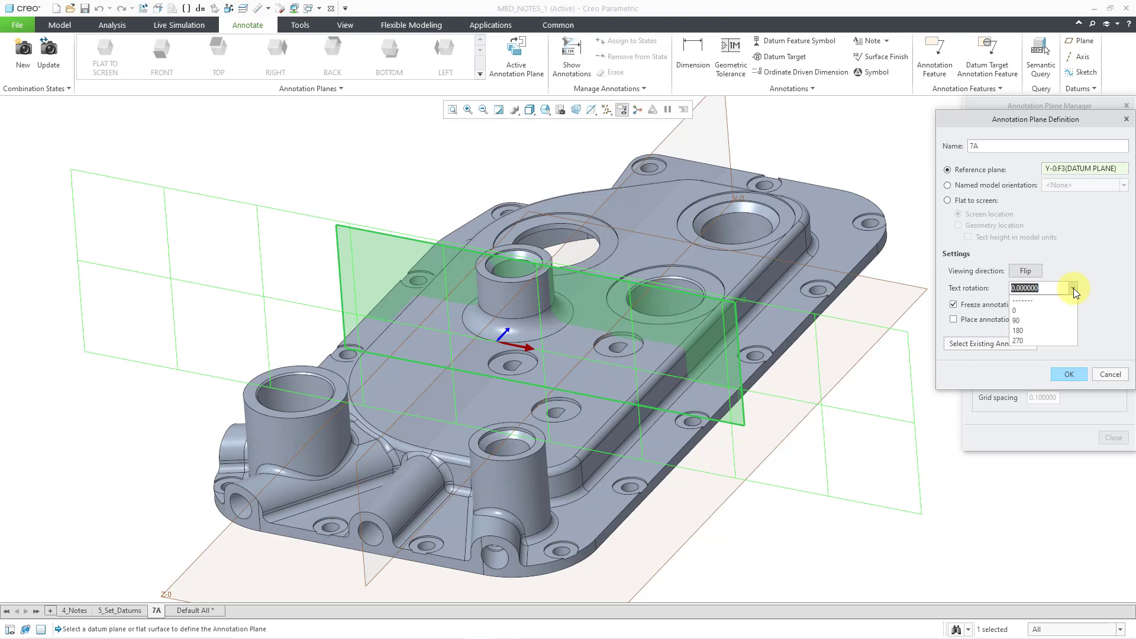
mouse_move(1098, 272)
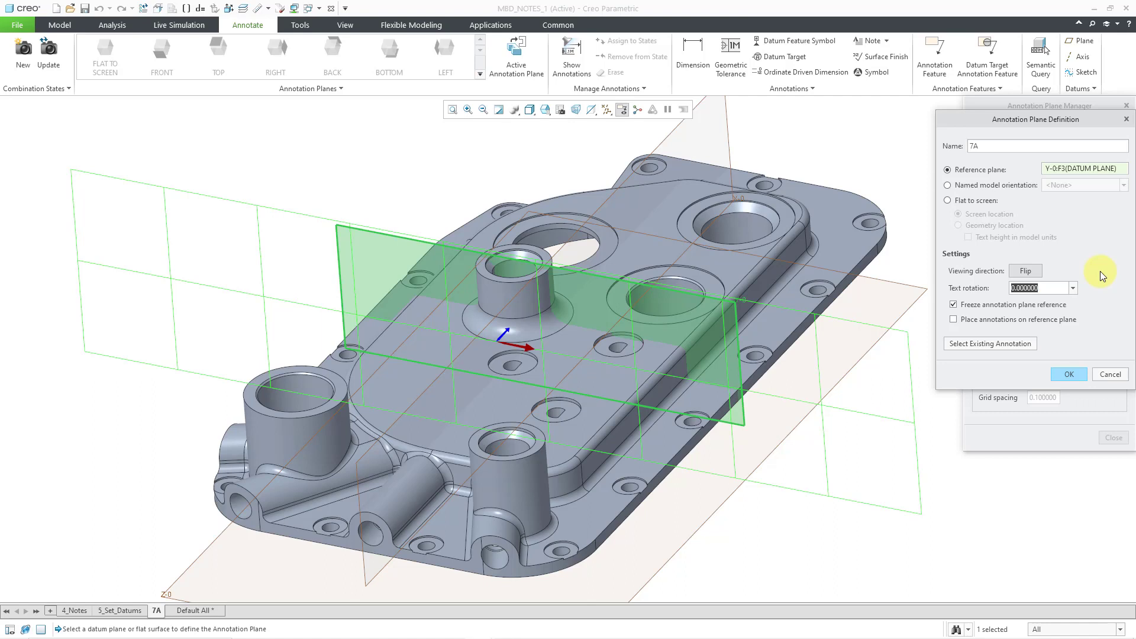
mouse_move(1068, 377)
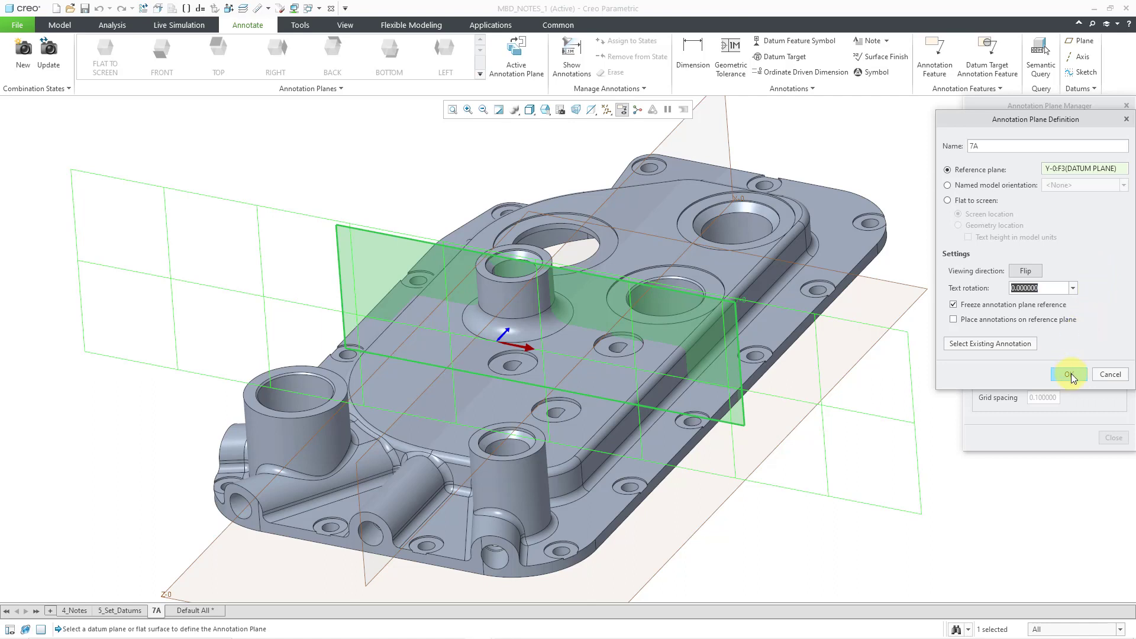
left_click(1069, 374)
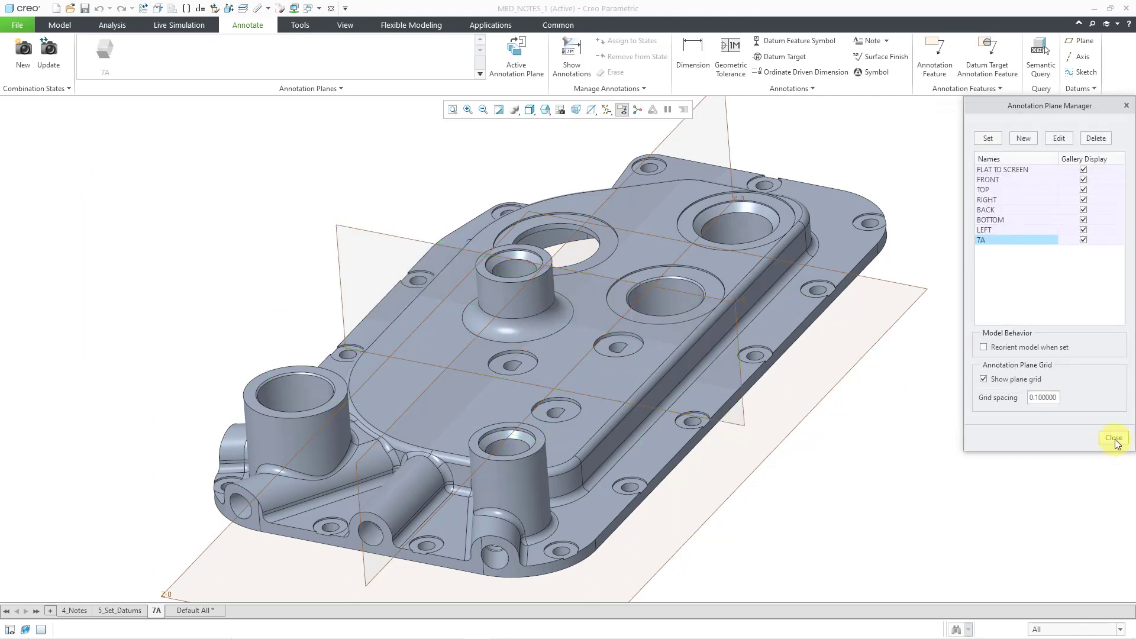
Step: Close the plane manager and turn Plane Display off again
left_click(1112, 436)
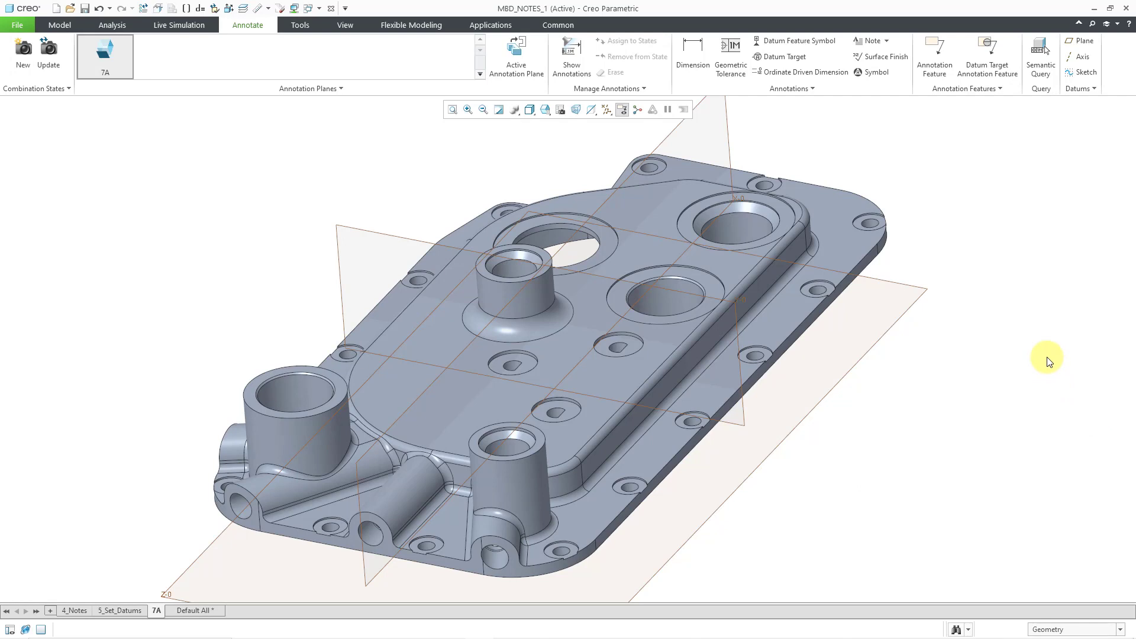
left_click(621, 110)
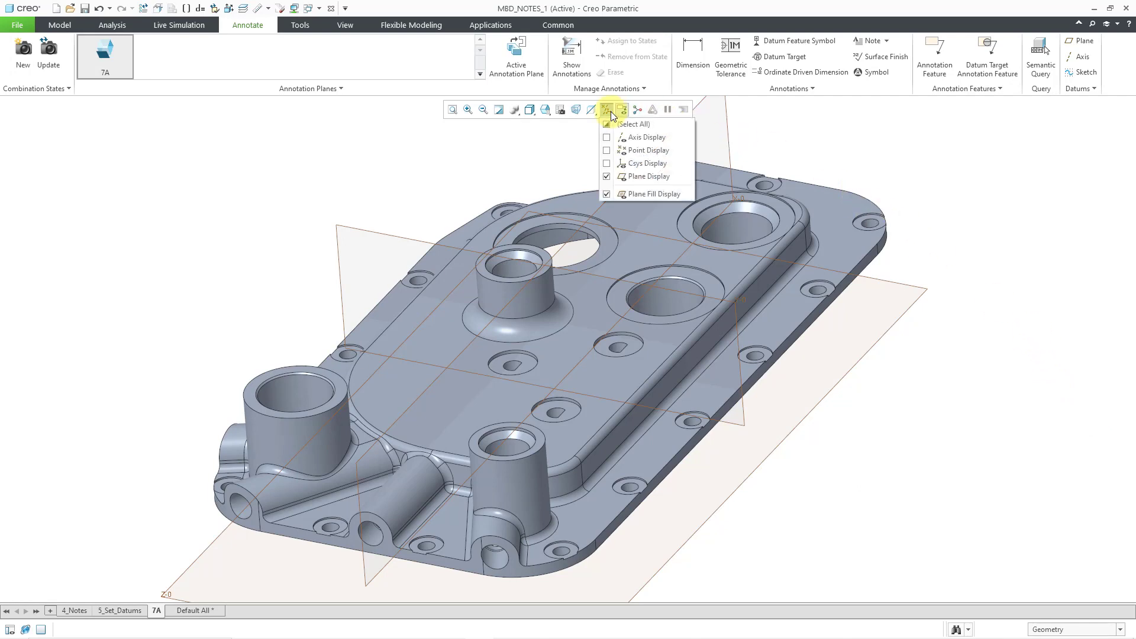
left_click(607, 176)
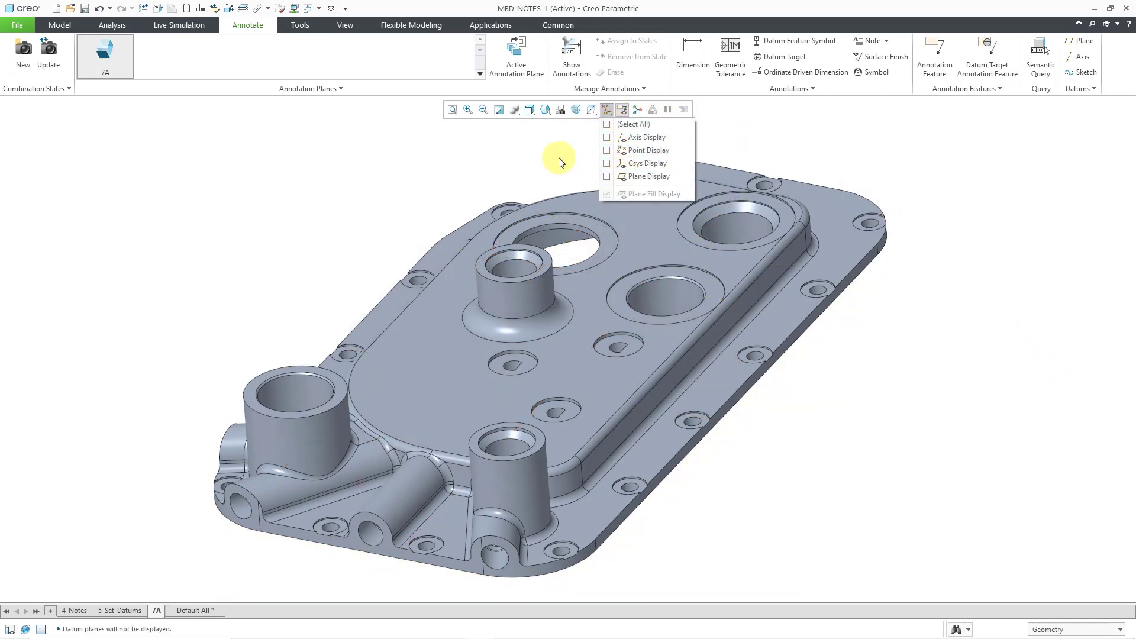
left_click(605, 108)
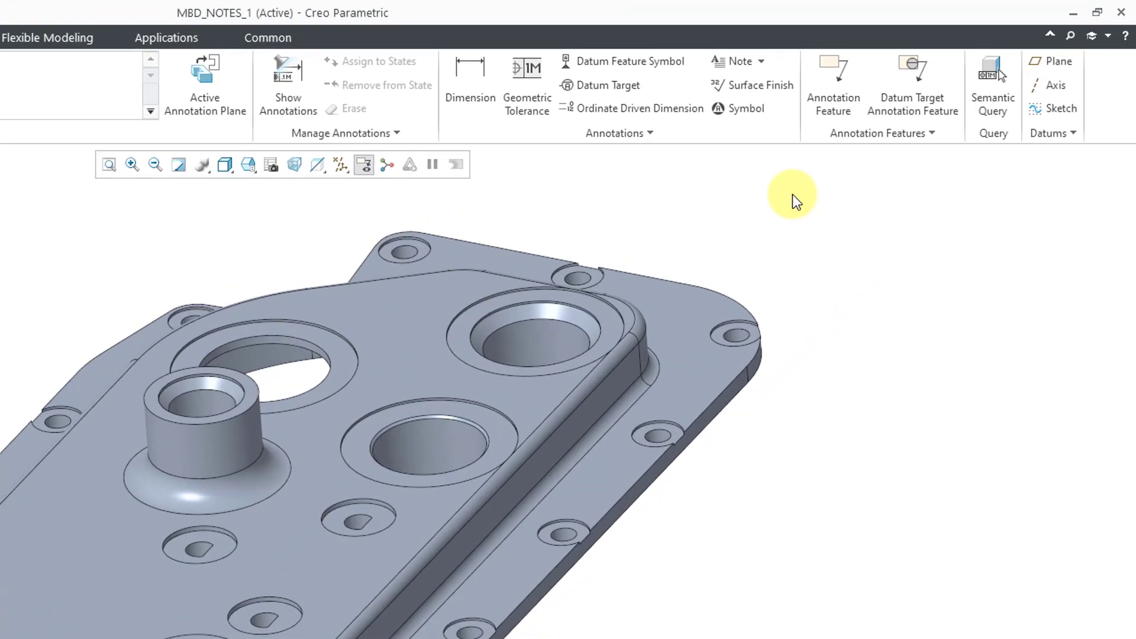
Step: Place an unattached note reading FRONT VIEW right of the cover
left_click(760, 62)
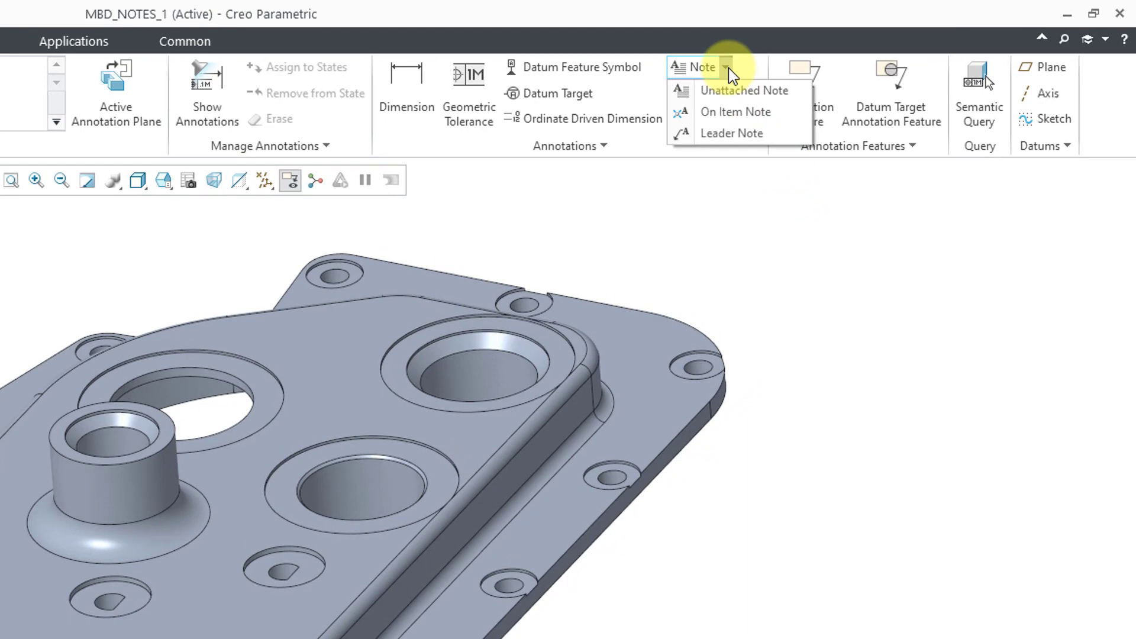
left_click(743, 90)
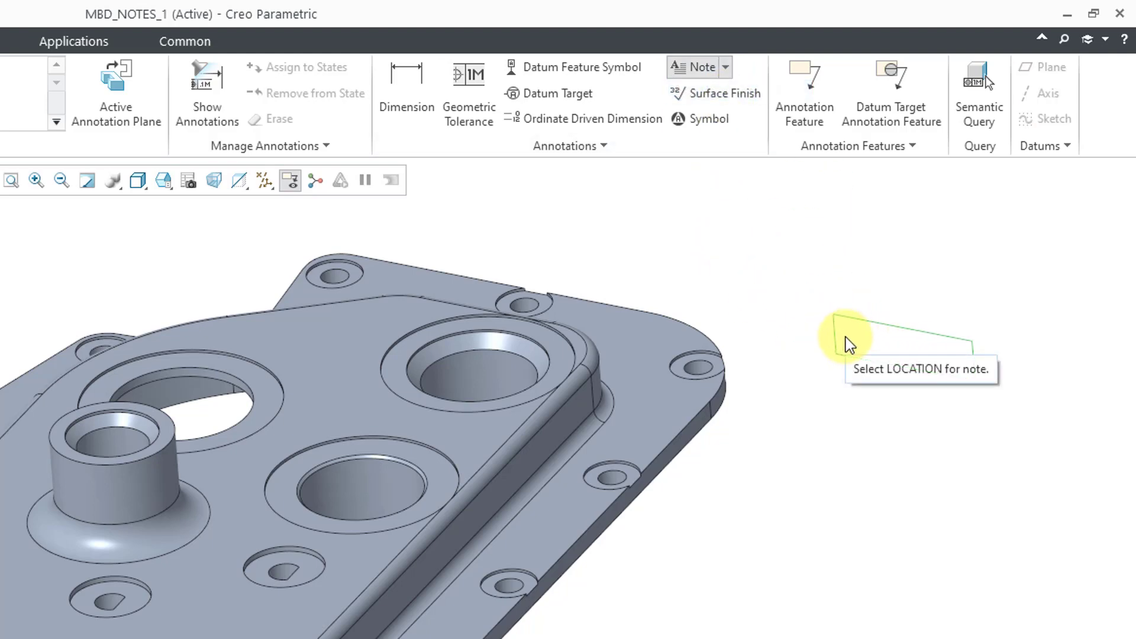
left_click(844, 346)
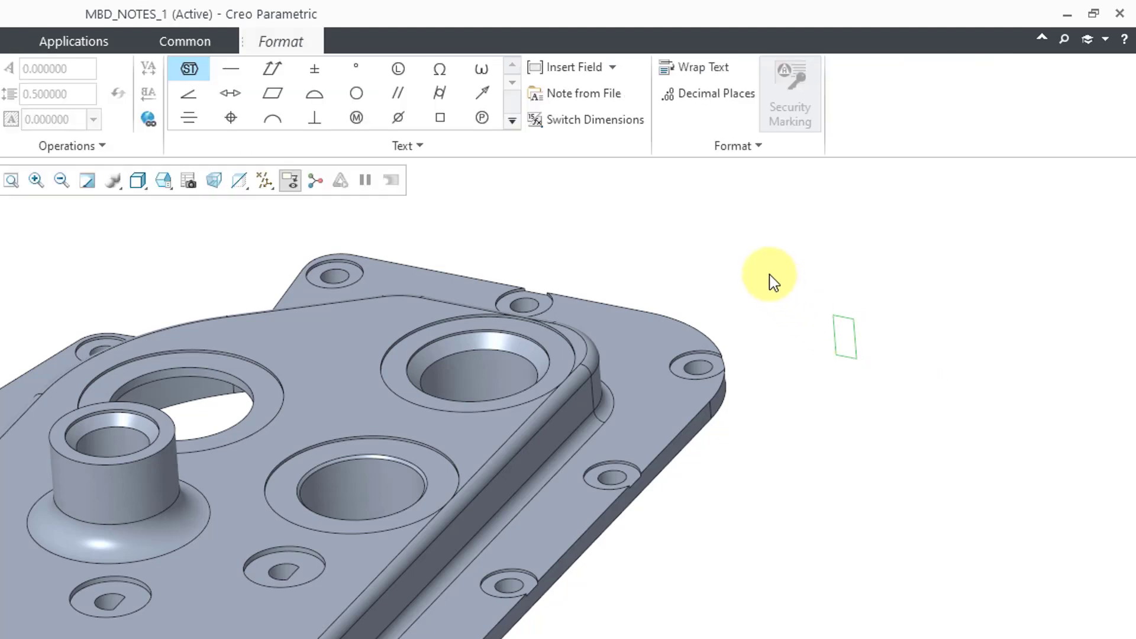
type("FRONT VIEW")
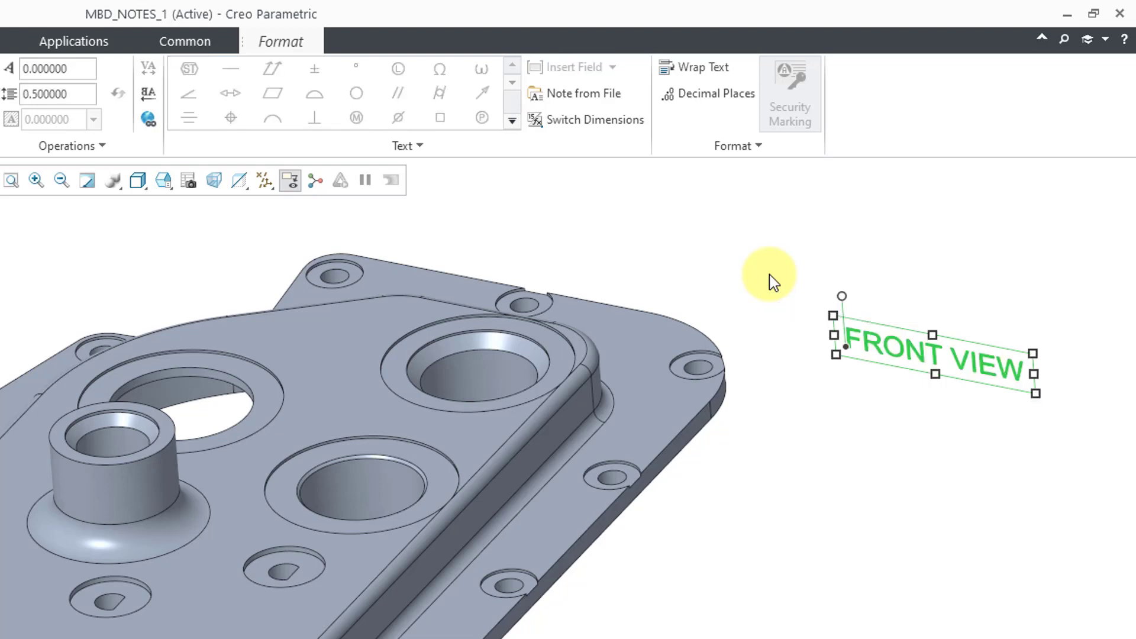
mouse_move(755, 265)
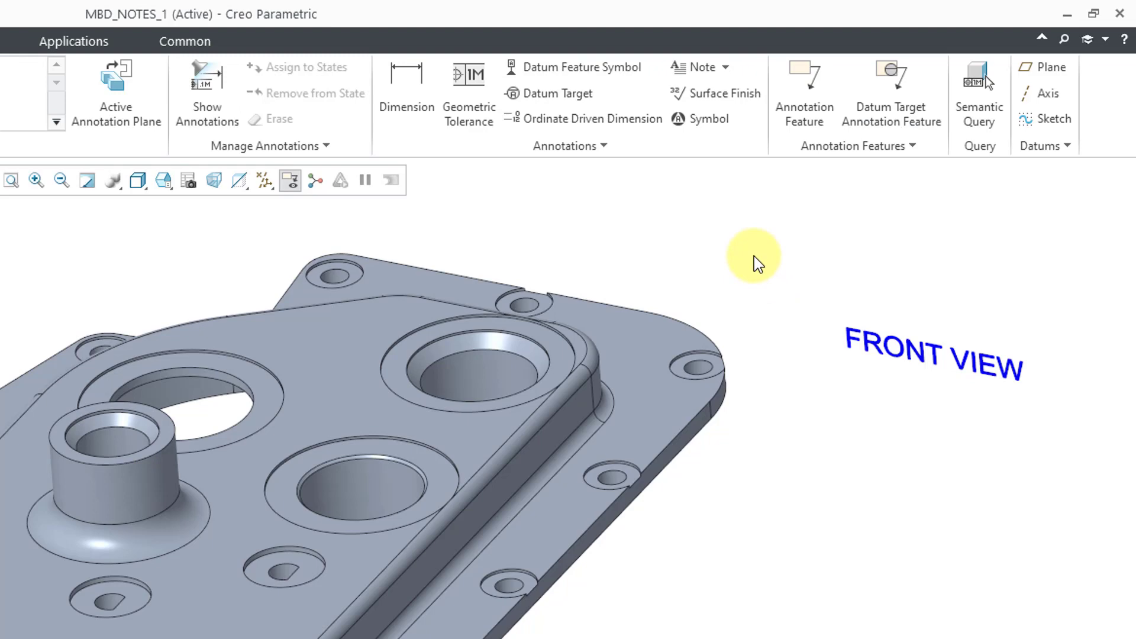
mouse_move(730, 73)
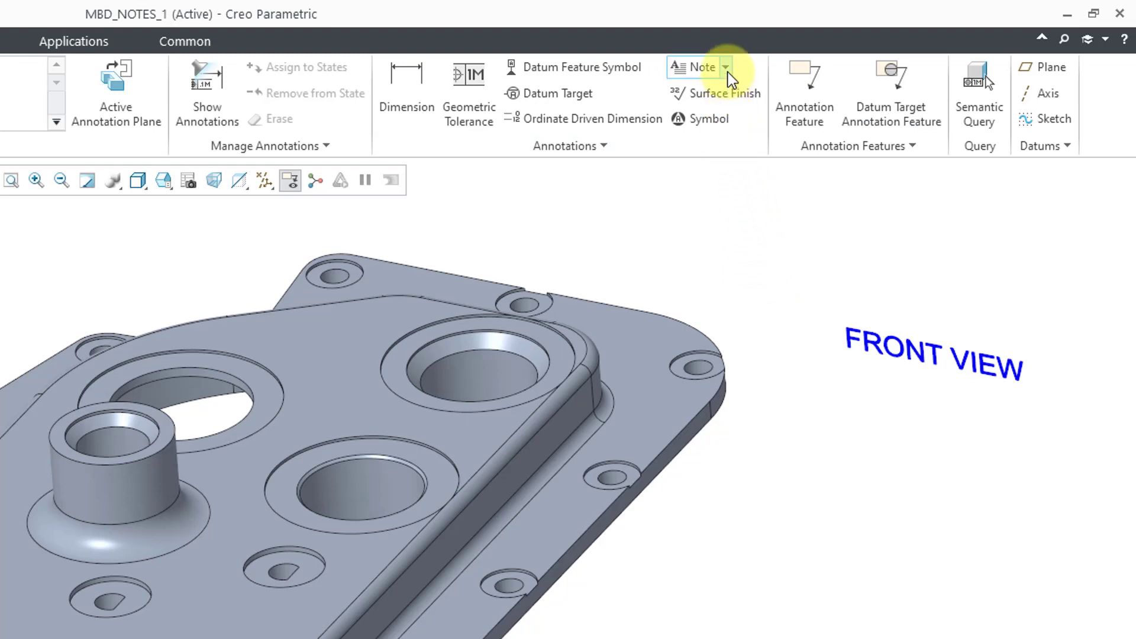
Step: Turn on Point Display and attach on-item notes to the two edge datum points
left_click(731, 66)
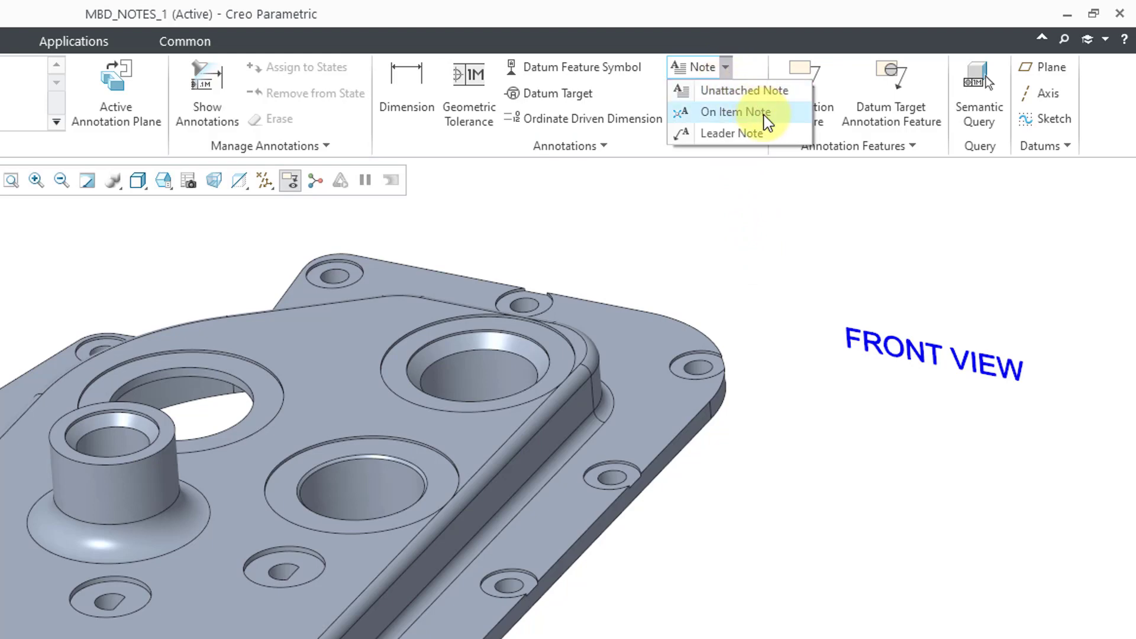
mouse_move(767, 118)
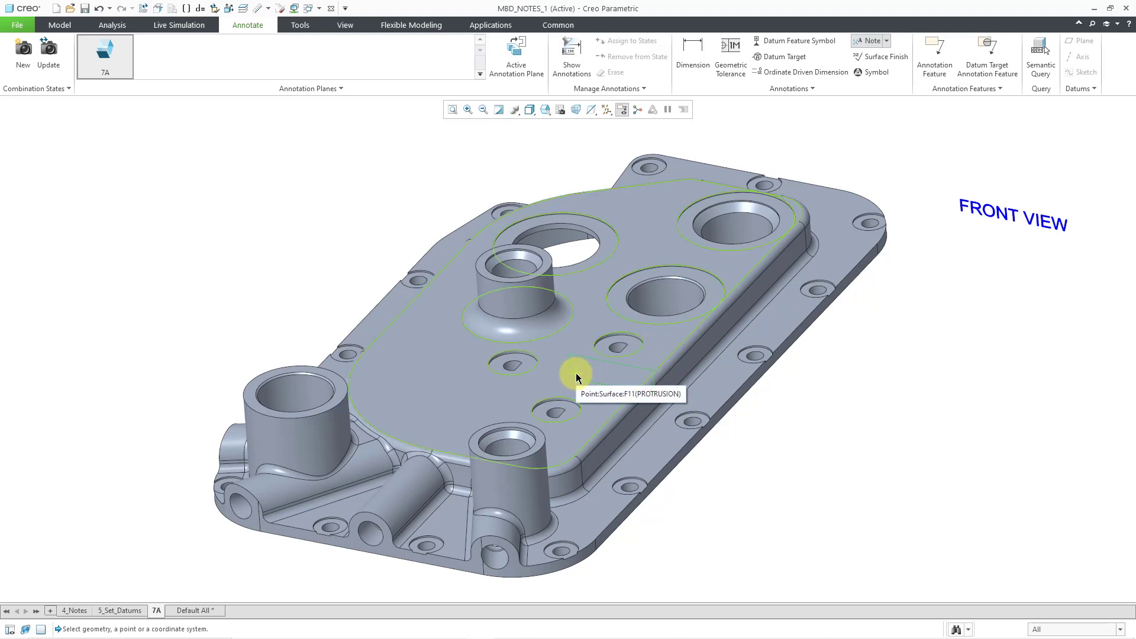
left_click(623, 109)
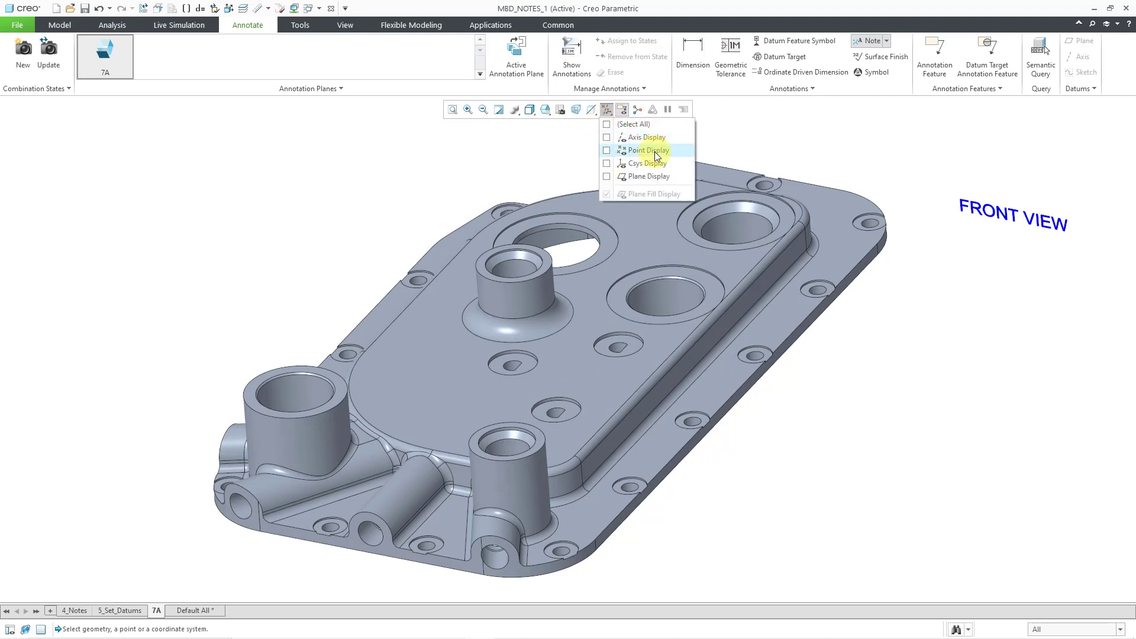
left_click(607, 151)
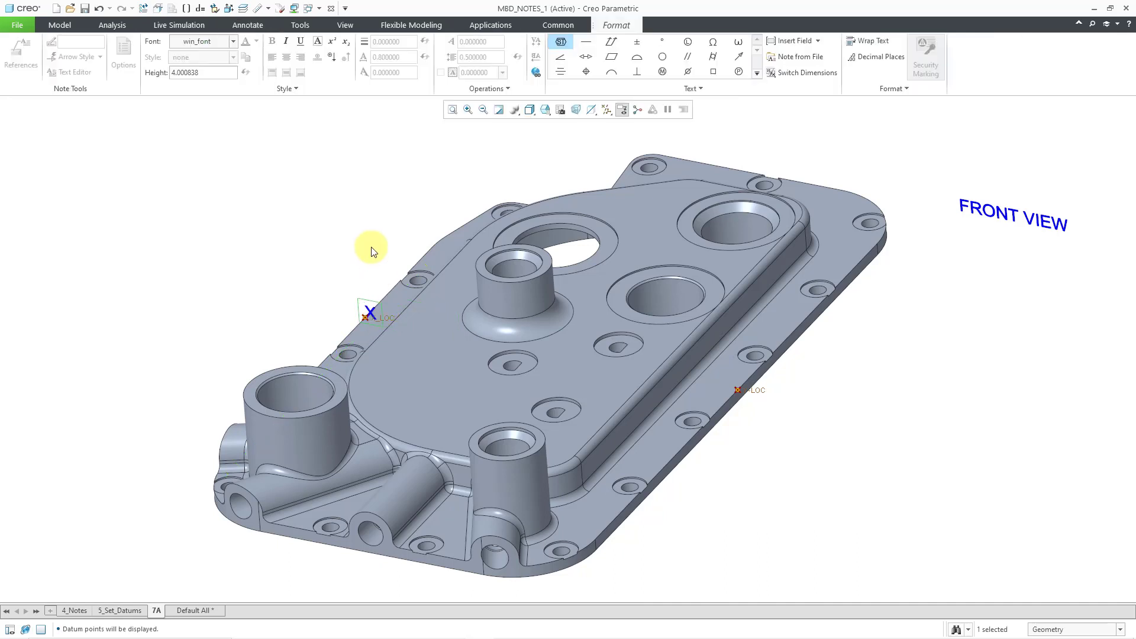
left_click(370, 314)
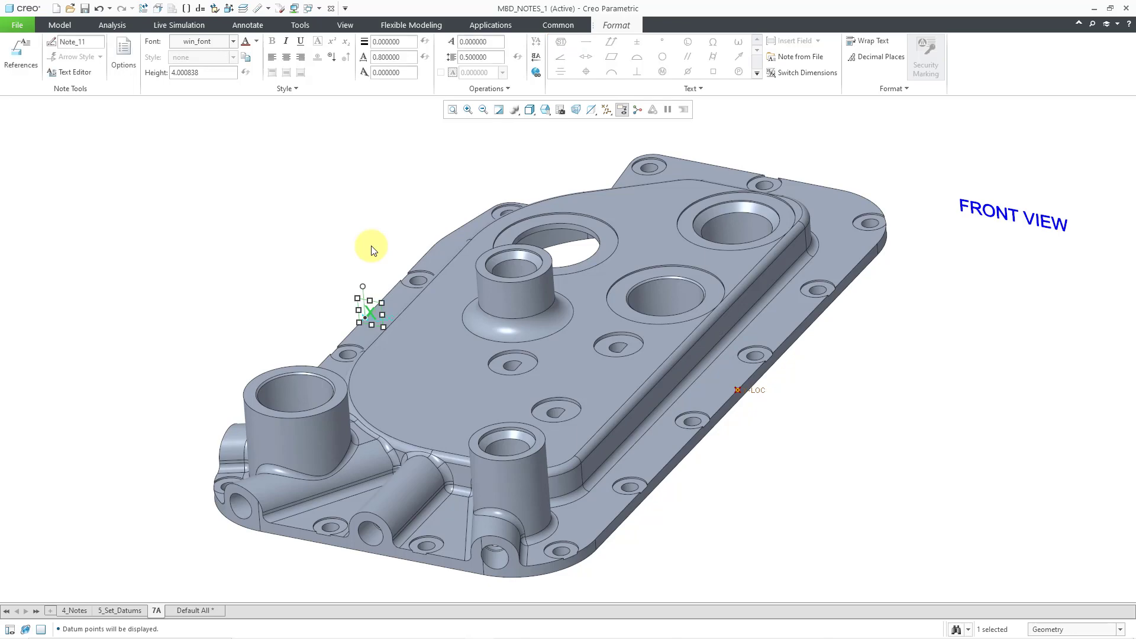
left_click(247, 25)
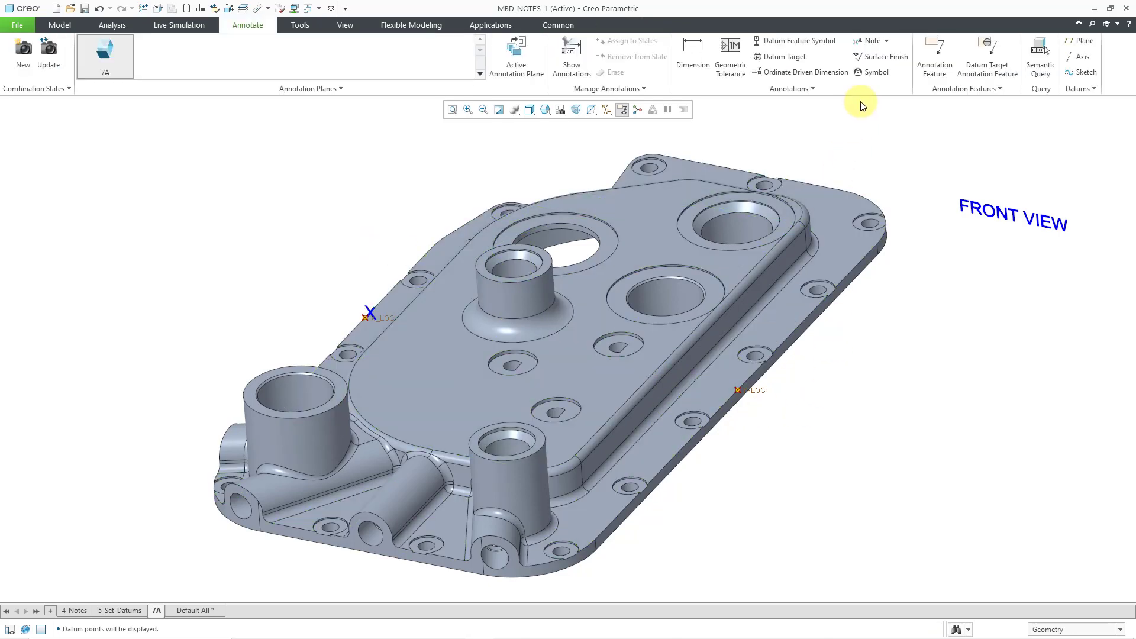
left_click(868, 40)
type("Y")
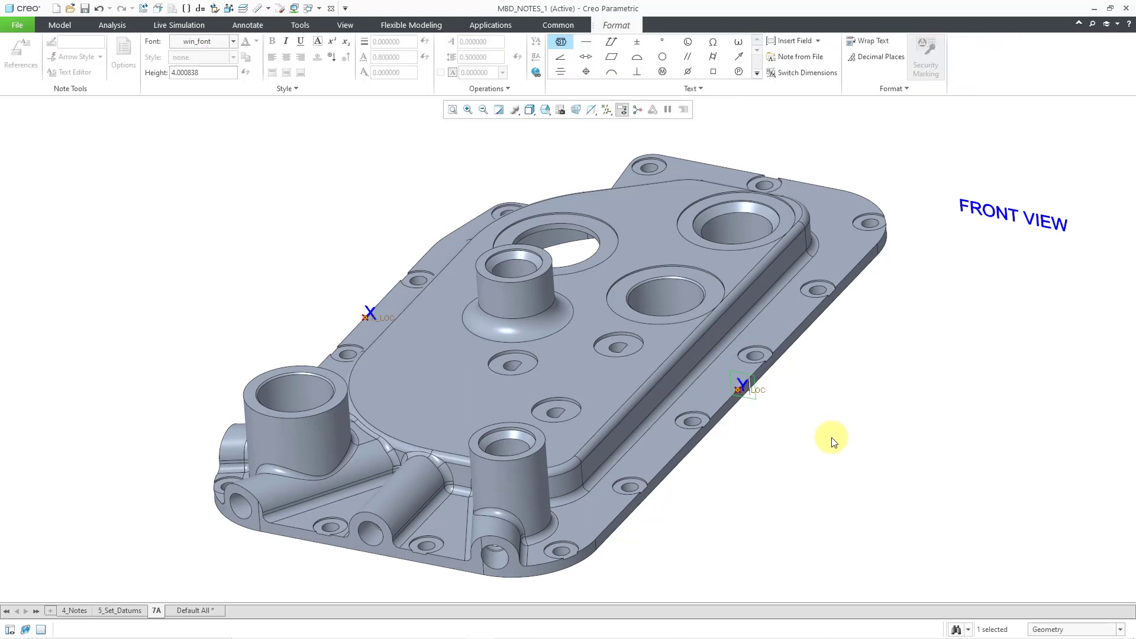
left_click(246, 25)
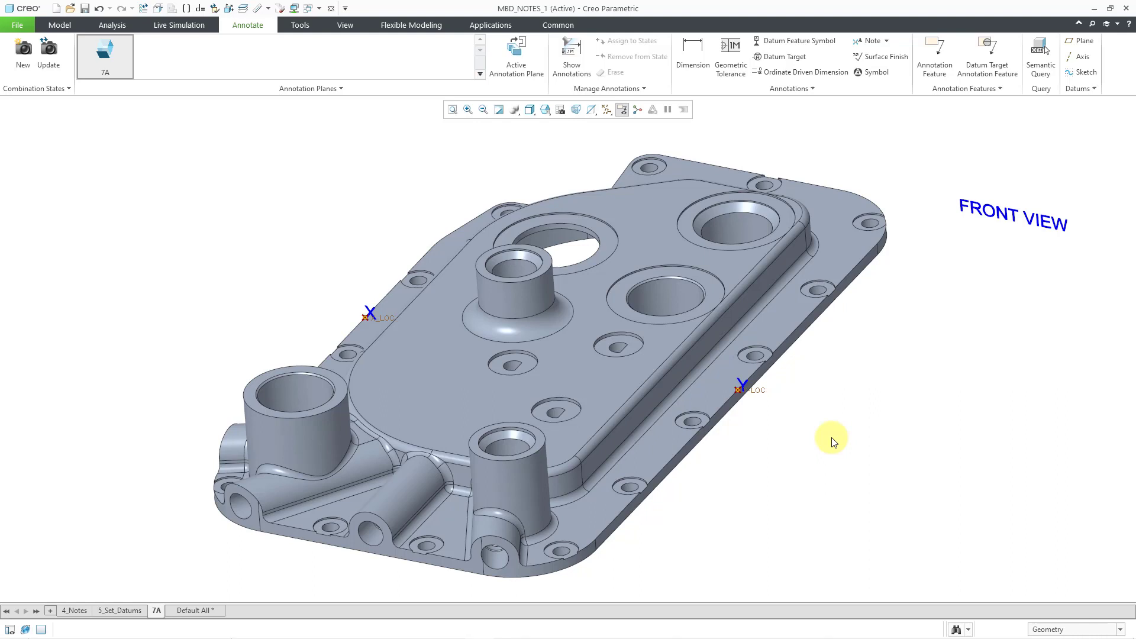
mouse_move(908, 131)
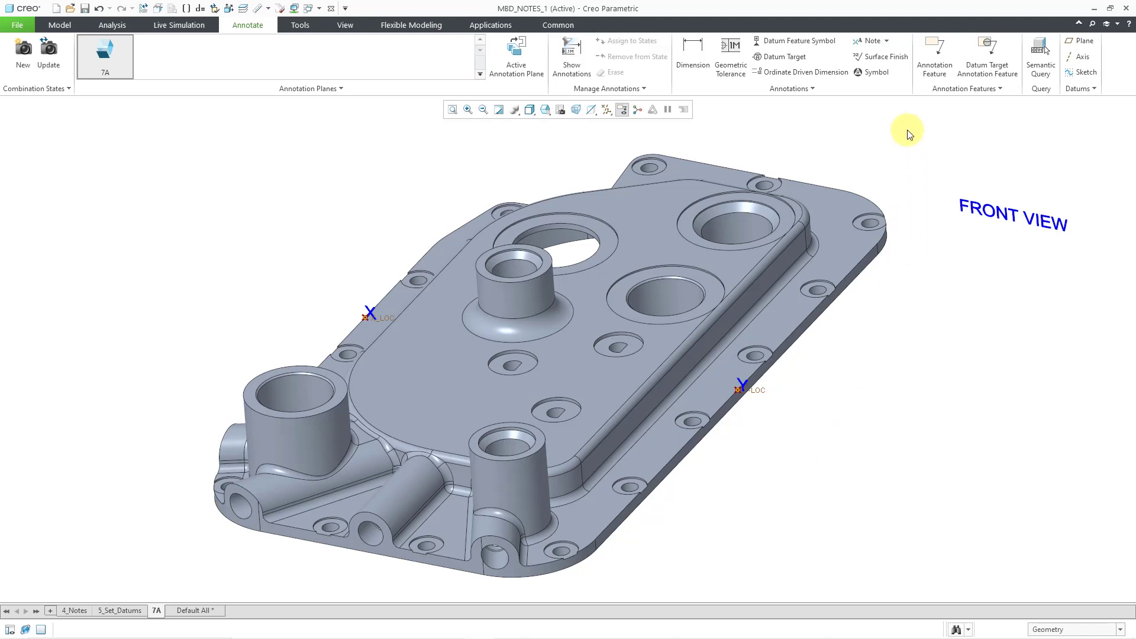
left_click(887, 40)
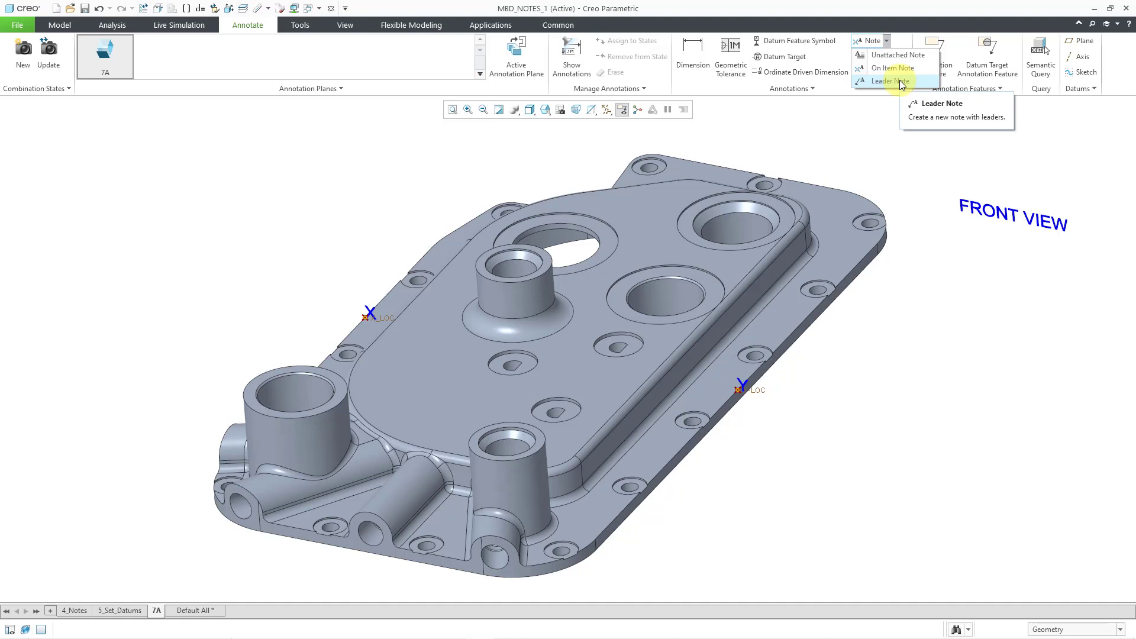
Step: Create a leader note MARK SURFACE PER MIL STD on the long raised rib
left_click(889, 80)
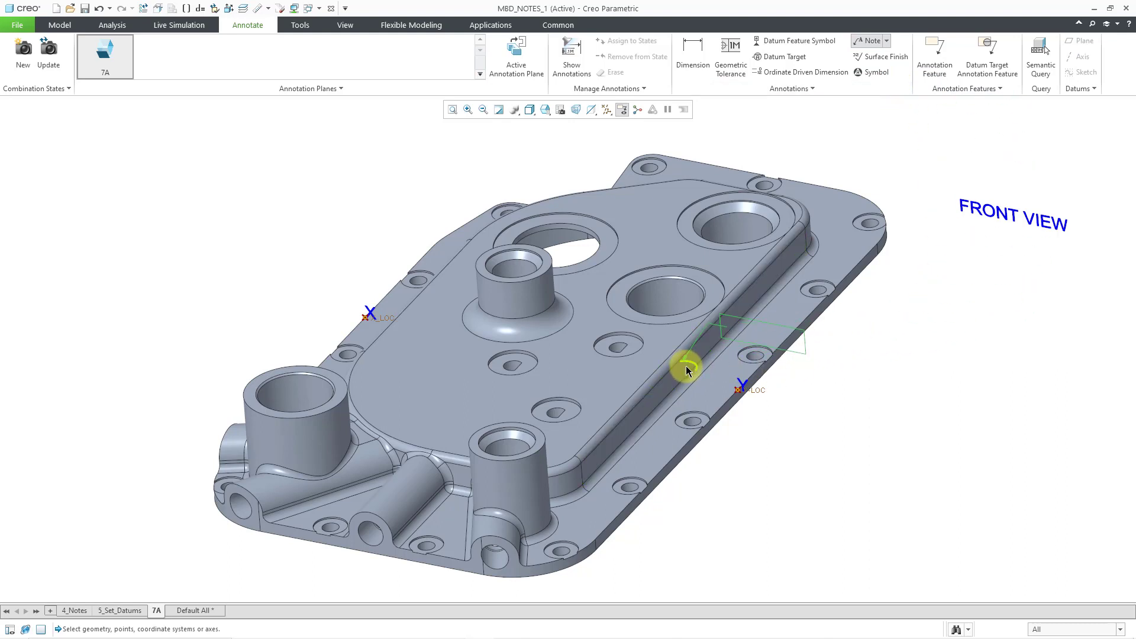
left_click(686, 371)
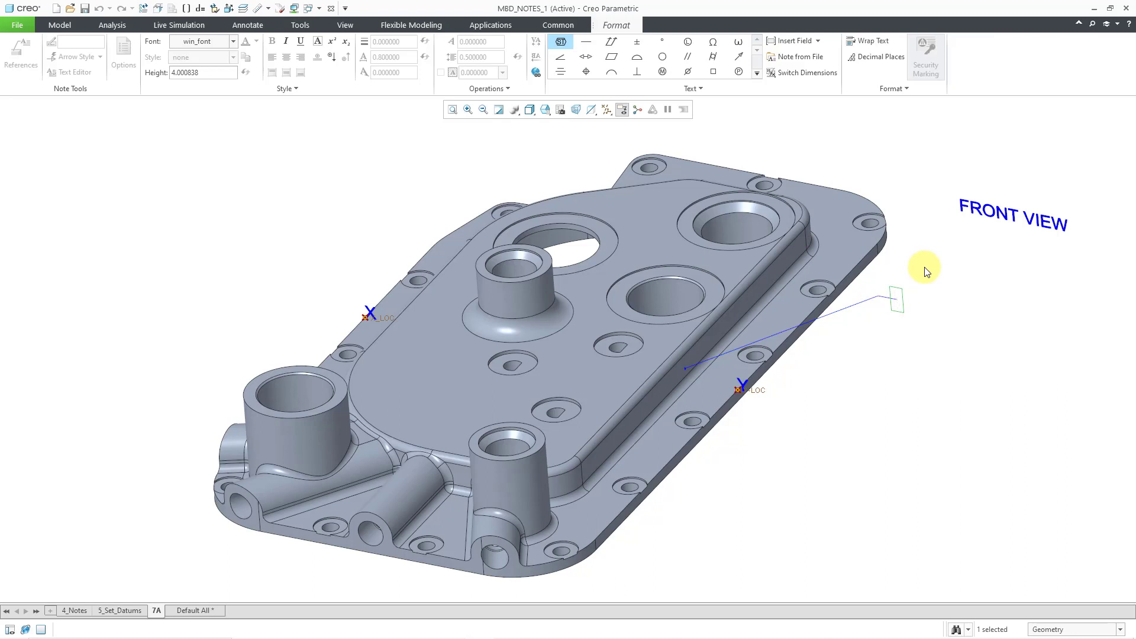
type("M")
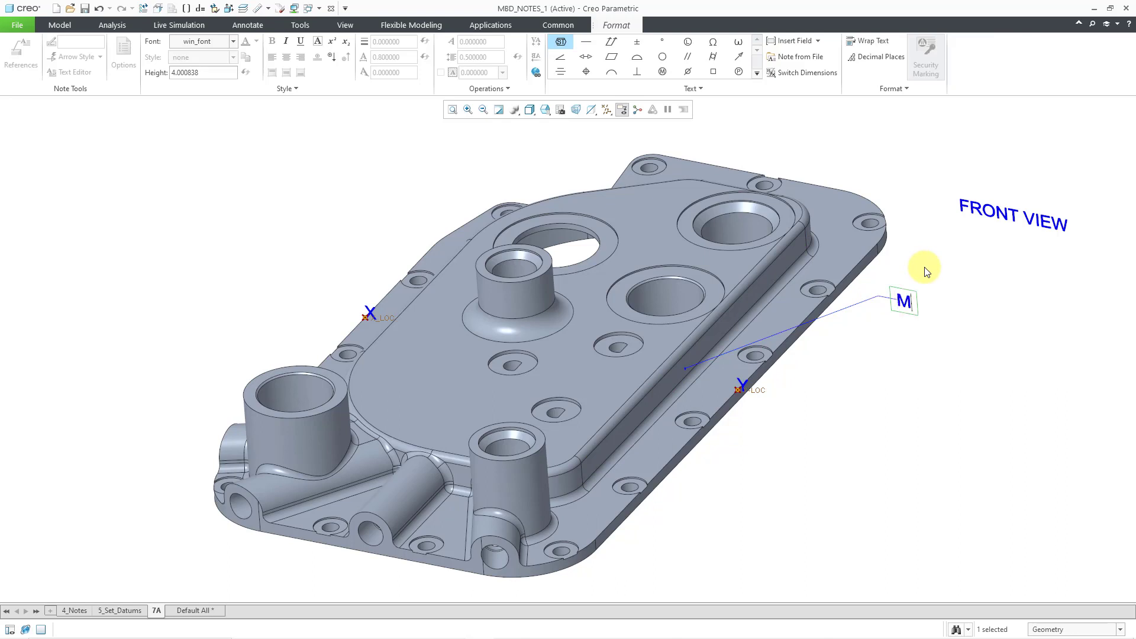
type("MARK SURFACE")
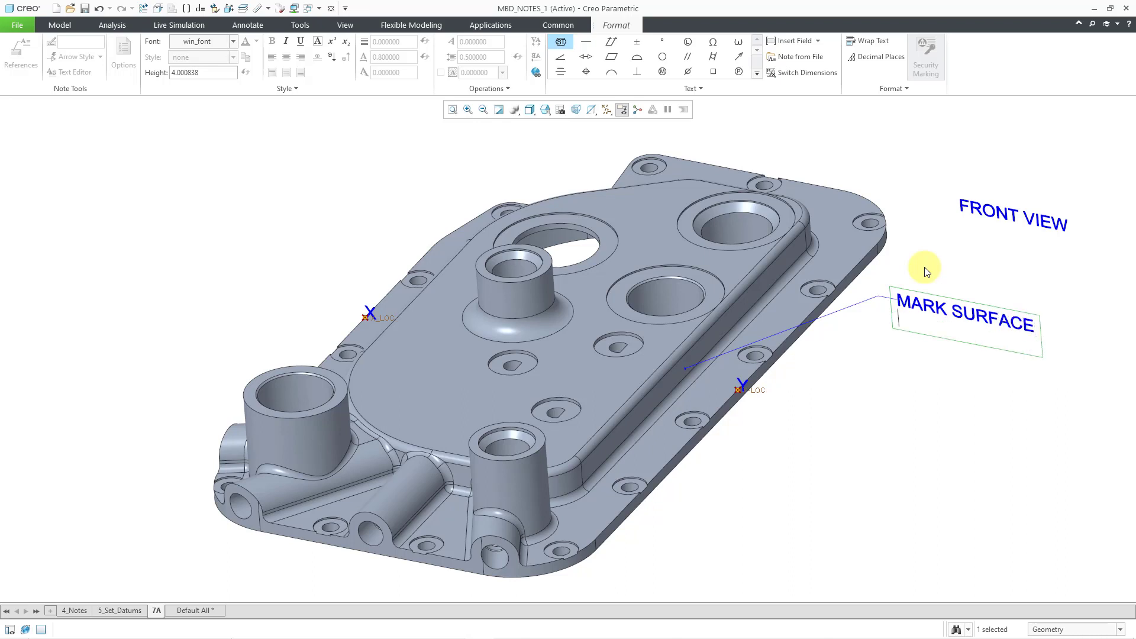
type("PER MIL STD")
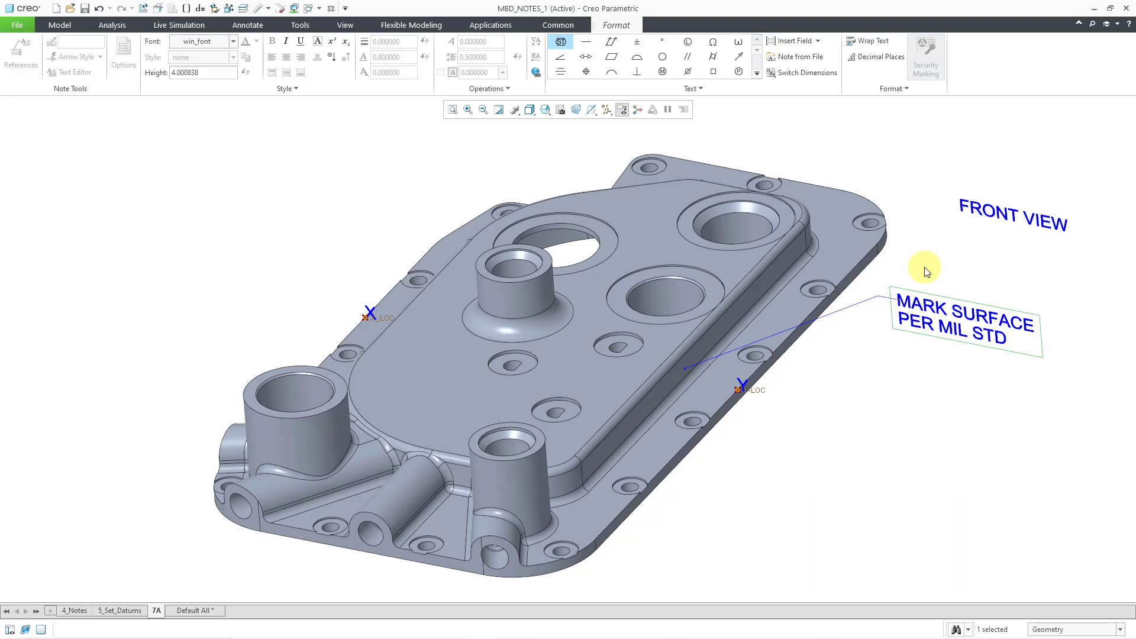
left_click(964, 322)
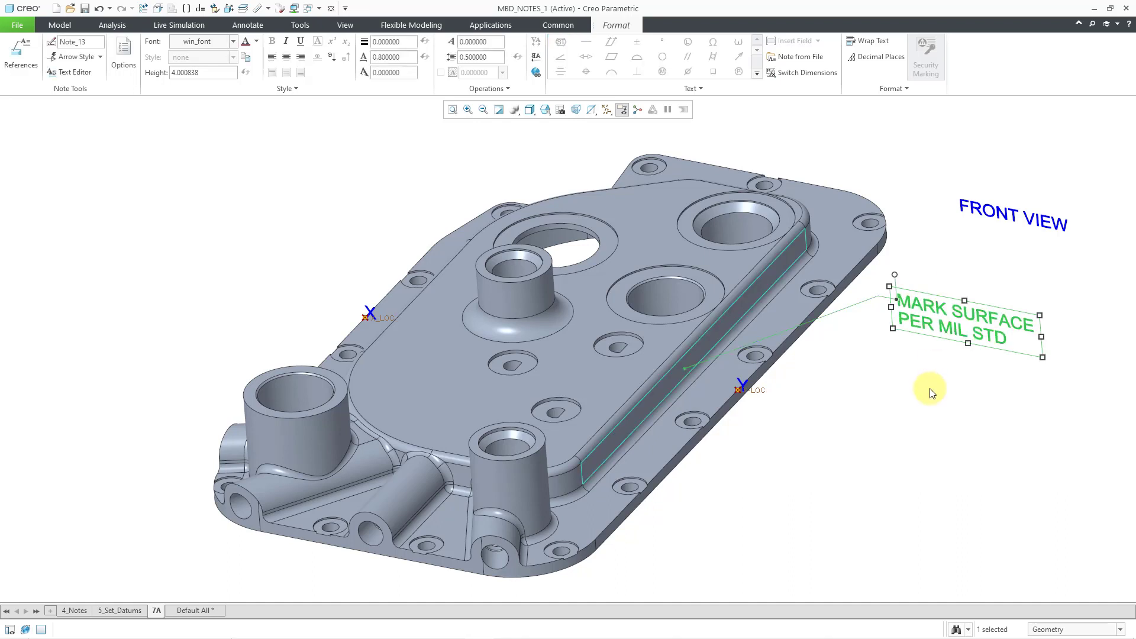
mouse_move(948, 381)
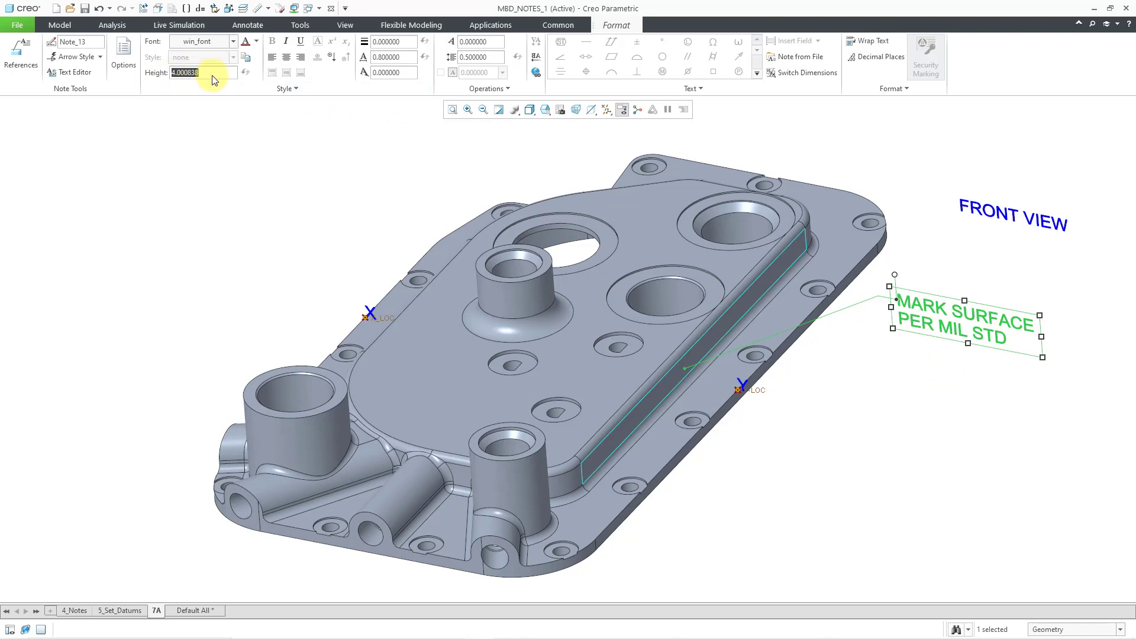
Step: Reduce the note's text height to 2.5
type("2.500000")
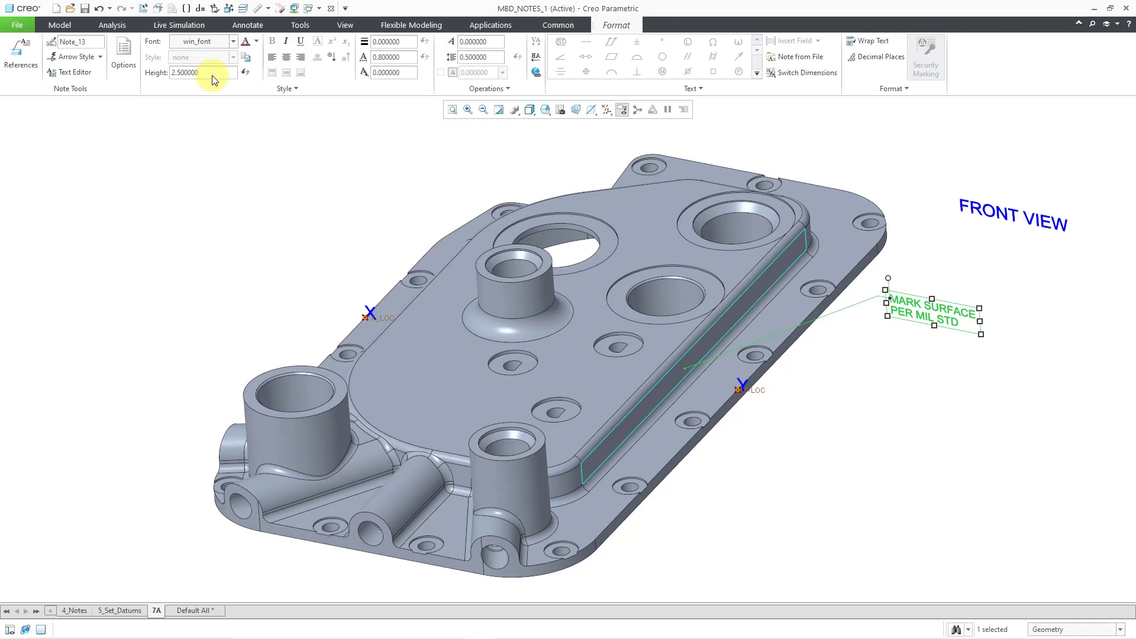
left_click(863, 423)
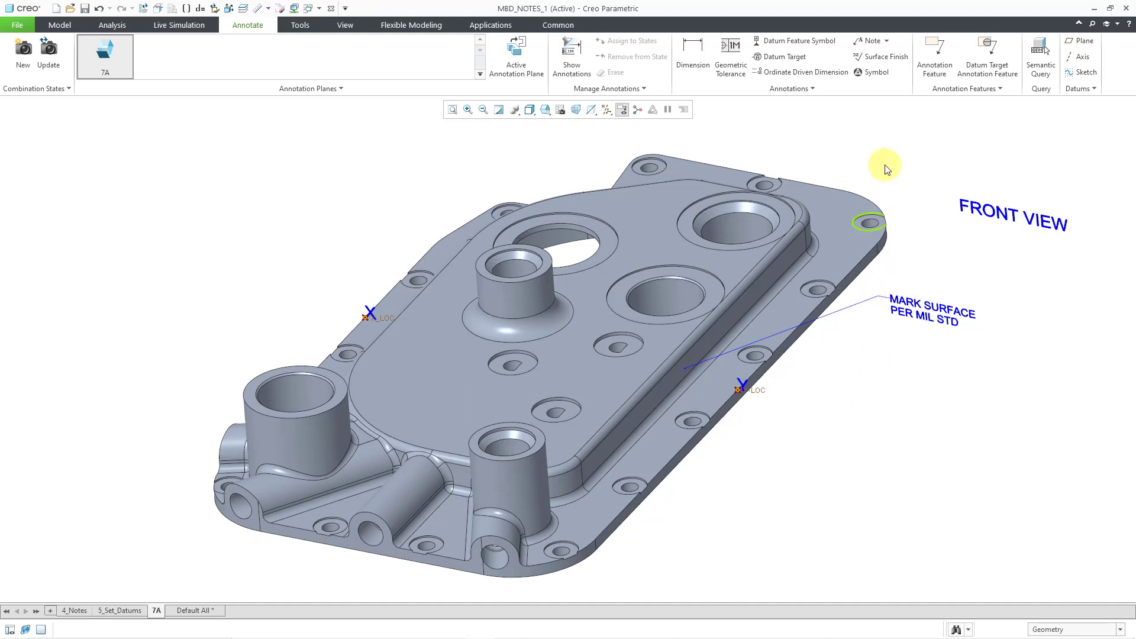
Step: Add a MASK SURFACES leader note on the boss and start an ANODIZE note on the top face
left_click(871, 40)
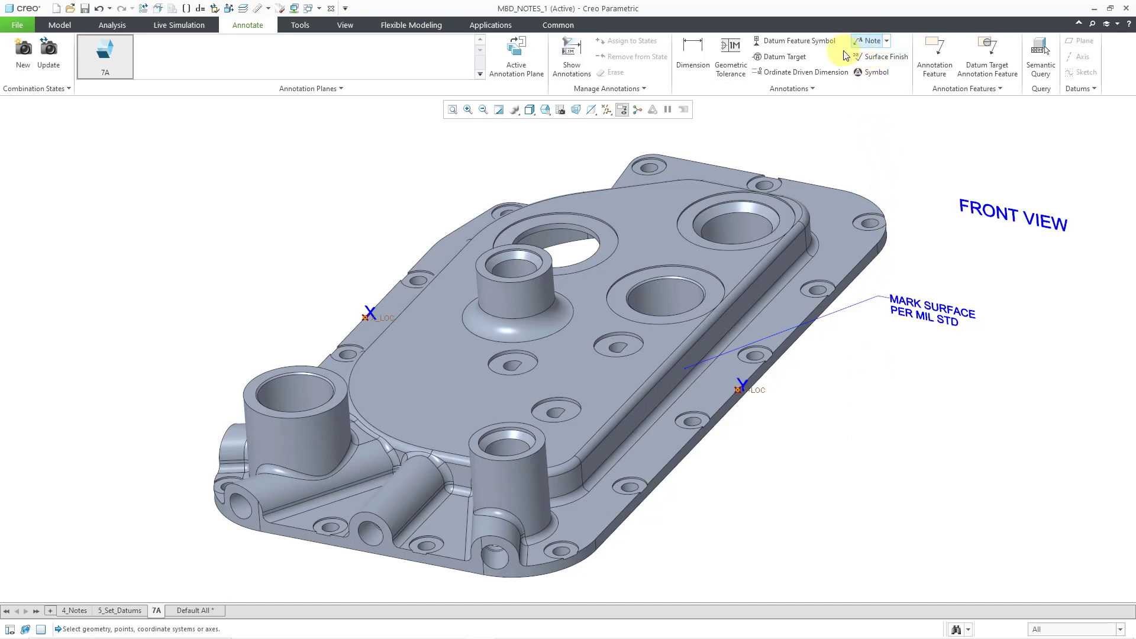
mouse_move(483, 257)
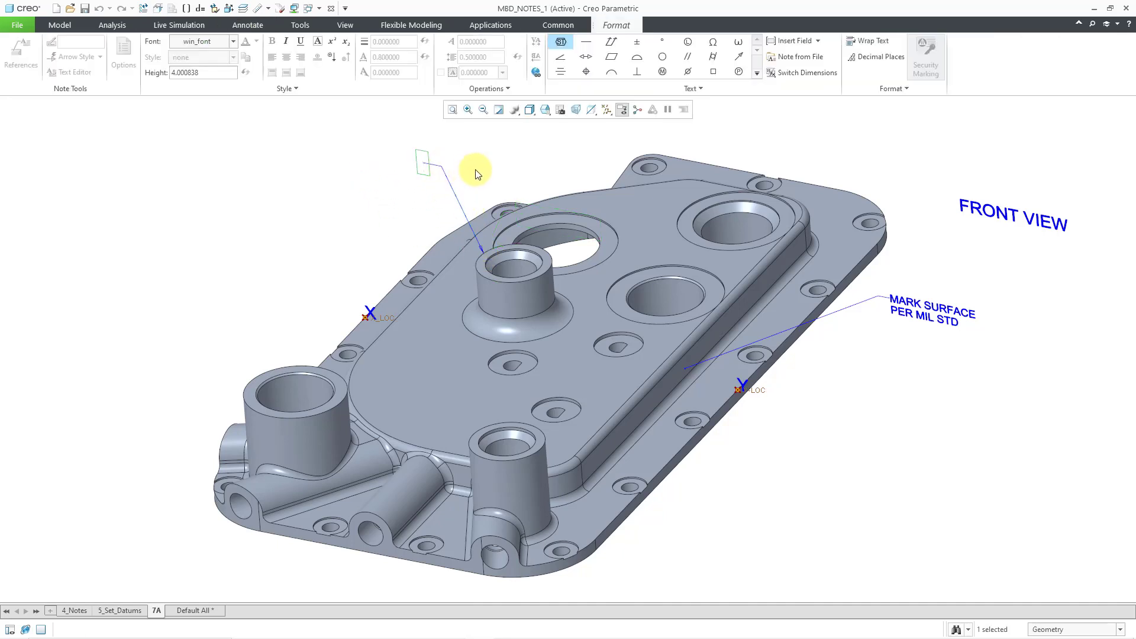
type("MASK")
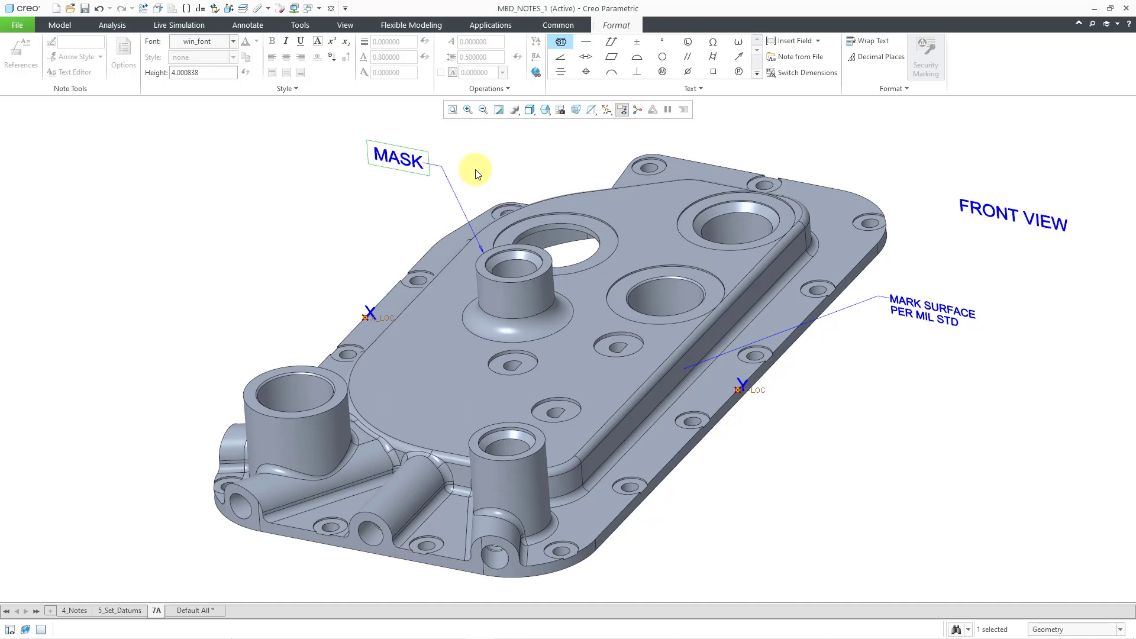
type("SURFACES")
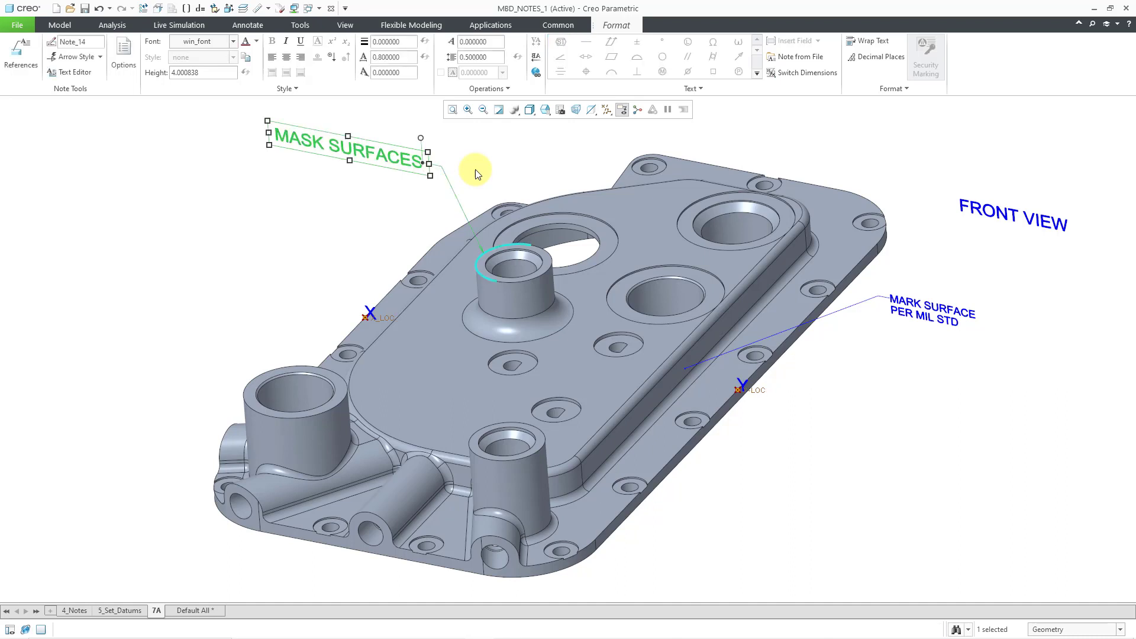
left_click(246, 24)
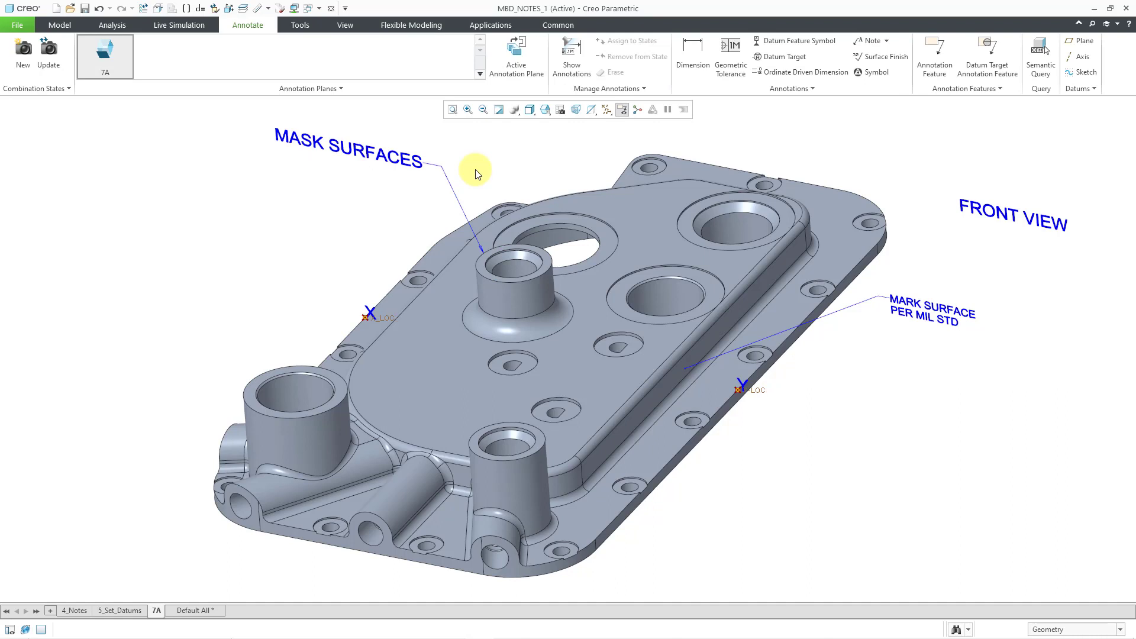
left_click(866, 40)
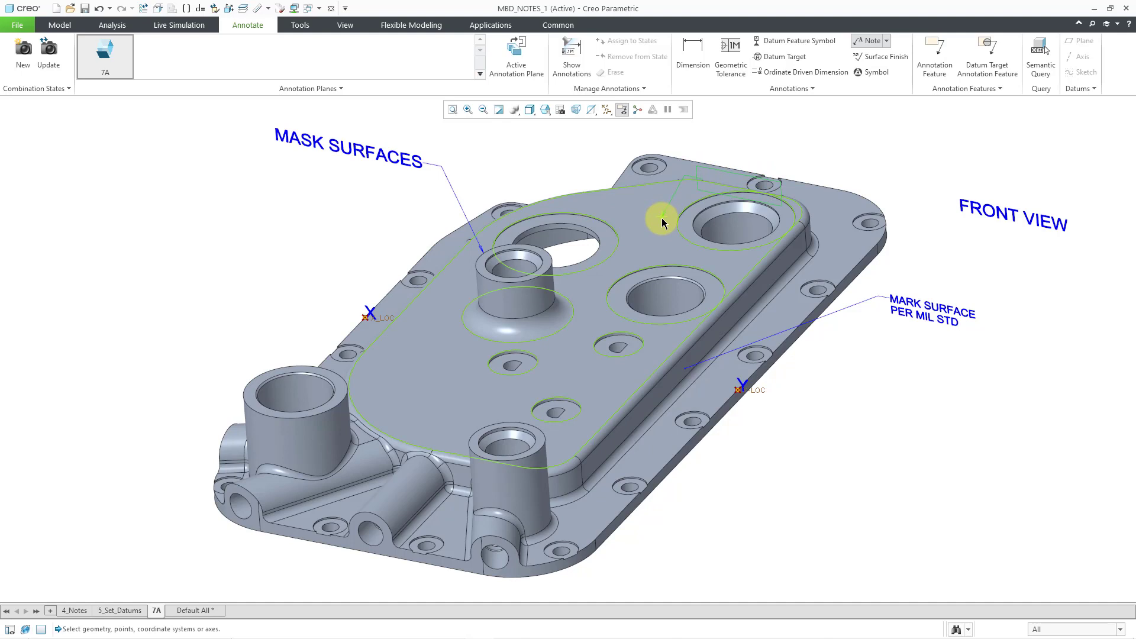
left_click(661, 222)
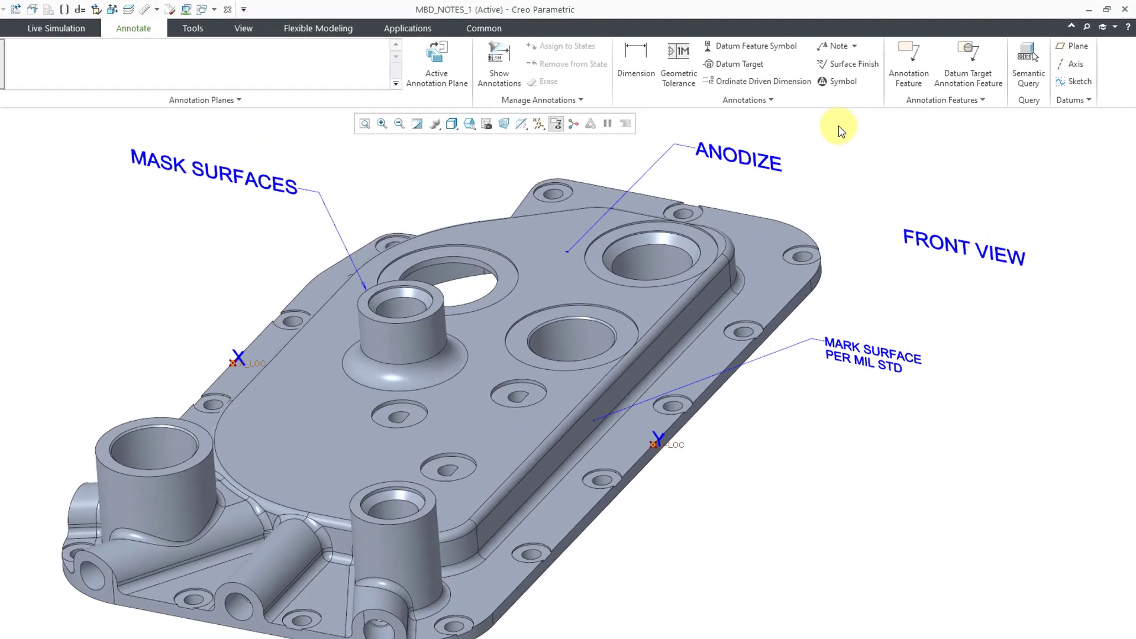
Step: Drag the ANODIZE and MASK SURFACES notes higher, clear of the part
left_click(722, 111)
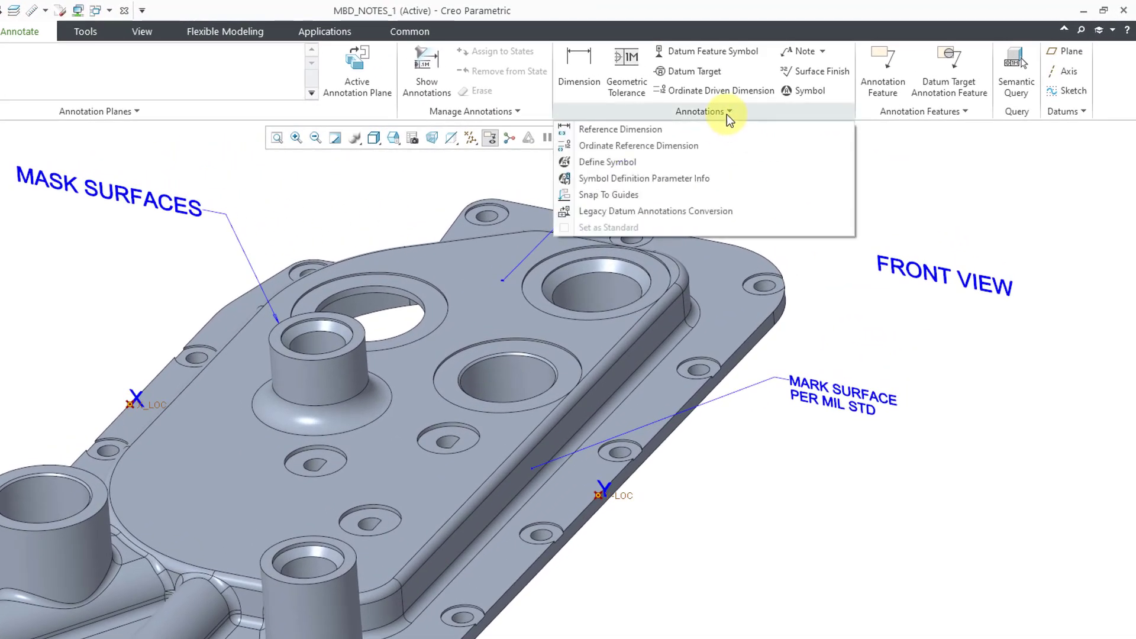
mouse_move(642, 194)
type("ANODIZE")
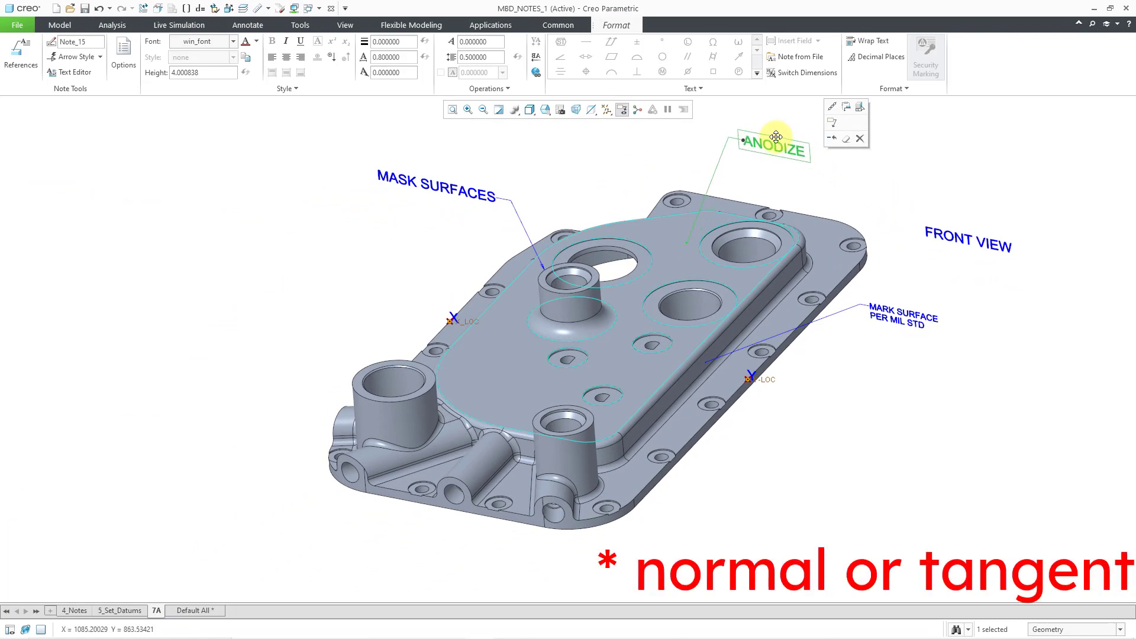
left_click_drag(774, 142, 729, 133)
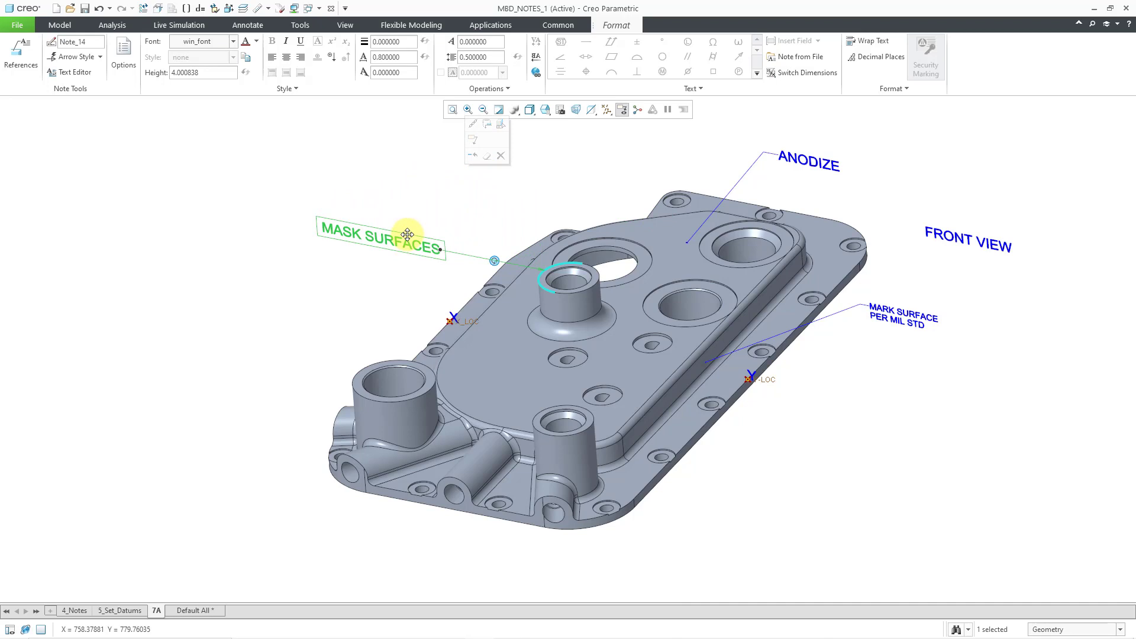
left_click_drag(408, 233, 429, 214)
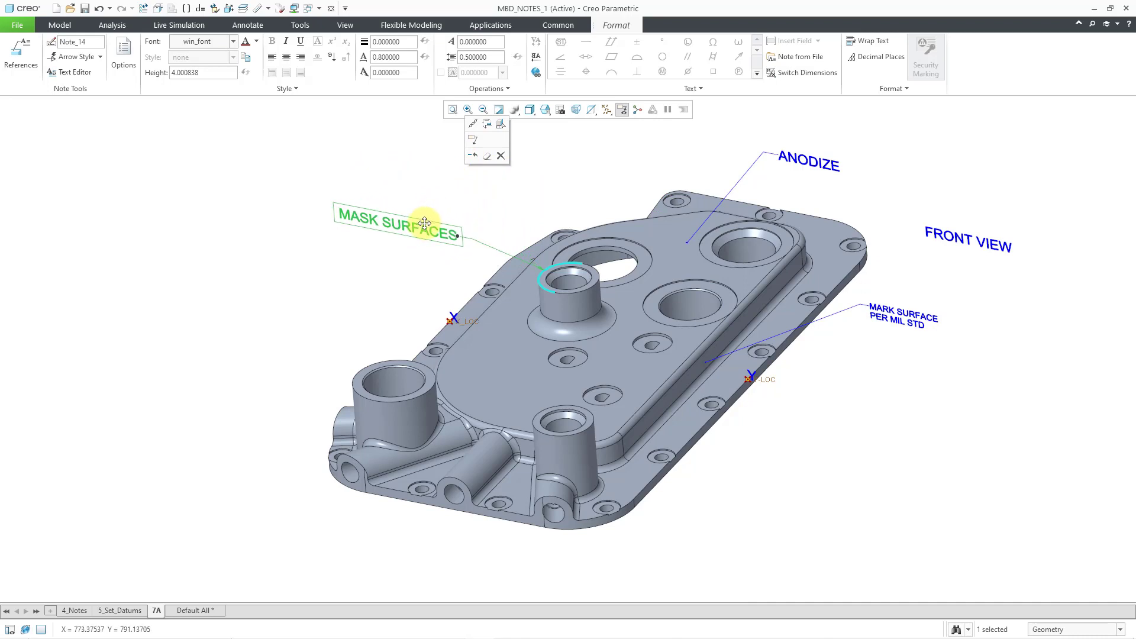
left_click_drag(423, 221, 463, 181)
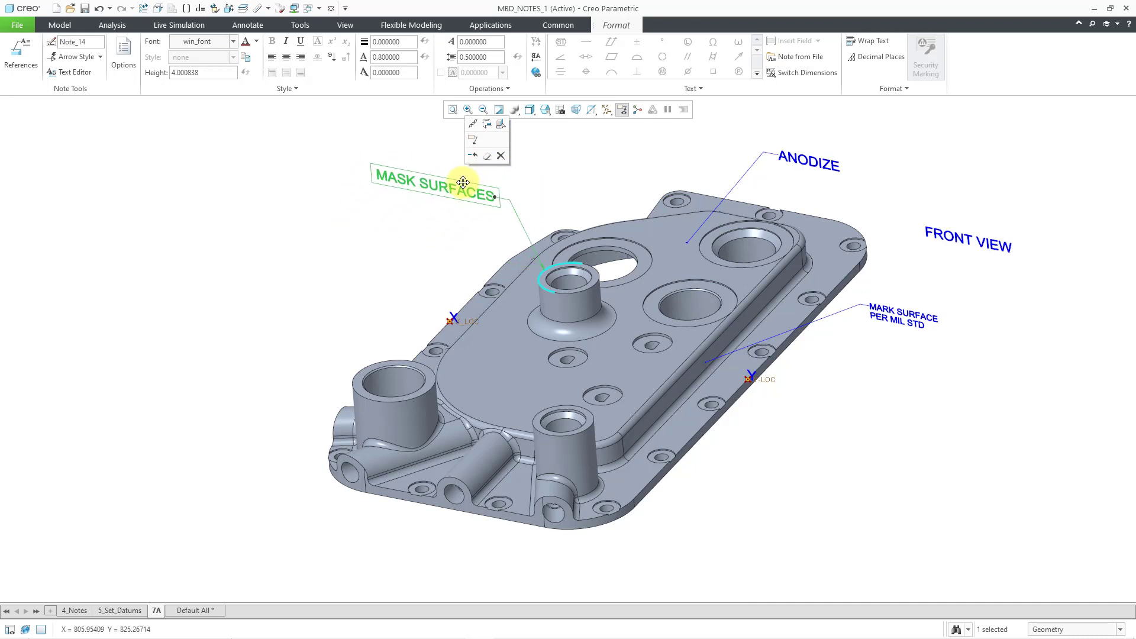
left_click(433, 183)
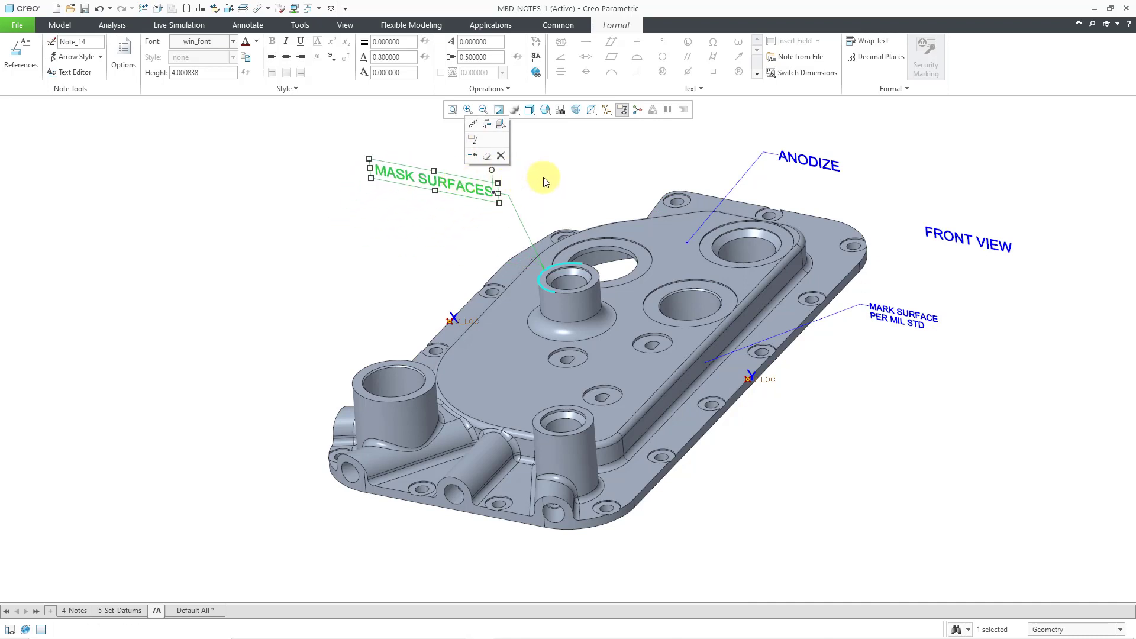
mouse_move(592, 175)
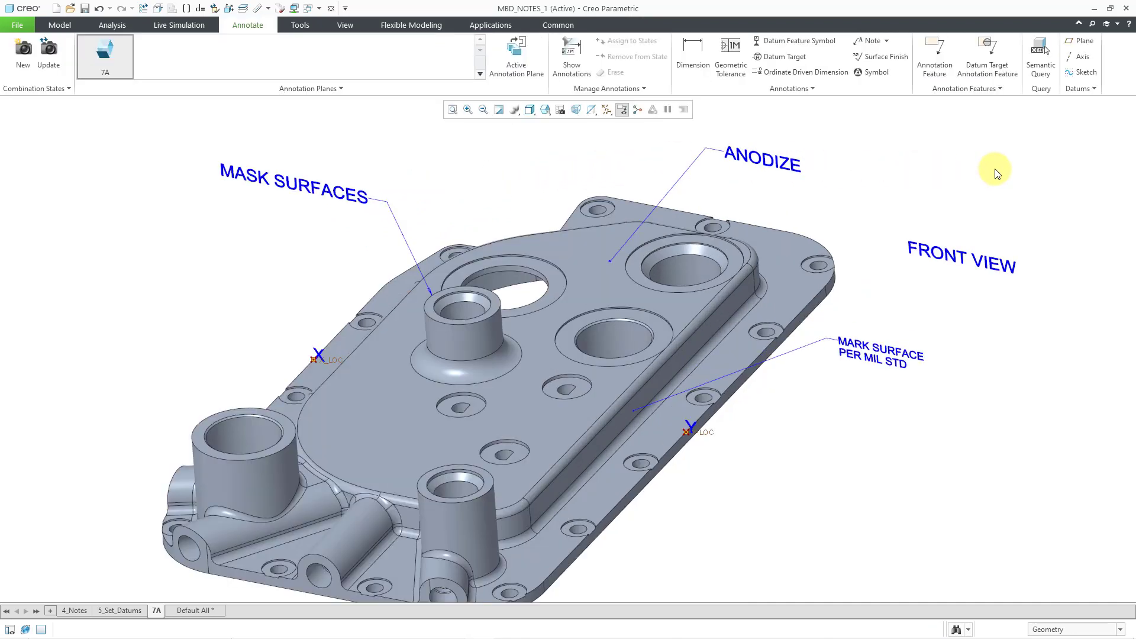
mouse_move(974, 173)
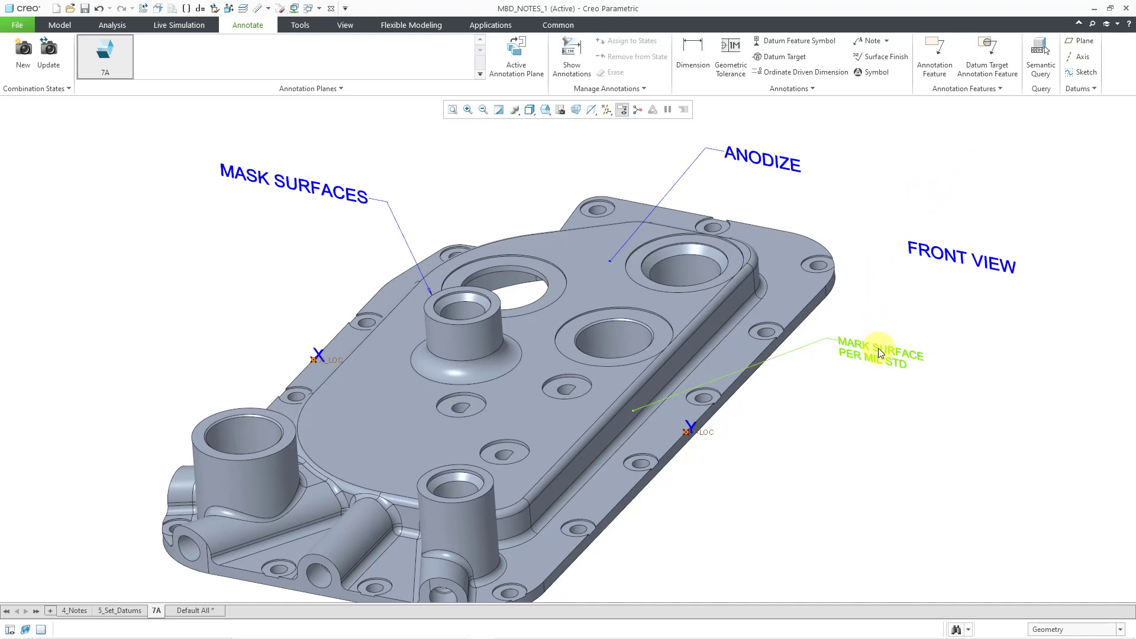
Step: Add a second, non-strong side-surface reference to the MARK SURFACE PER MIL STD note
double_click(880, 353)
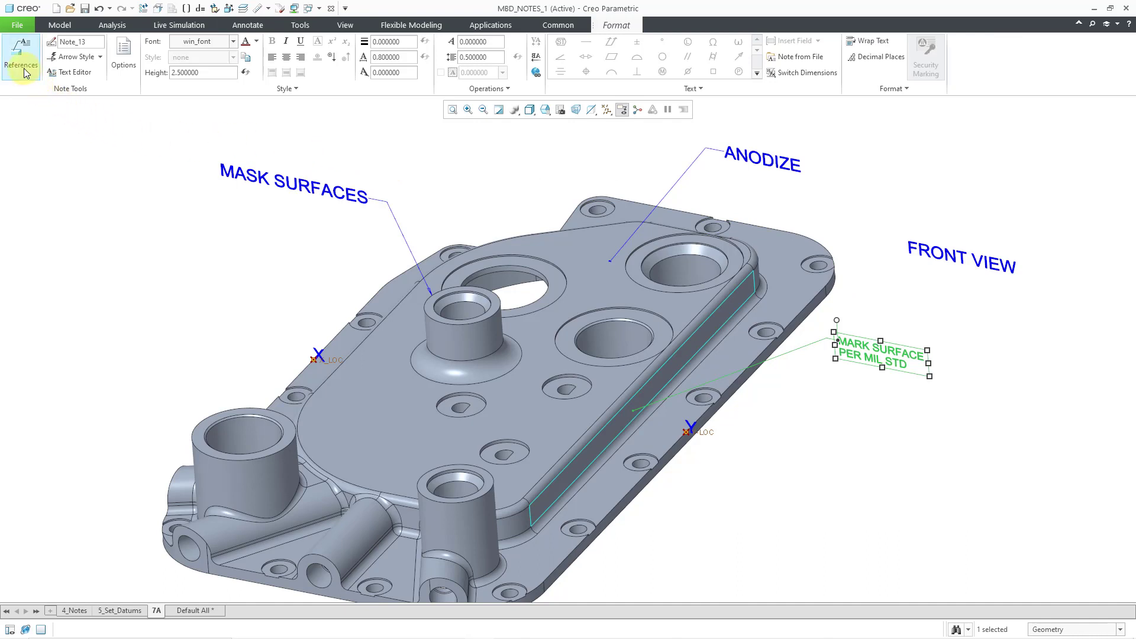
mouse_move(24, 71)
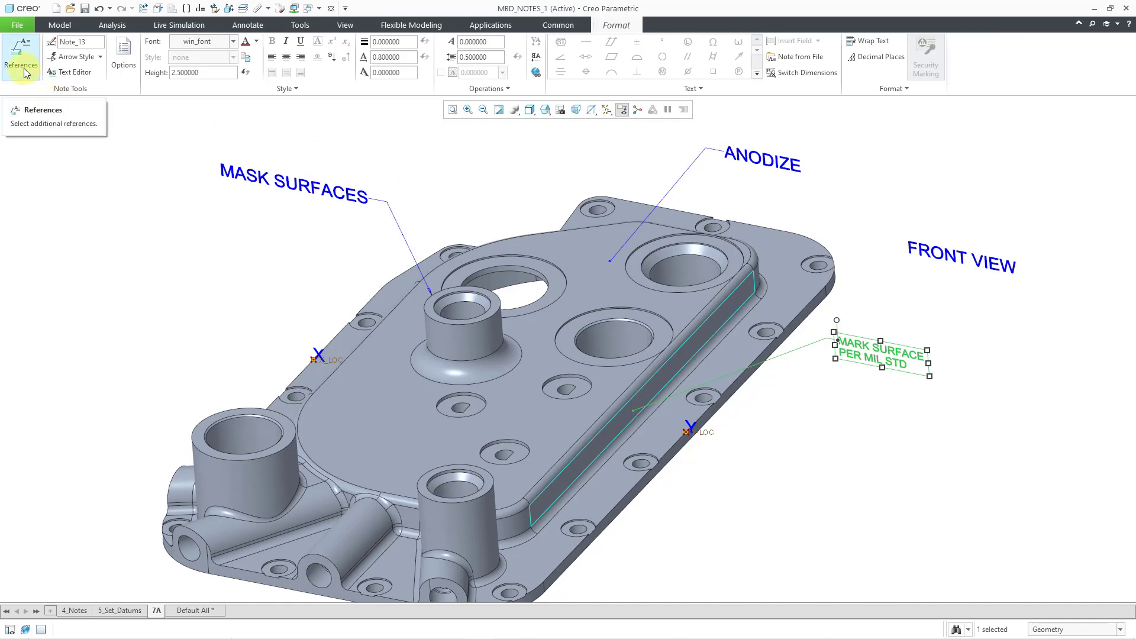
left_click(23, 56)
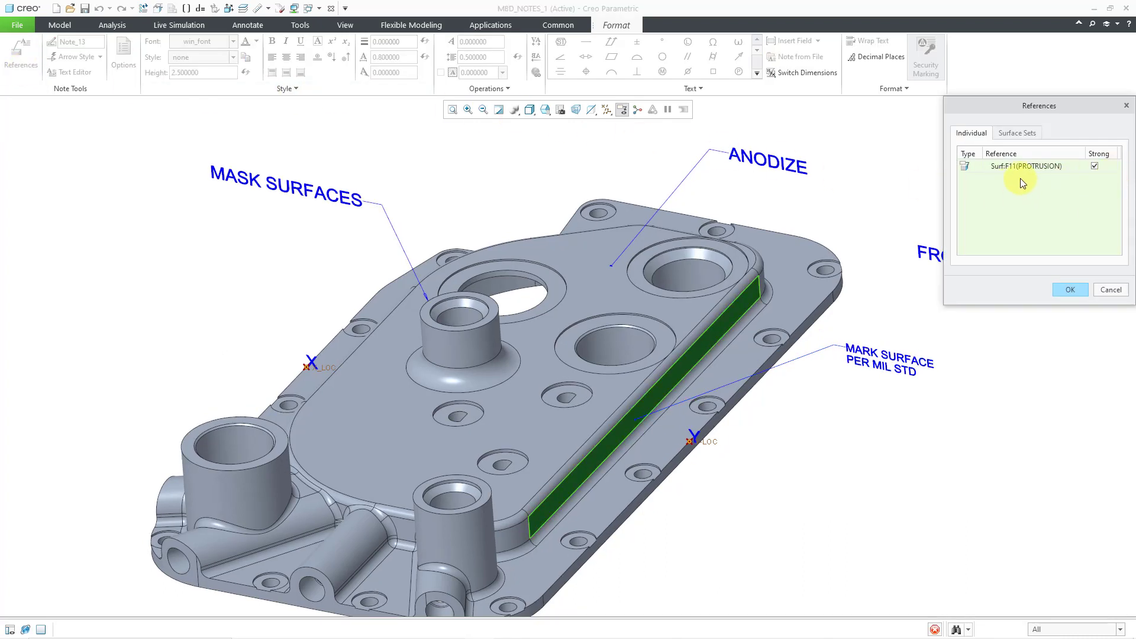
mouse_move(1043, 183)
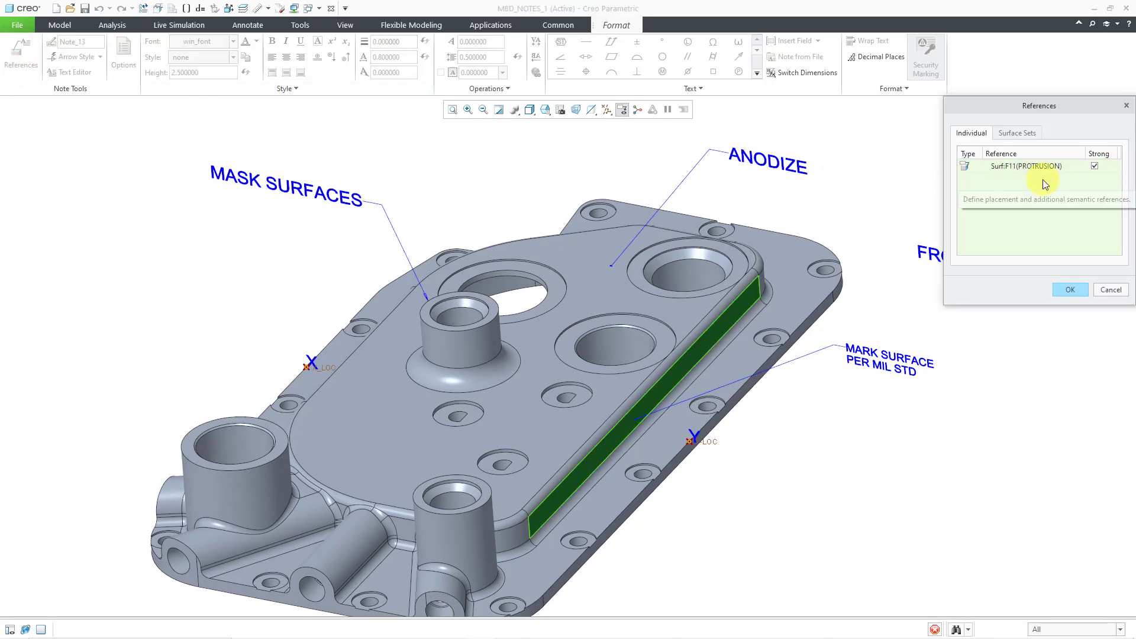
mouse_move(881, 207)
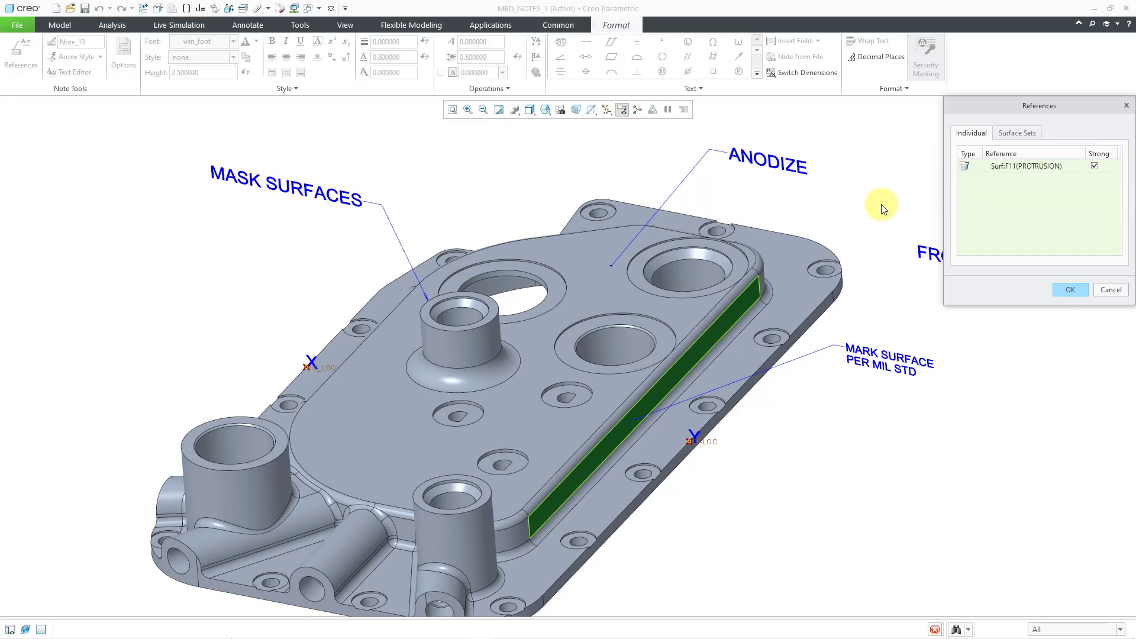
mouse_move(819, 223)
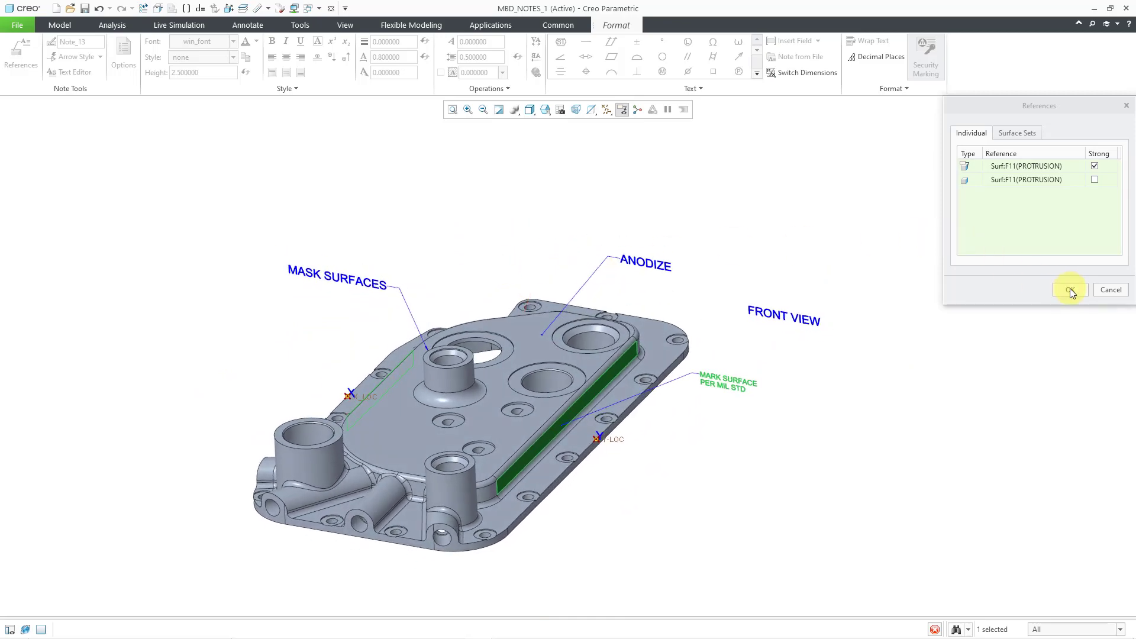
mouse_move(1070, 291)
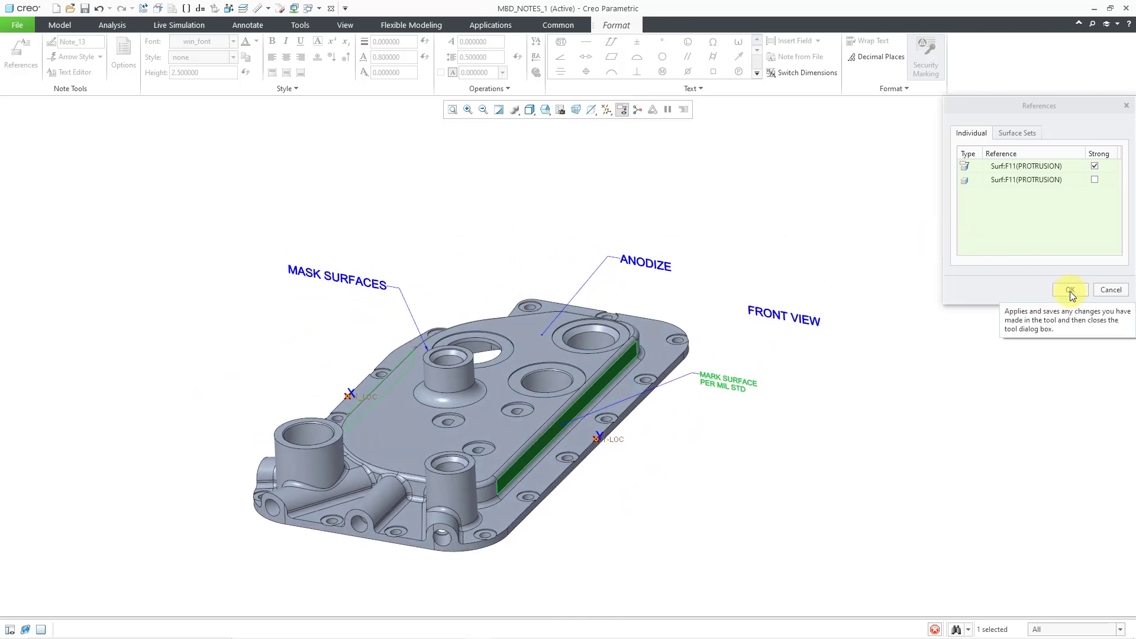
left_click(1068, 289)
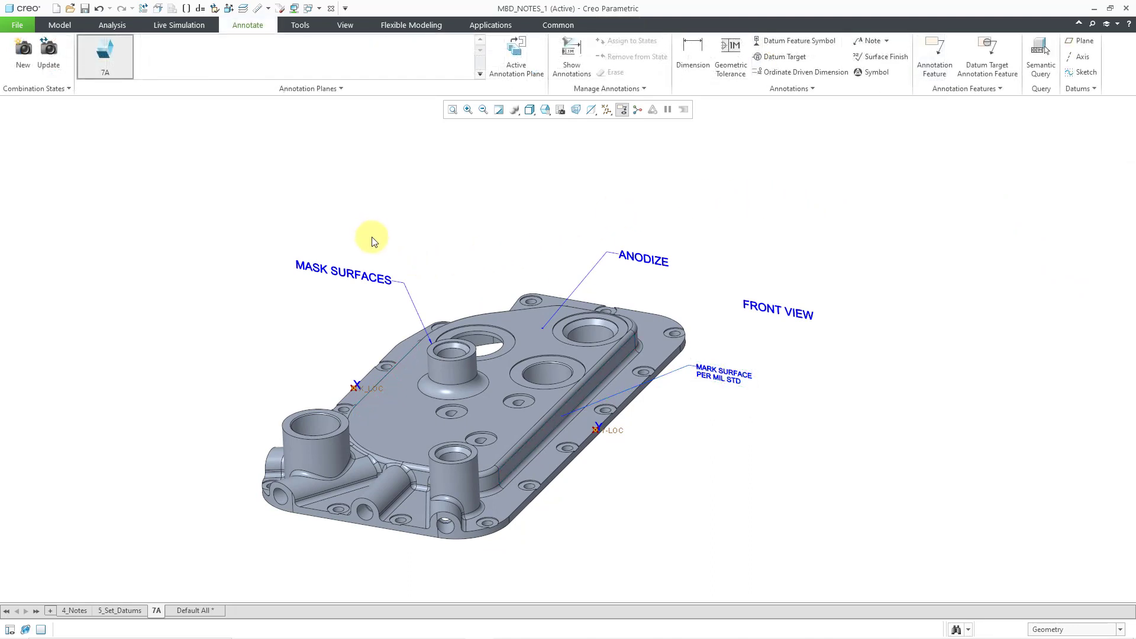
mouse_move(366, 282)
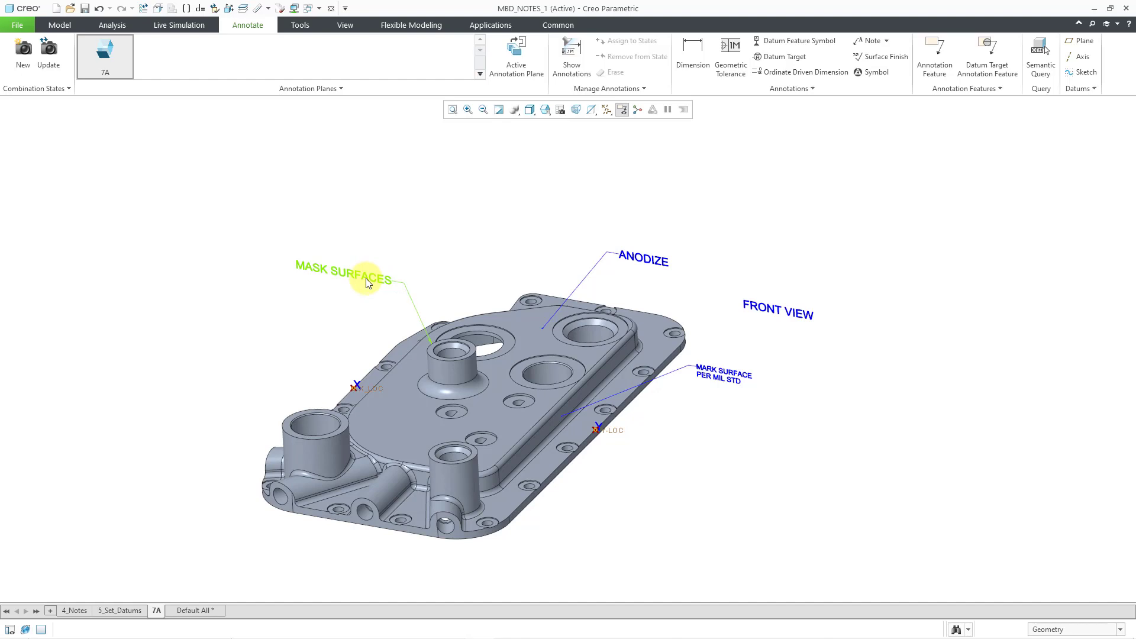
Step: Reference the MASK SURFACES note to a seed-and-boundary surface set anchored on the central boss
double_click(344, 276)
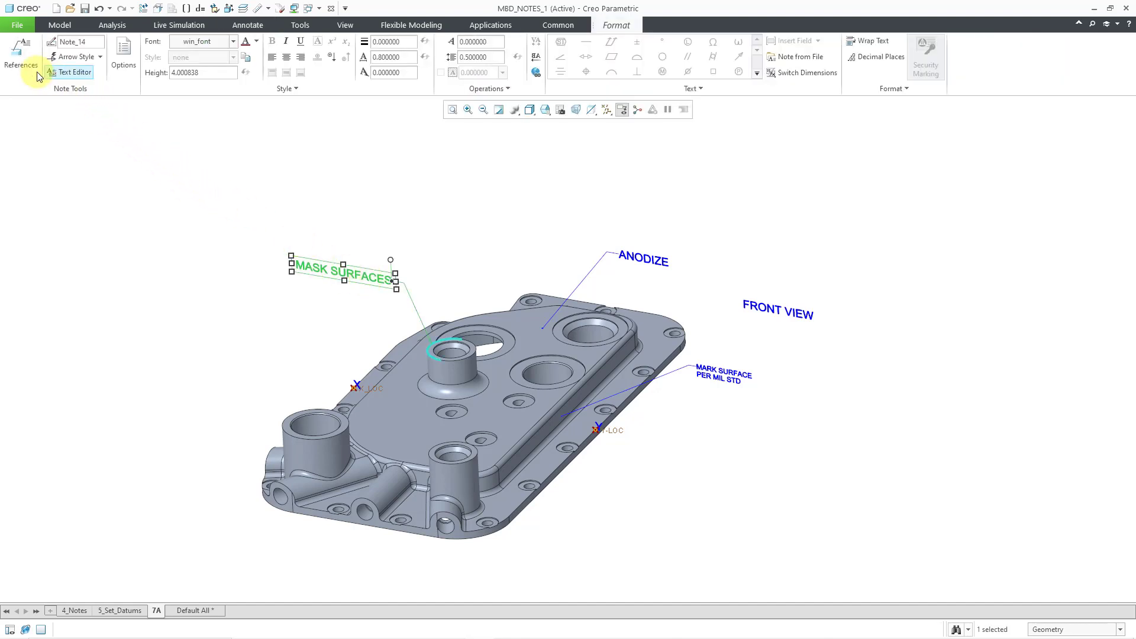
left_click(21, 53)
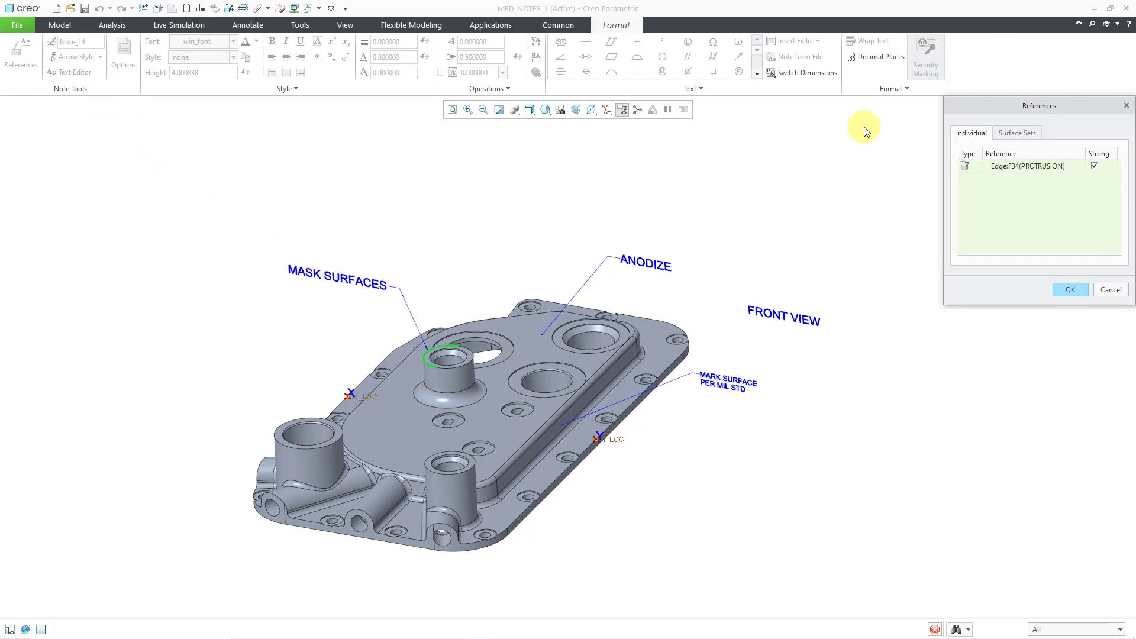
left_click(1018, 133)
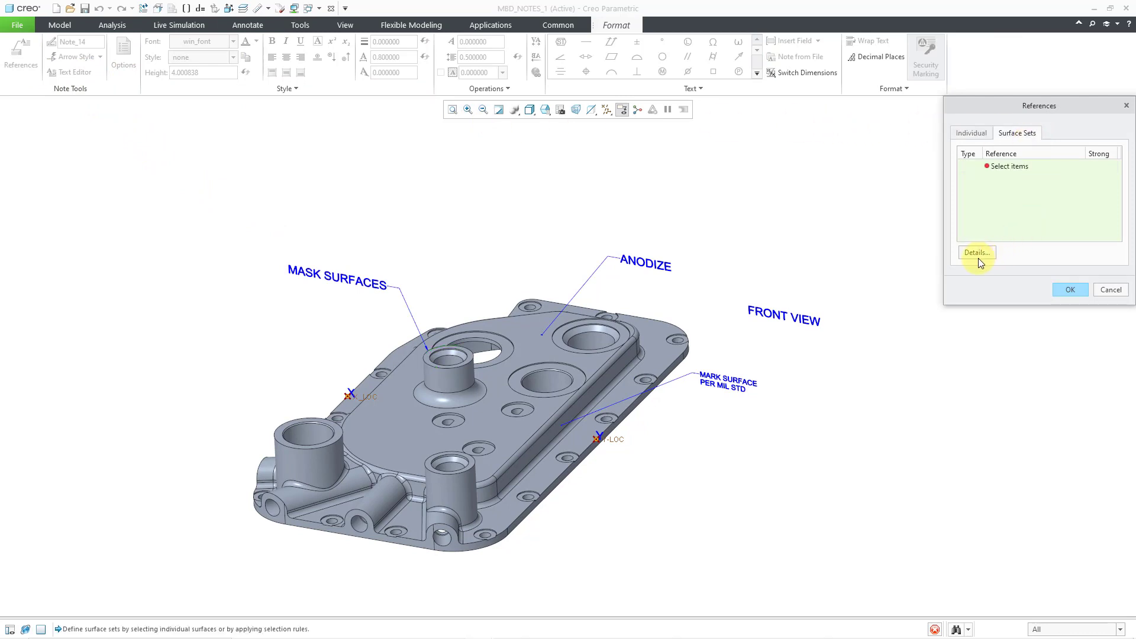
left_click(977, 252)
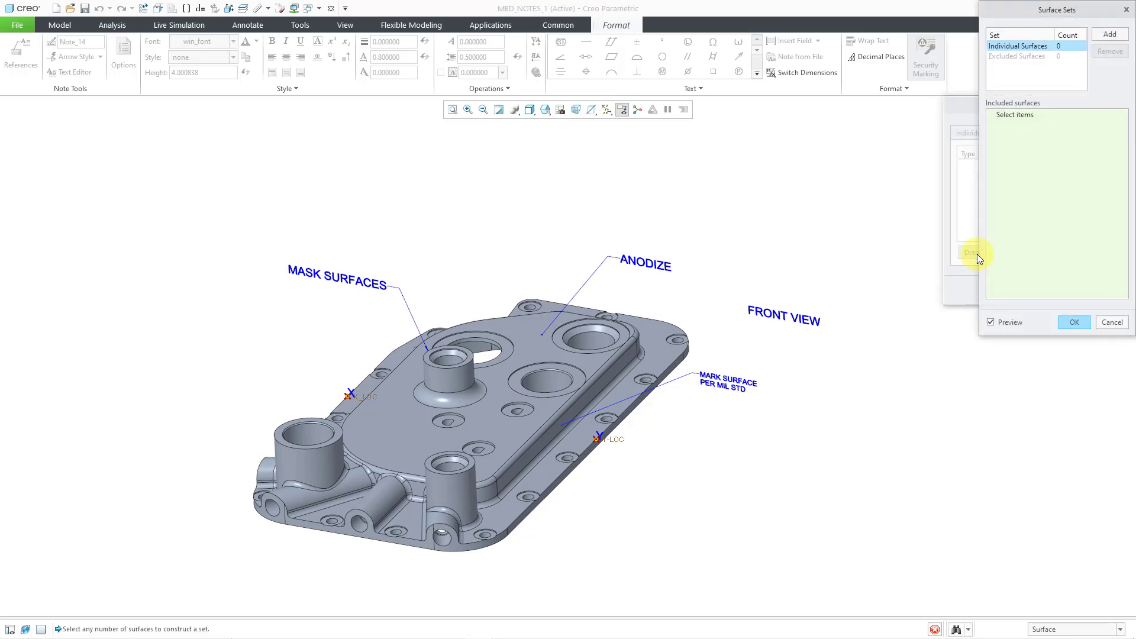
mouse_move(1074, 106)
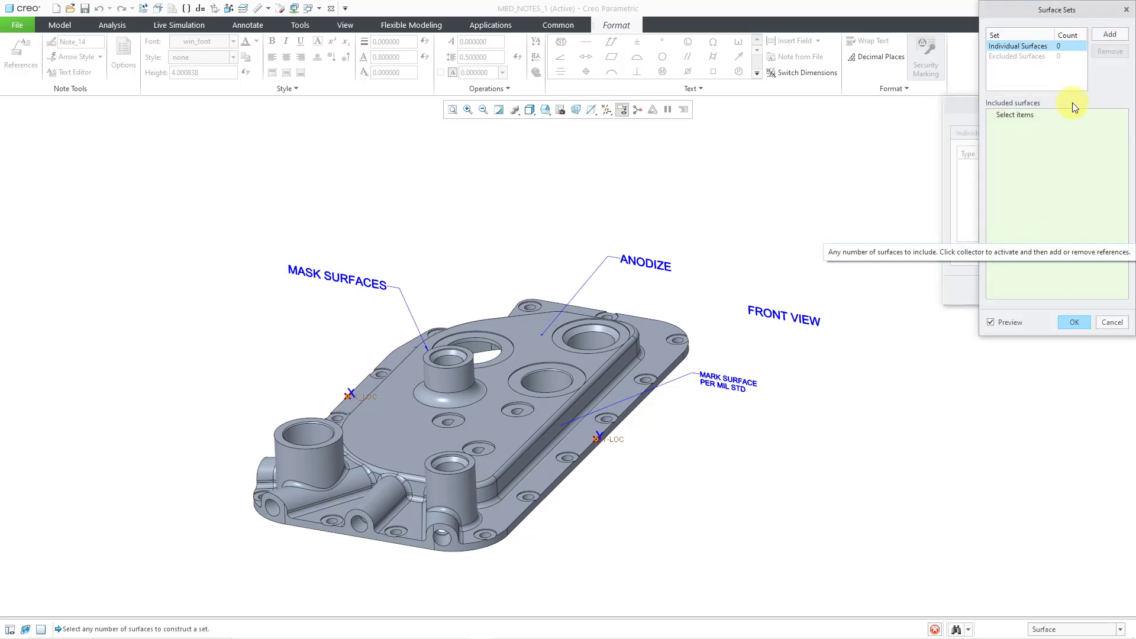
mouse_move(1112, 33)
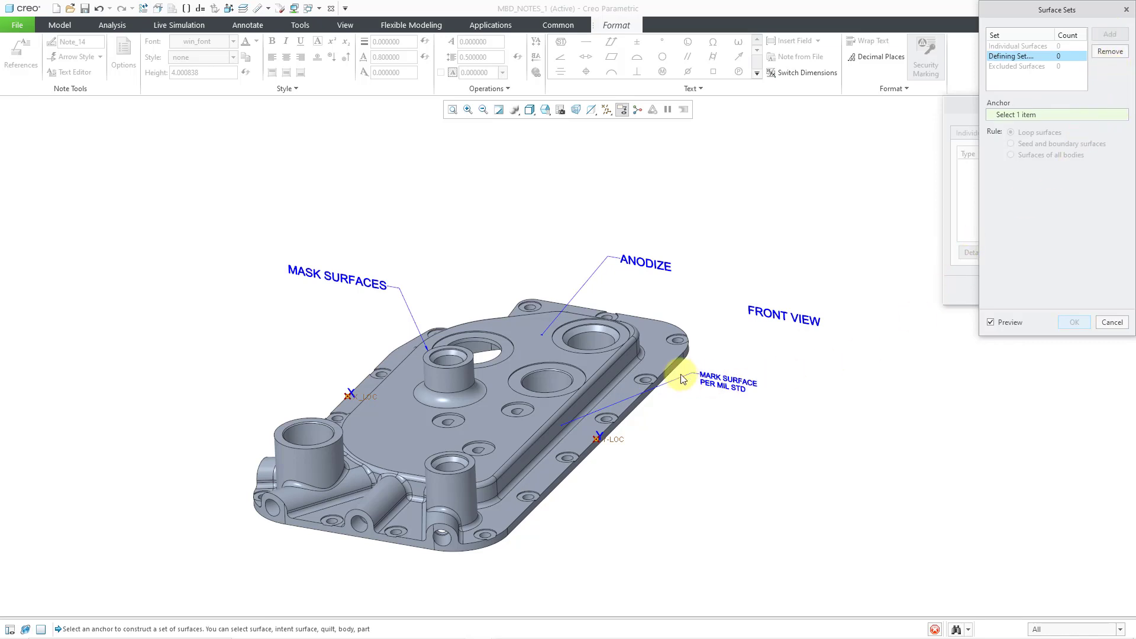
left_click(452, 380)
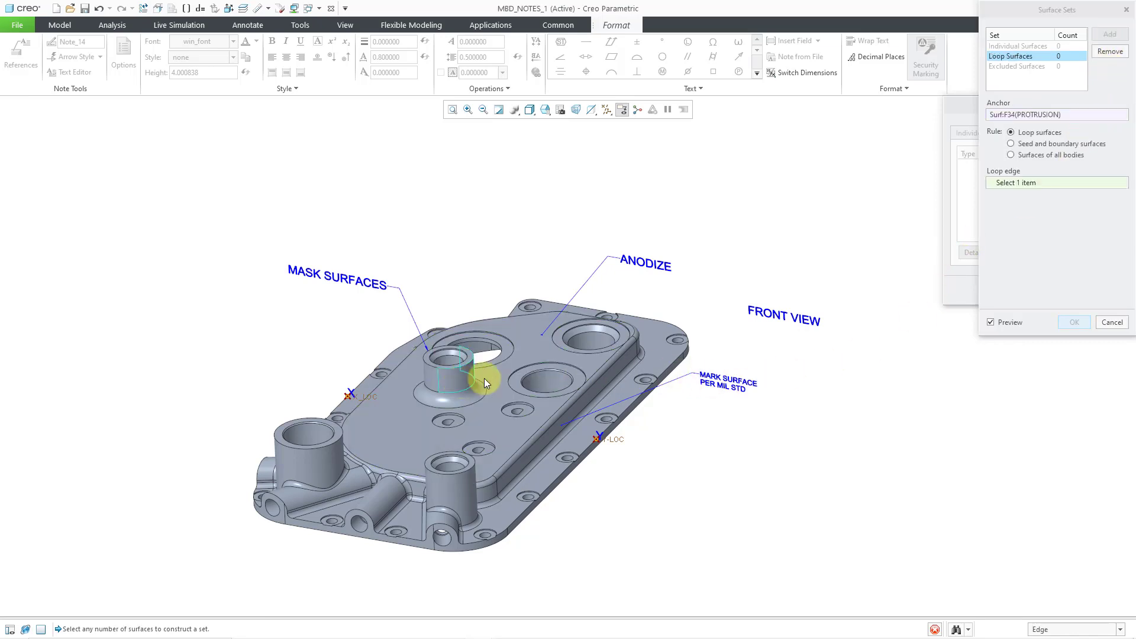
left_click(1010, 143)
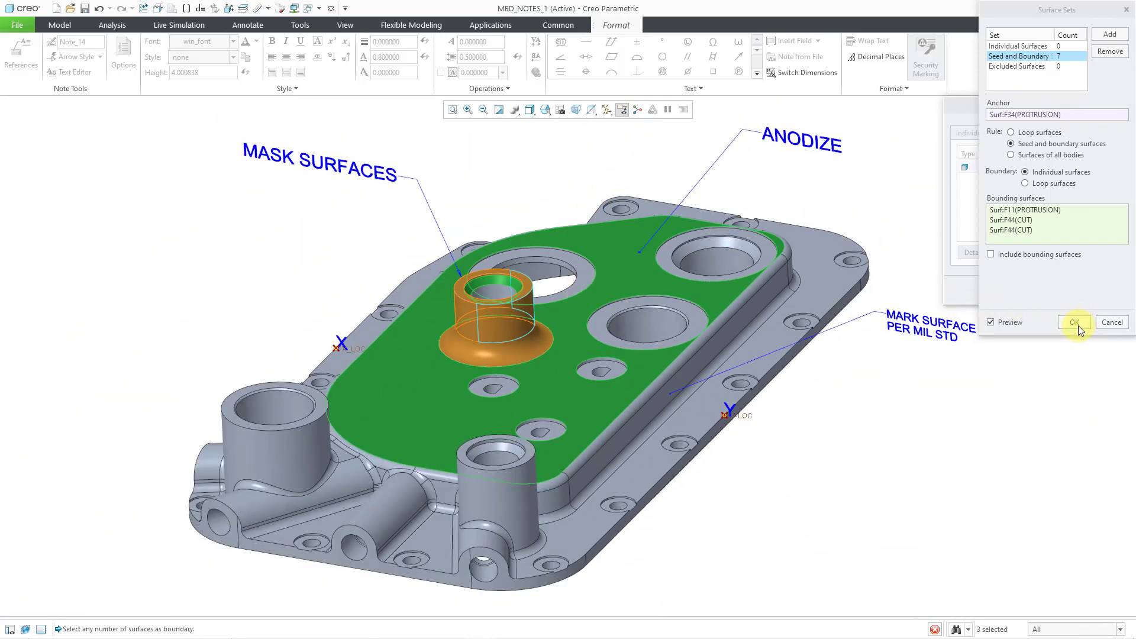
left_click(1073, 322)
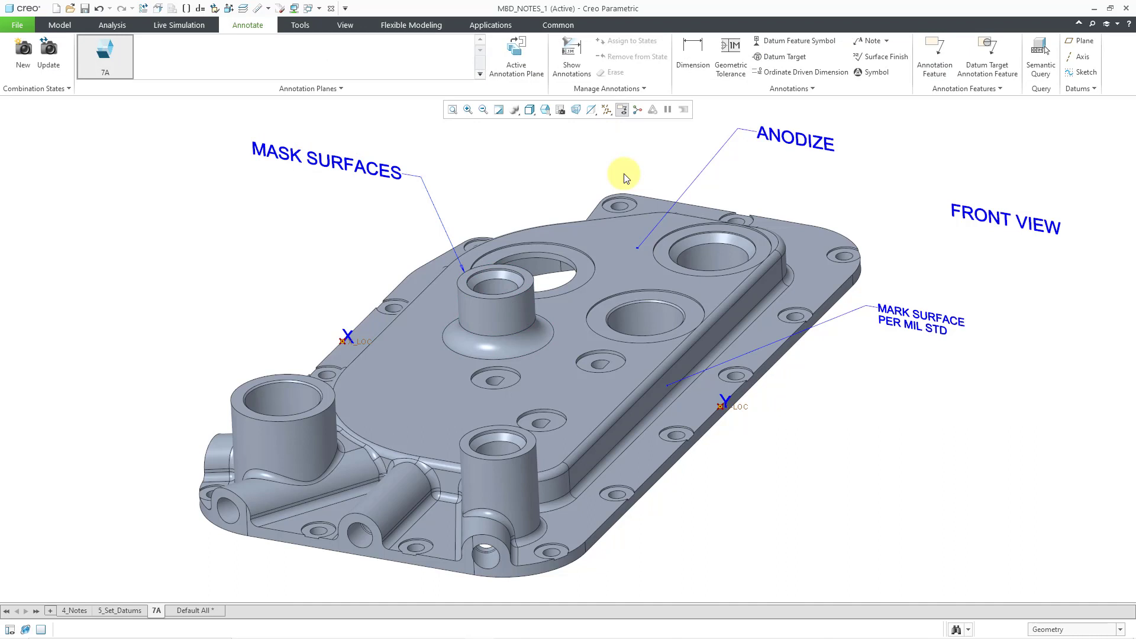
Step: Reference the ANODIZE note to a Surfaces-of-all-bodies set anchored on the cover's top face
left_click(786, 142)
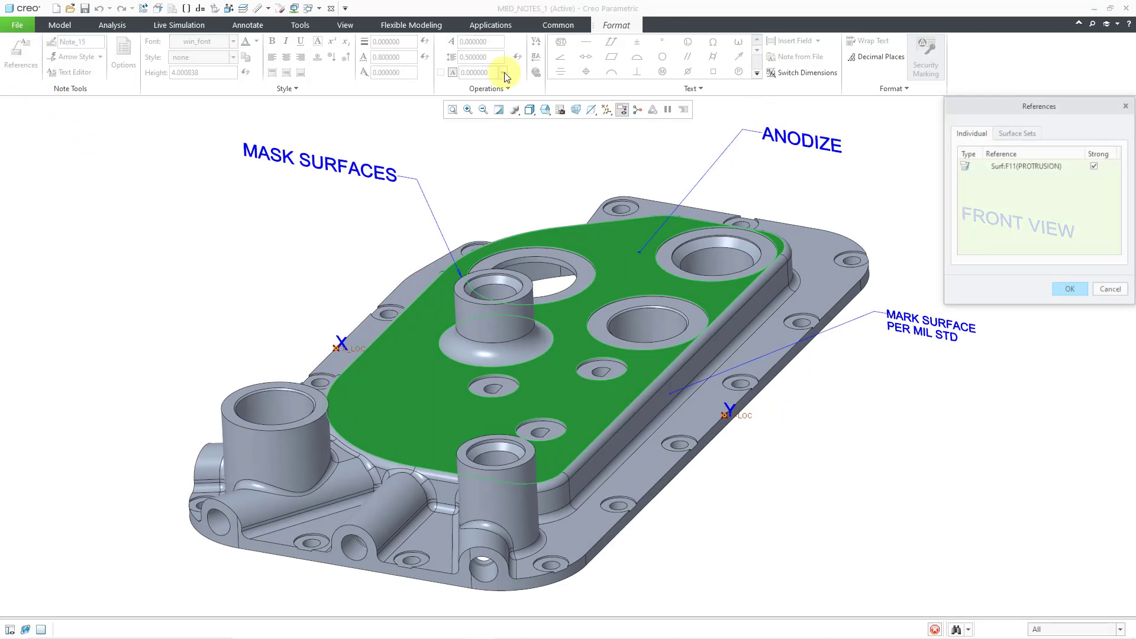
left_click(1016, 133)
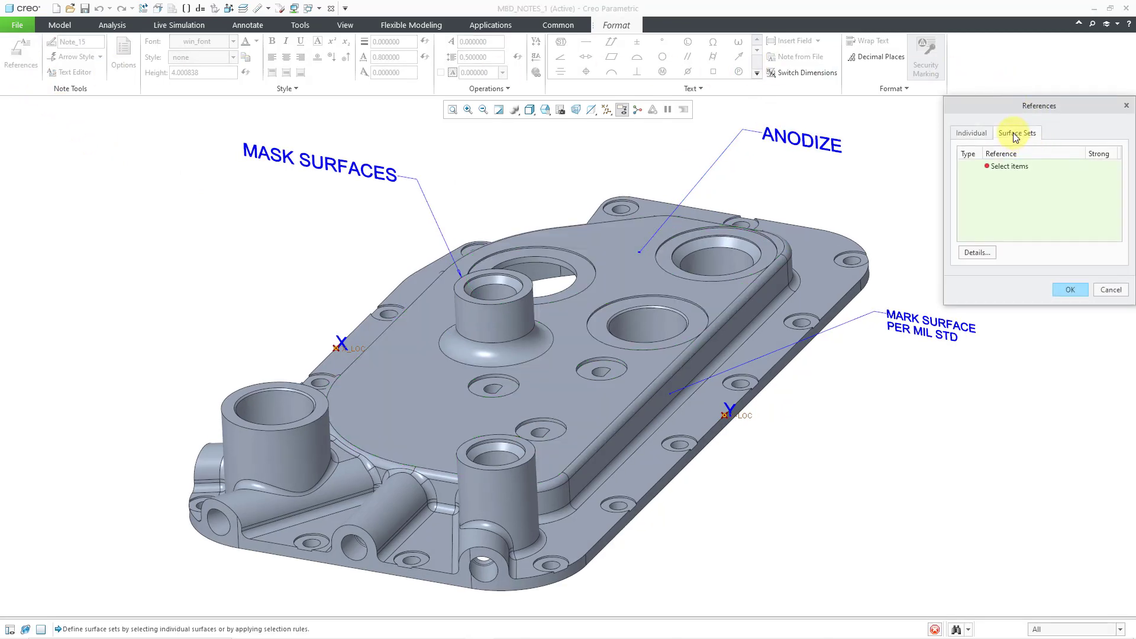
mouse_move(1022, 208)
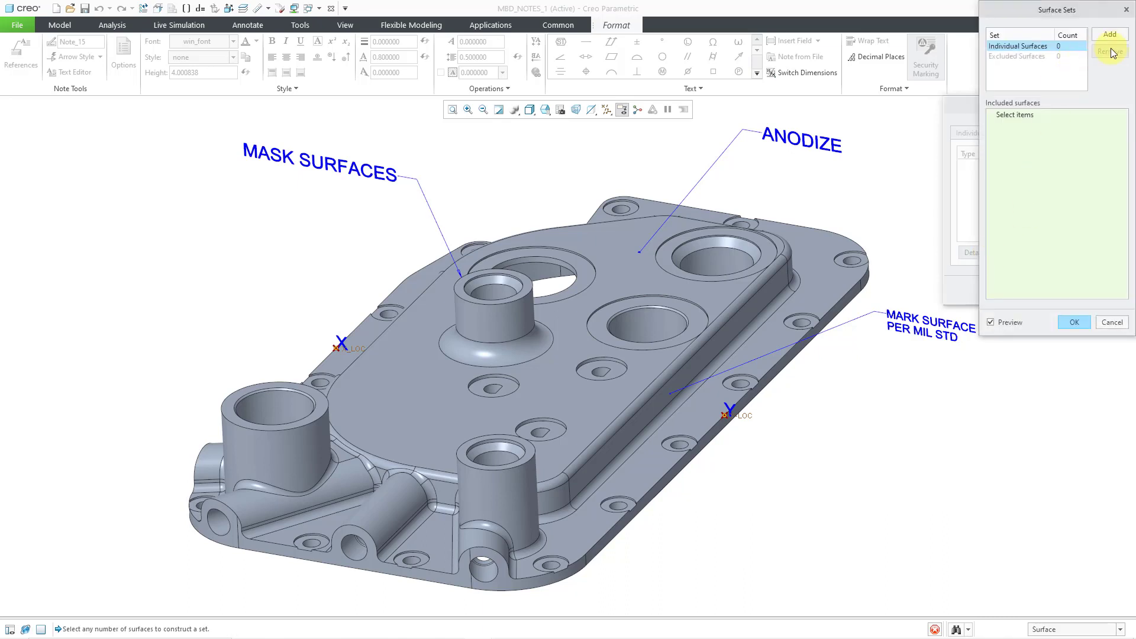
left_click(1111, 33)
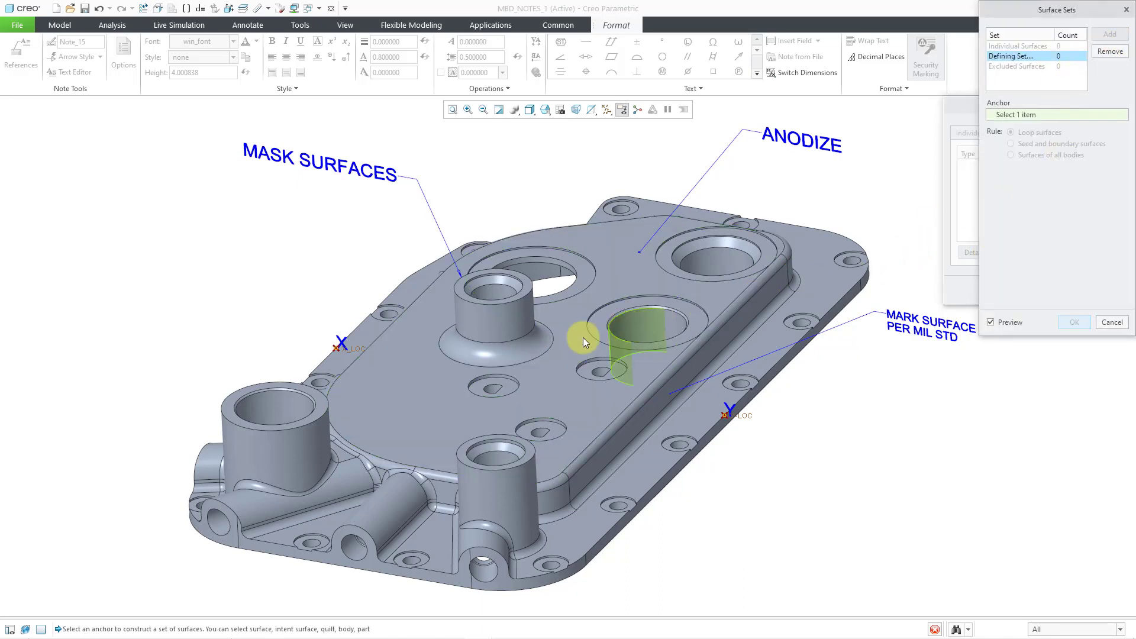
left_click(586, 343)
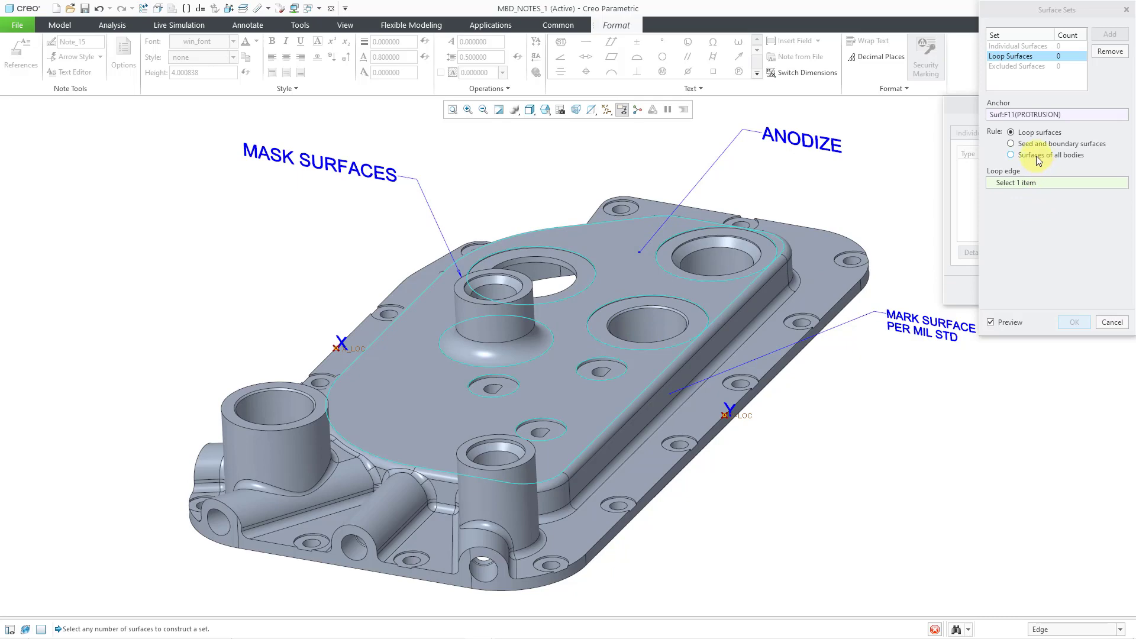
left_click(1010, 154)
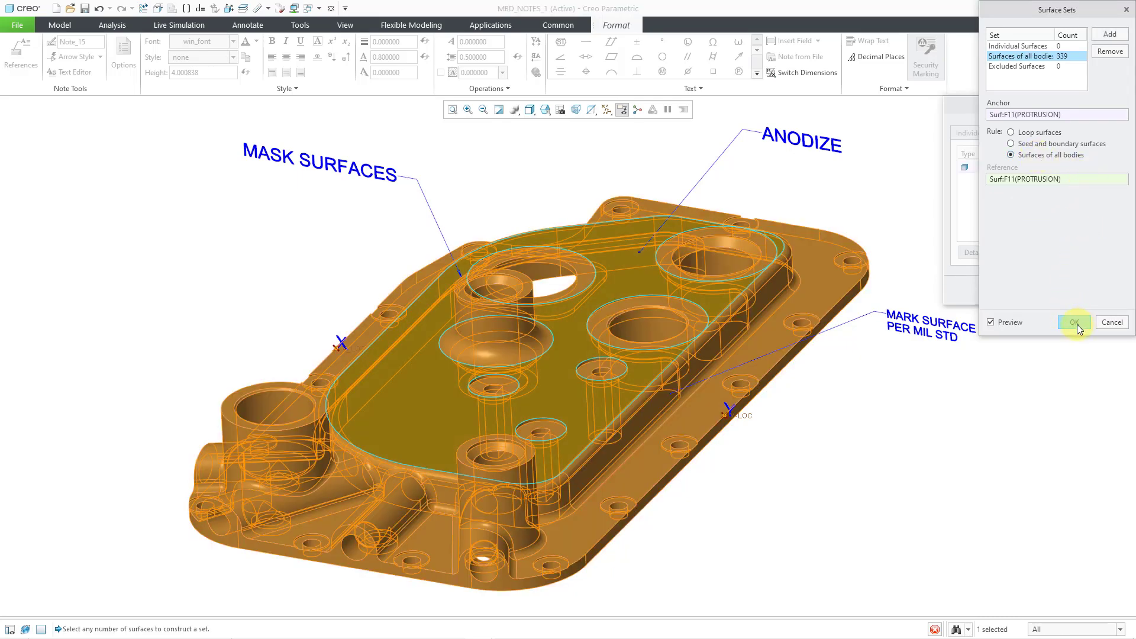
mouse_move(1074, 321)
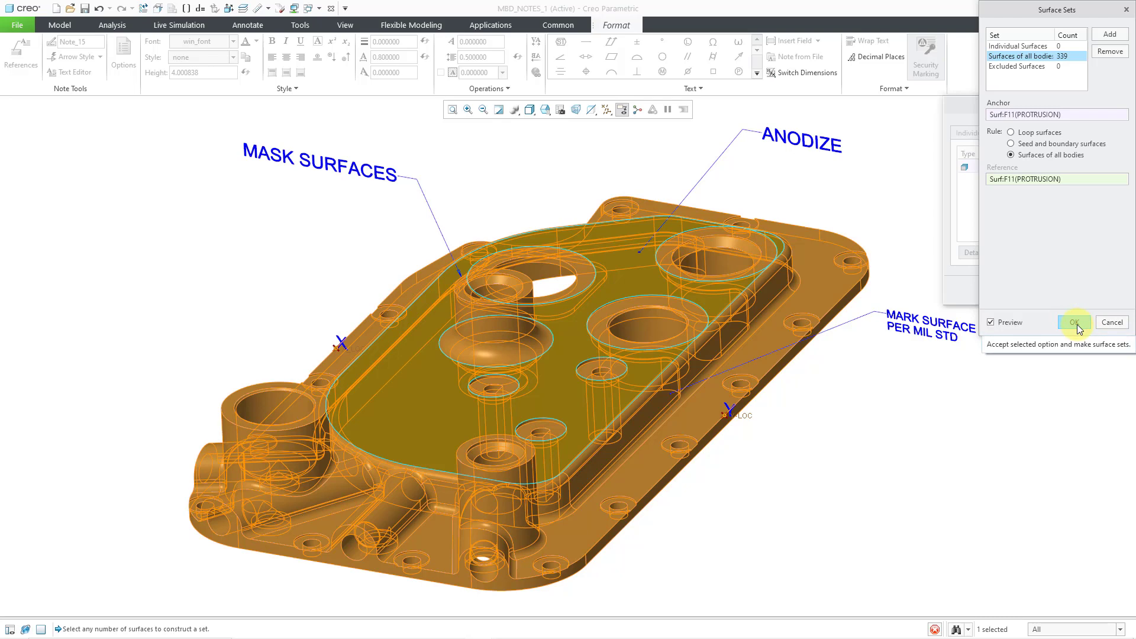
left_click(1073, 322)
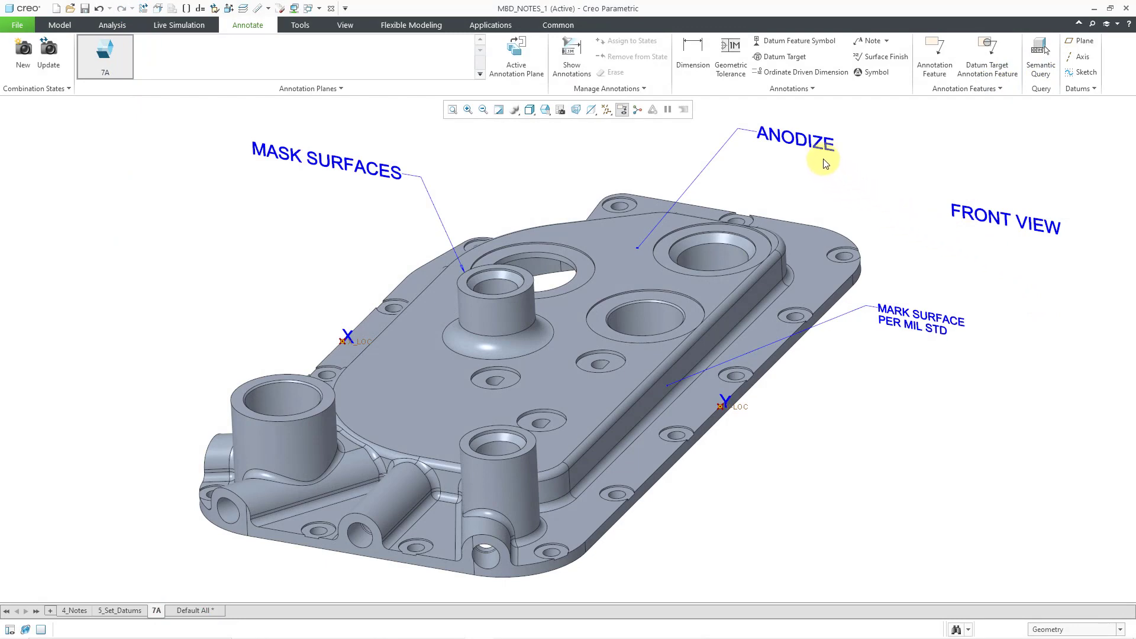
Step: Check Designate in the ANODIZE note's Format options so it becomes a designated annotation
double_click(795, 142)
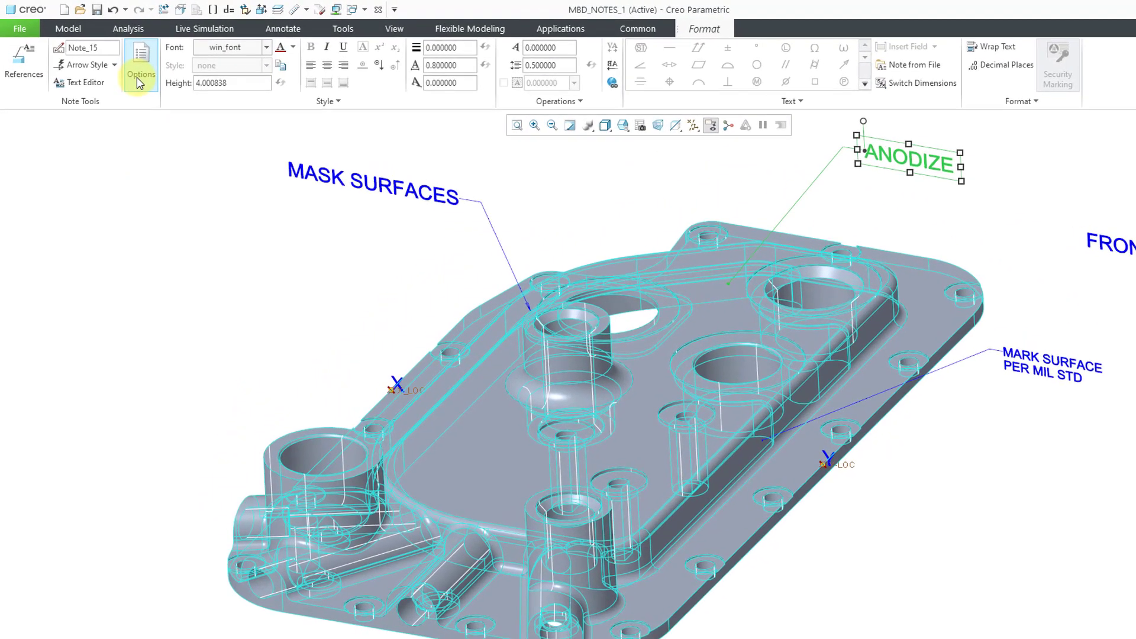
left_click(142, 61)
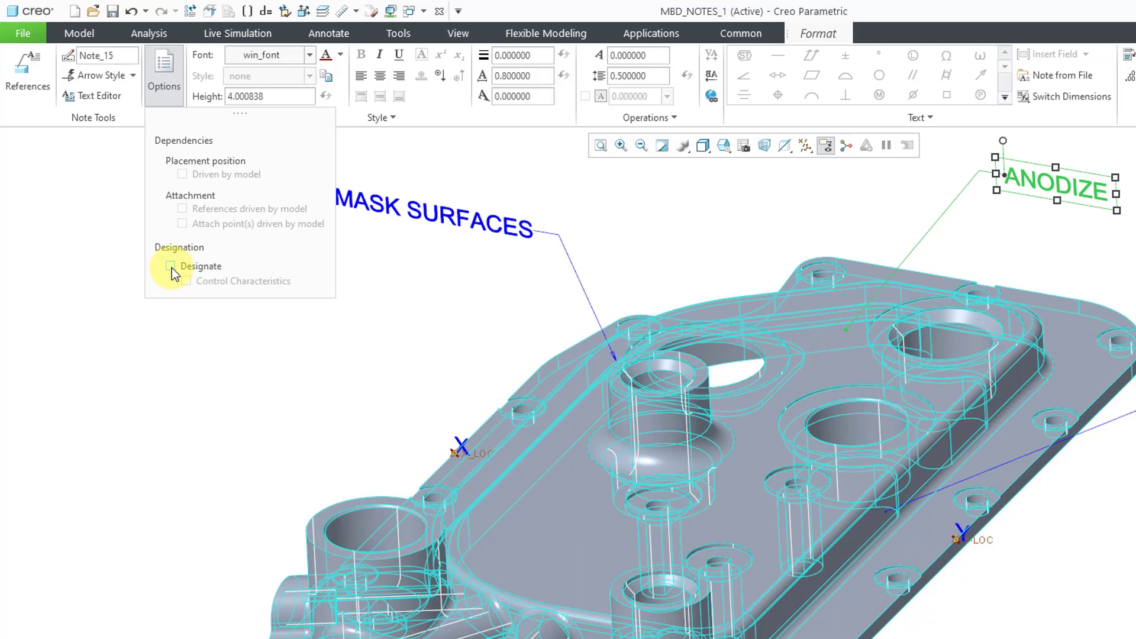
left_click(170, 265)
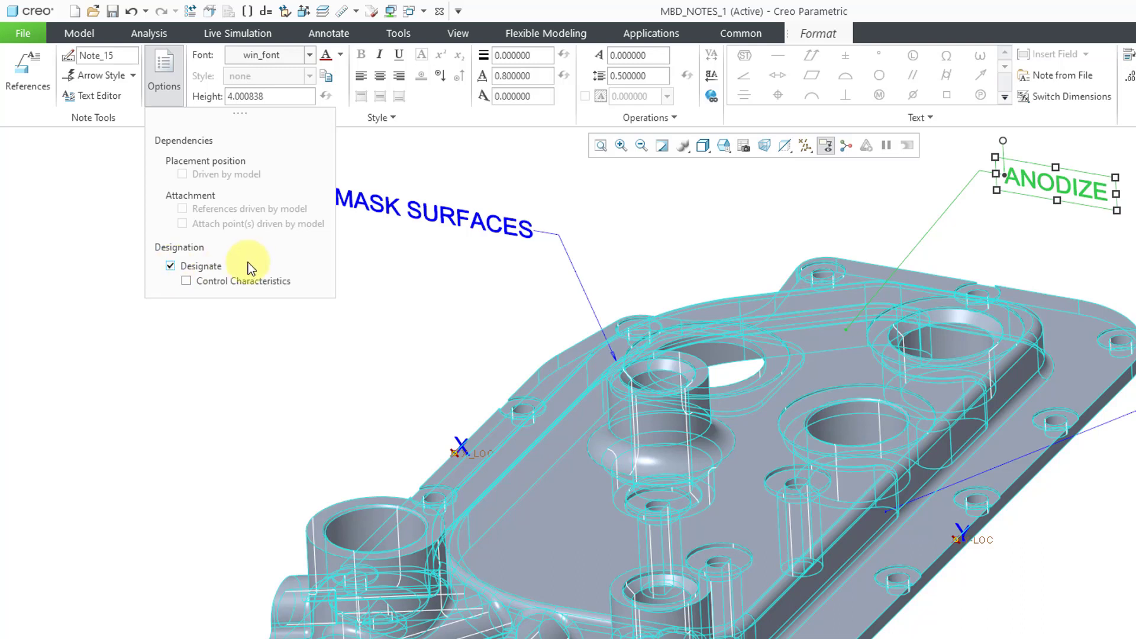
mouse_move(258, 265)
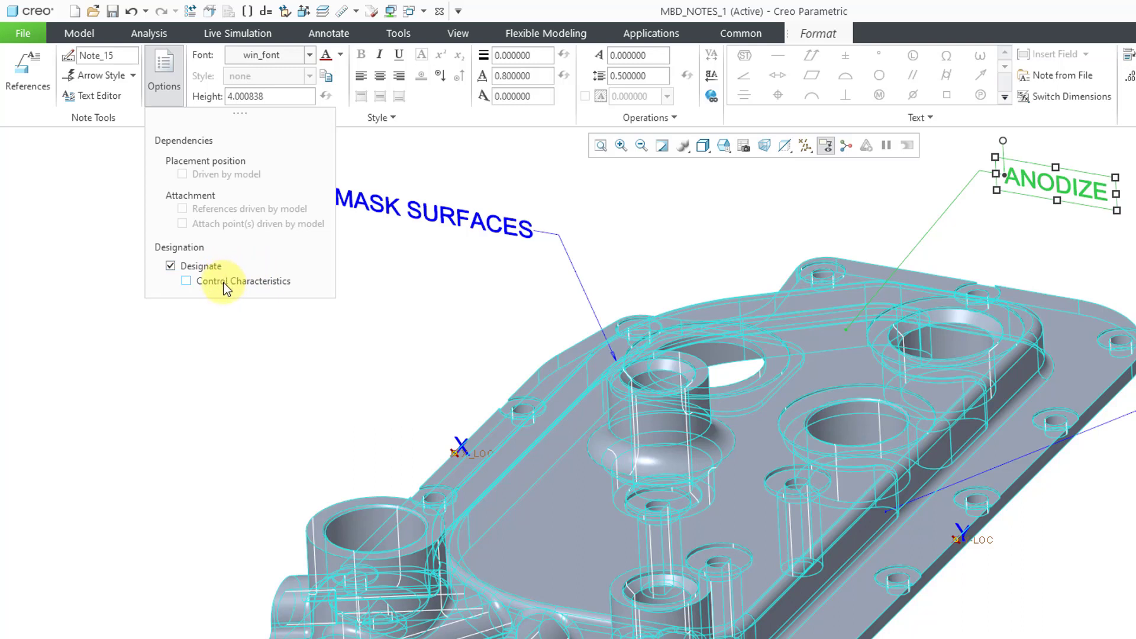
left_click(186, 281)
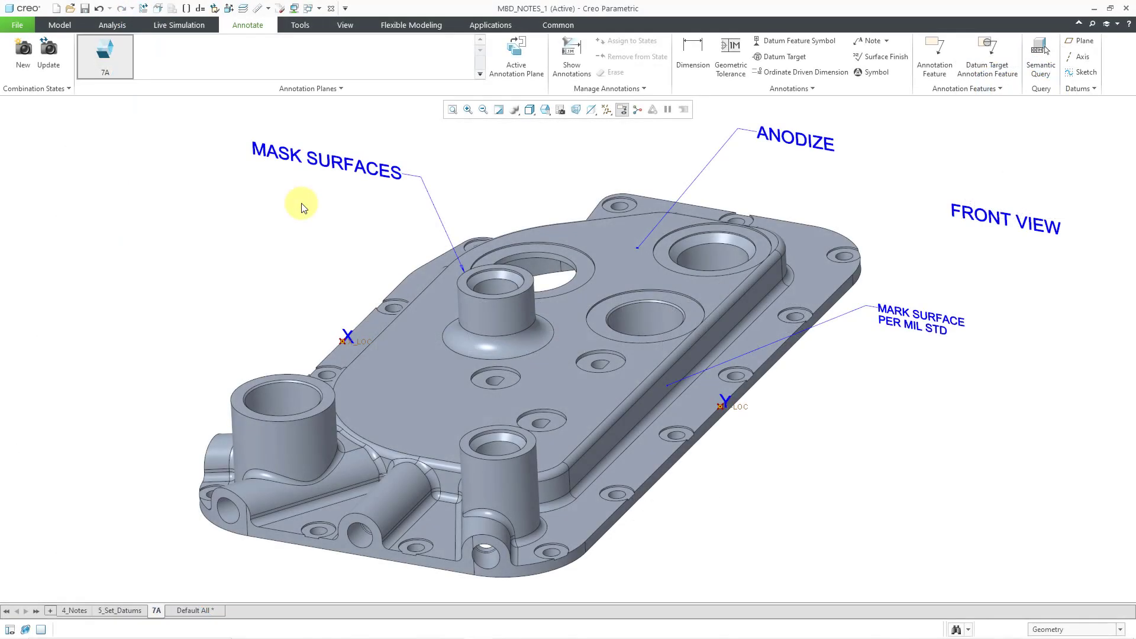
mouse_move(892, 336)
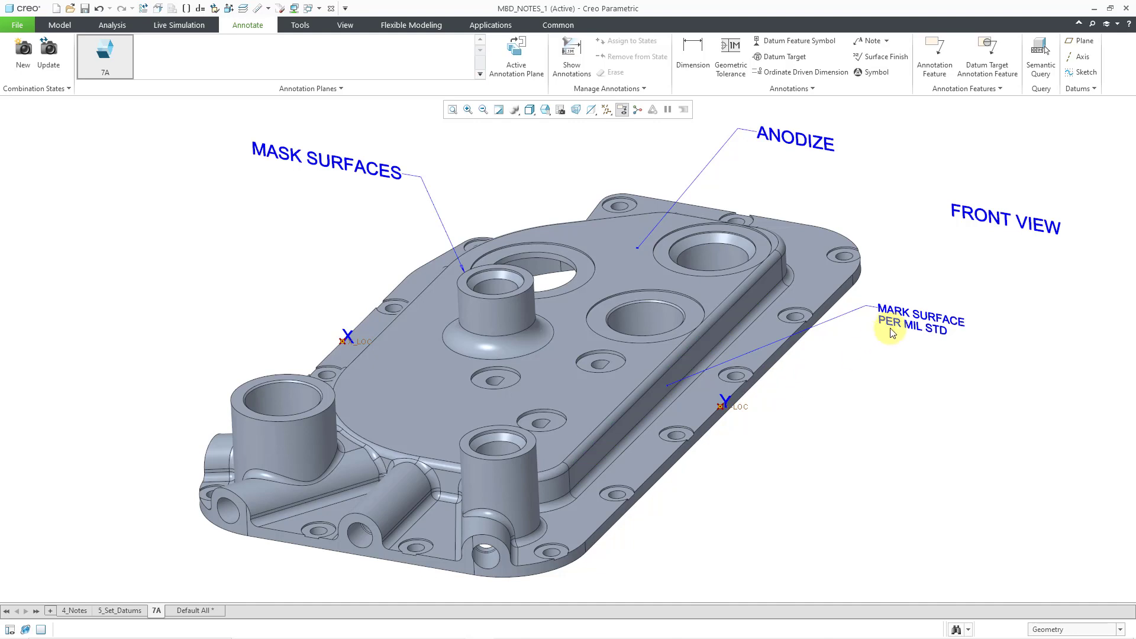
Step: Hyperlink the MARK SURFACE PER MIL STD note to everyspec.com/MIL-STD/MIL-STD-0100-0299/MIL-STD-130N_5007/
left_click(893, 327)
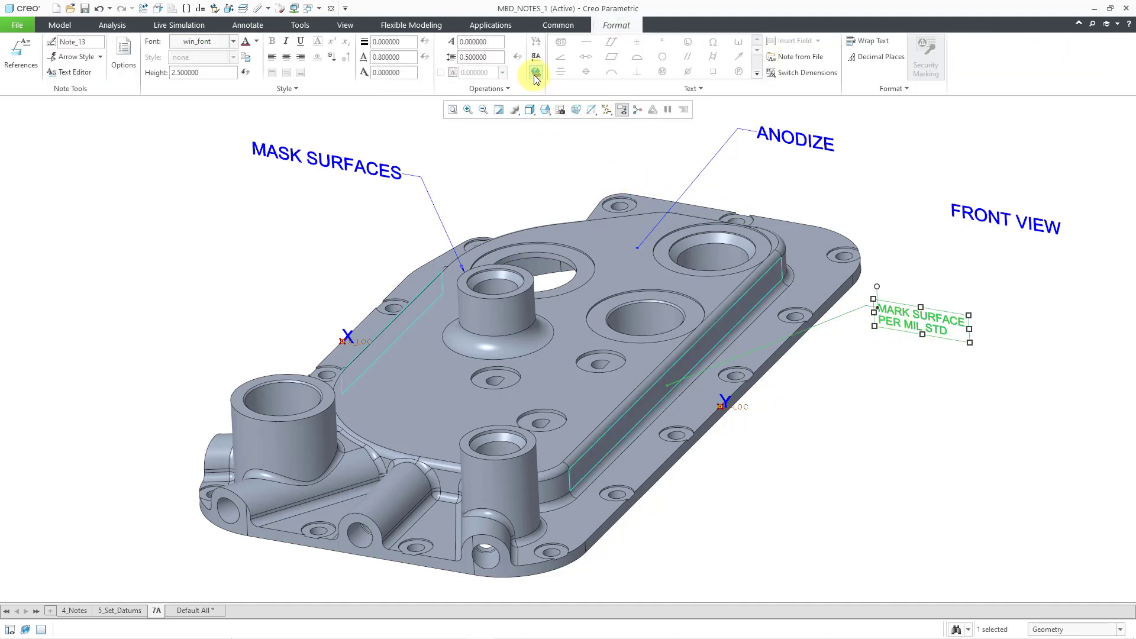
mouse_move(533, 72)
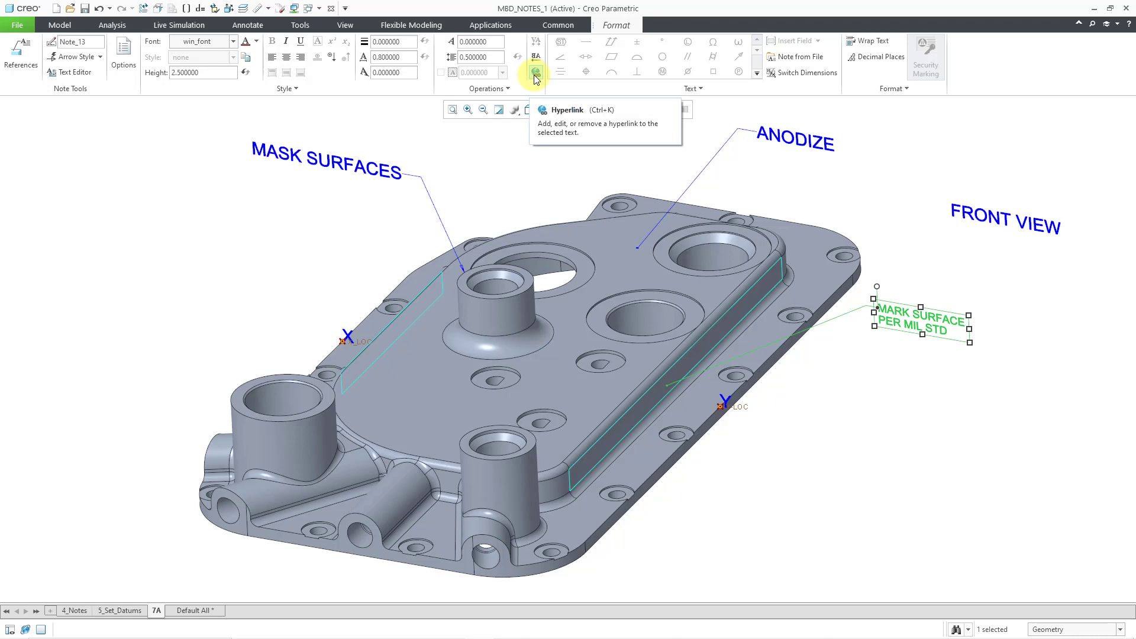
left_click(533, 71)
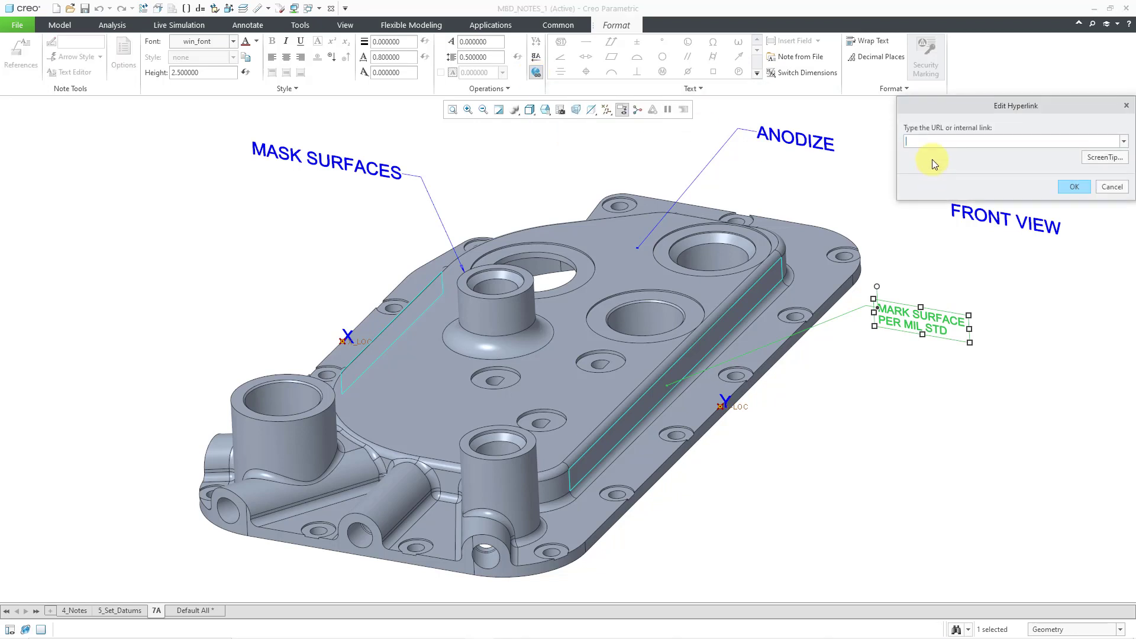
type("everyspec.com/MIL-STD/MIL-STD-0100-0299/MIL-STD-130N_5007/")
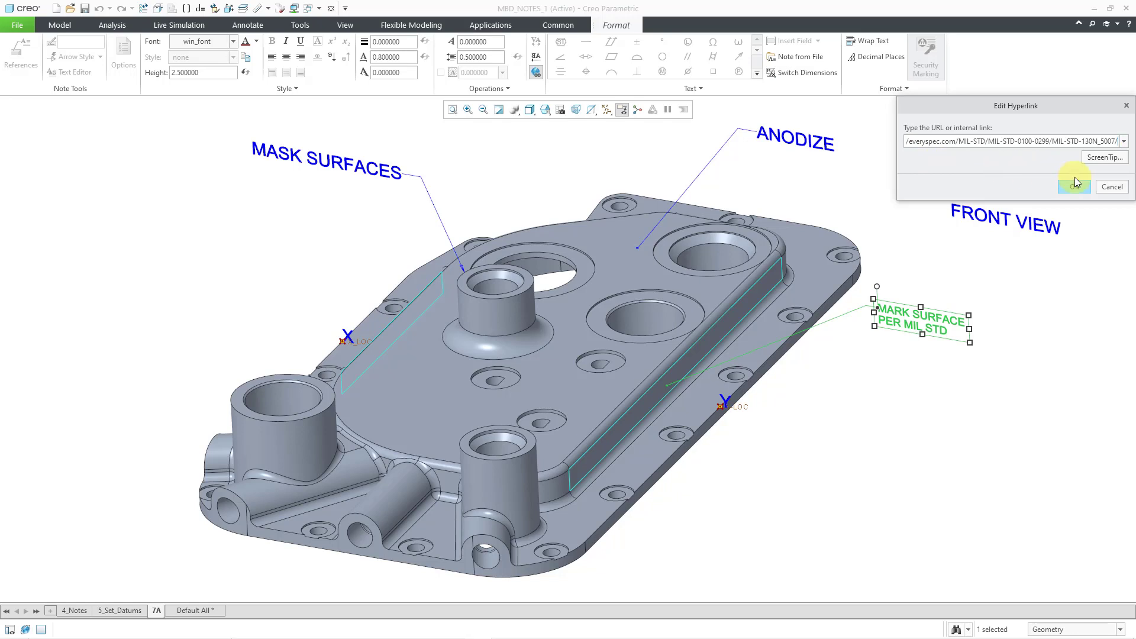
left_click(1074, 187)
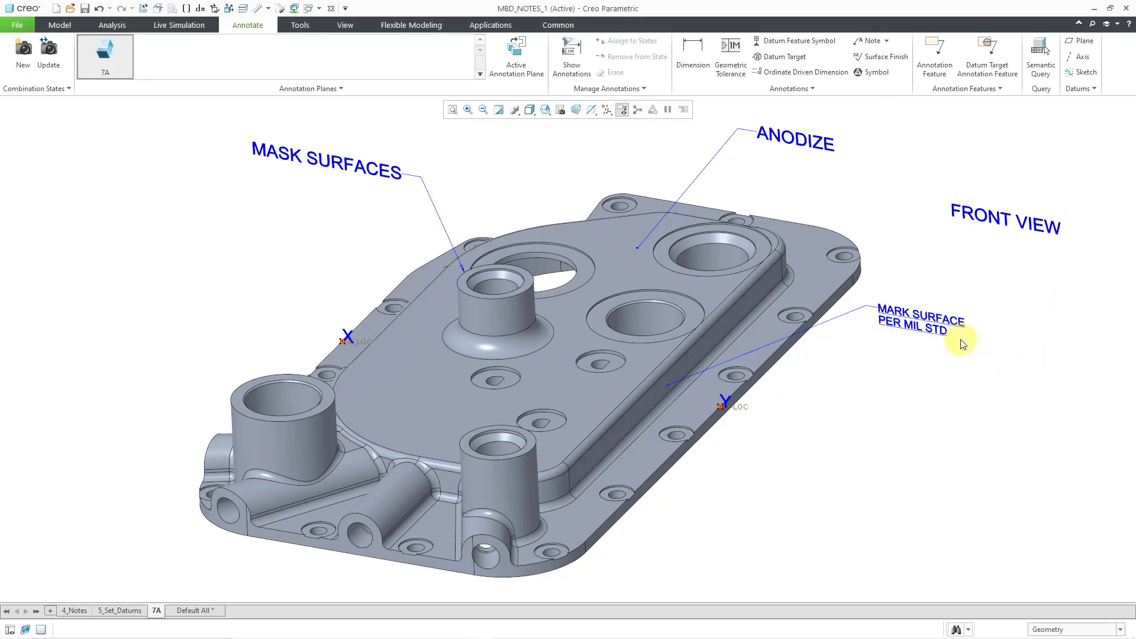
mouse_move(967, 386)
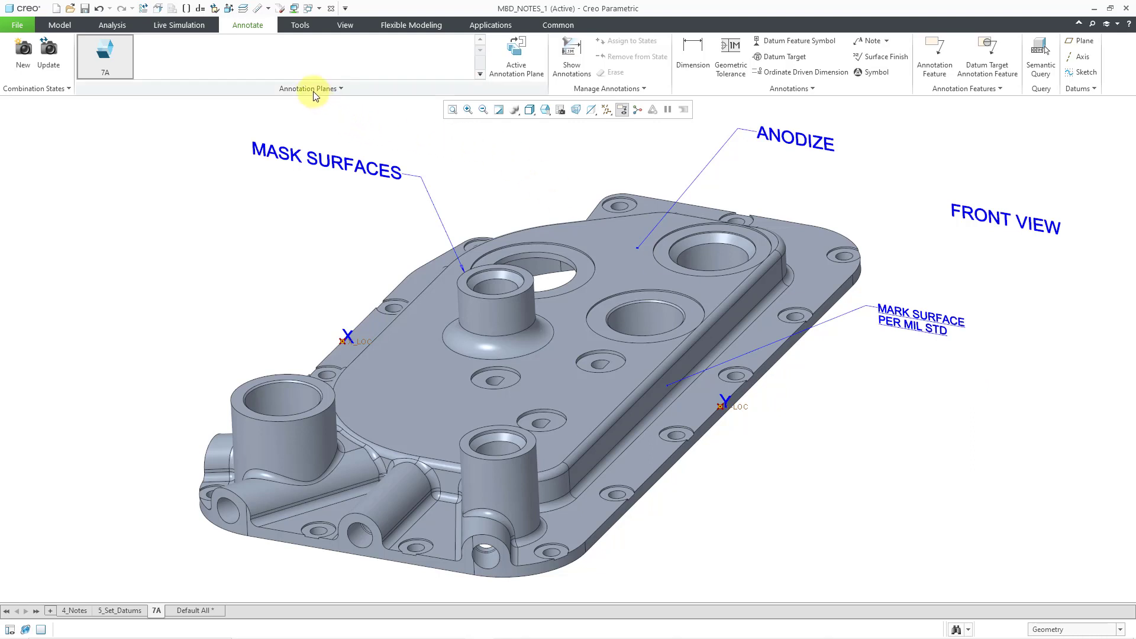
Step: Place a Flat to Screen note with the exclusive-property text loaded from exclusive.txt
left_click(309, 88)
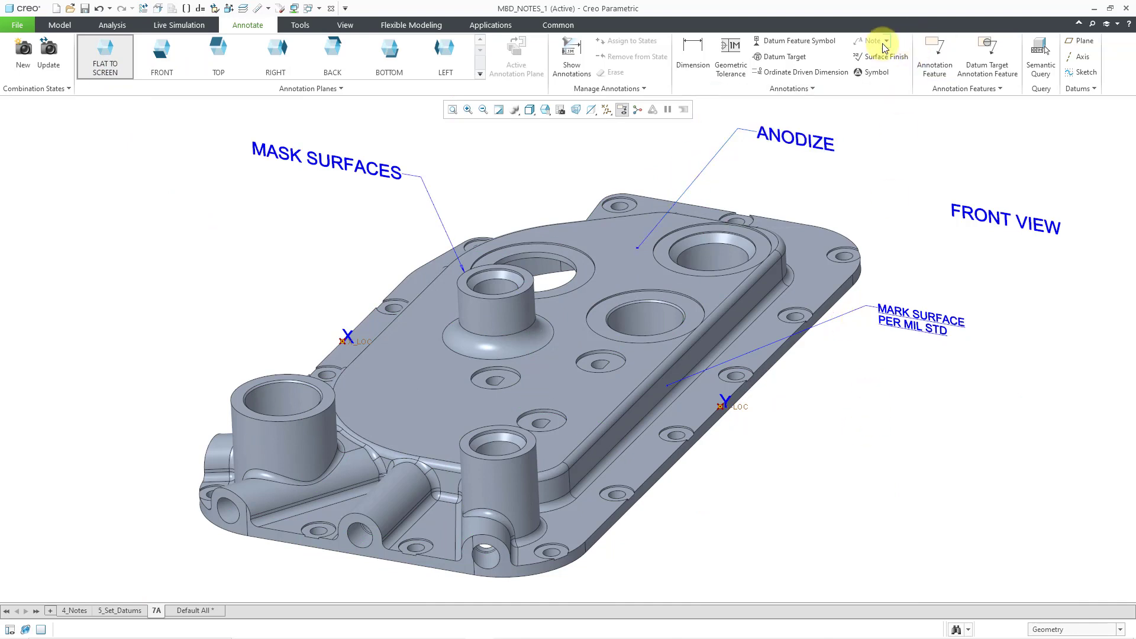
left_click(871, 40)
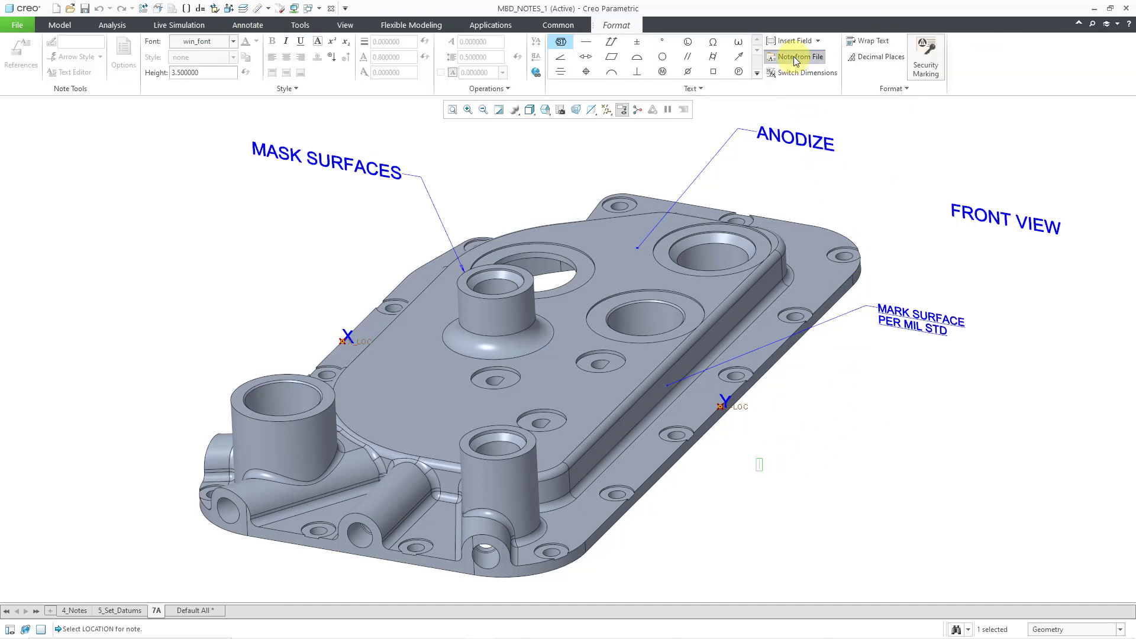
left_click(799, 56)
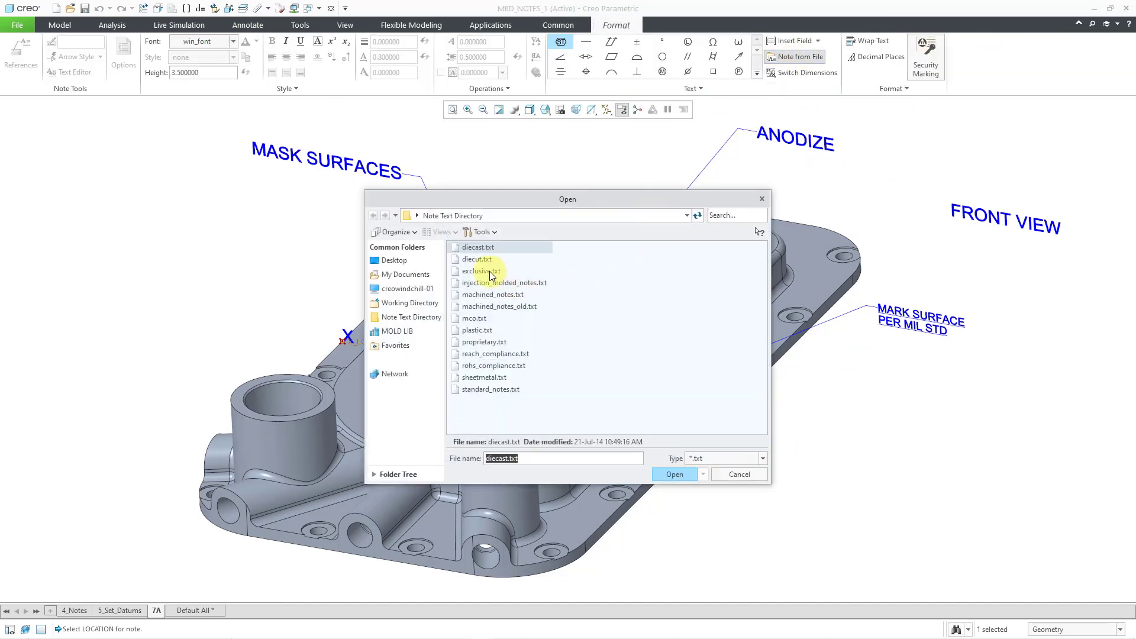
left_click(675, 473)
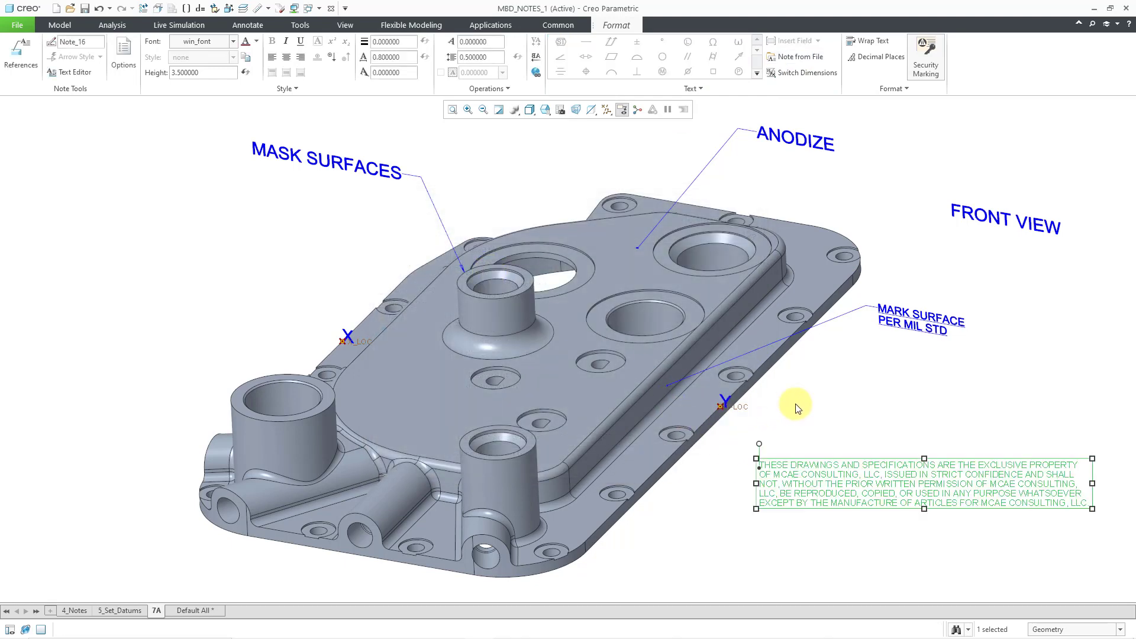
left_click(246, 25)
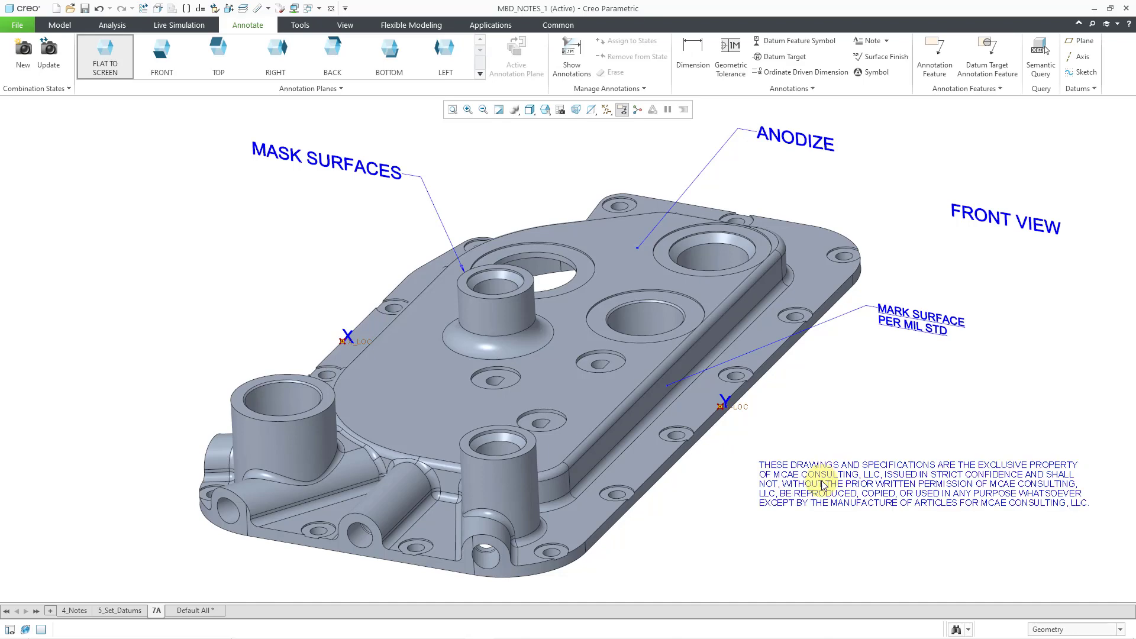
Step: Mark the confidentiality note as a Security Marking and view it in 5_Set_Datums and 4_Notes
double_click(822, 484)
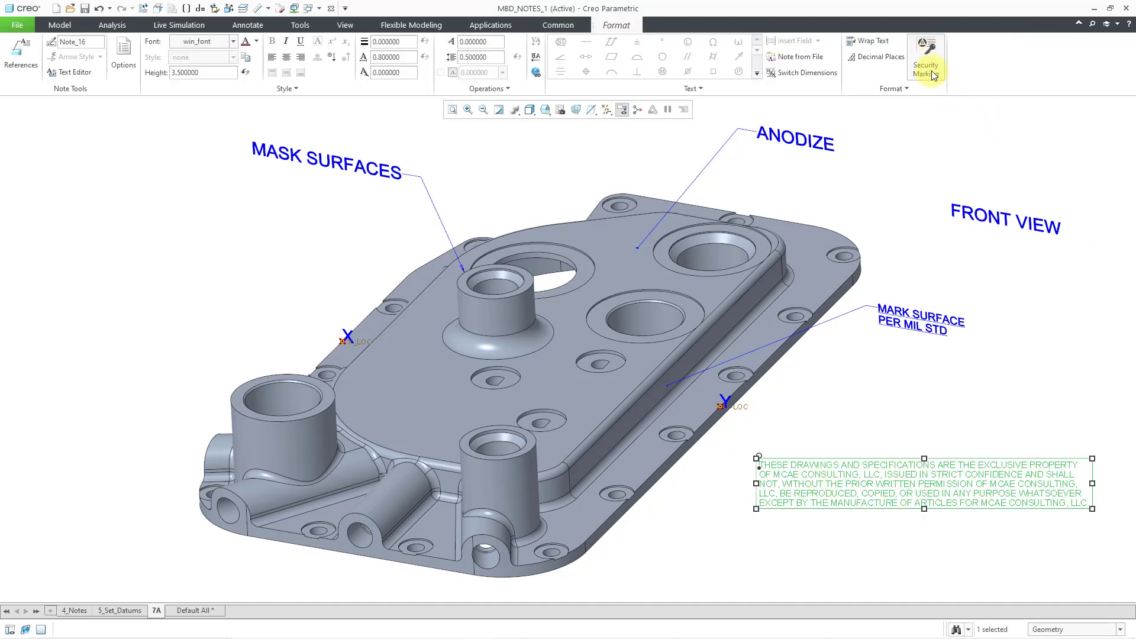
mouse_move(932, 74)
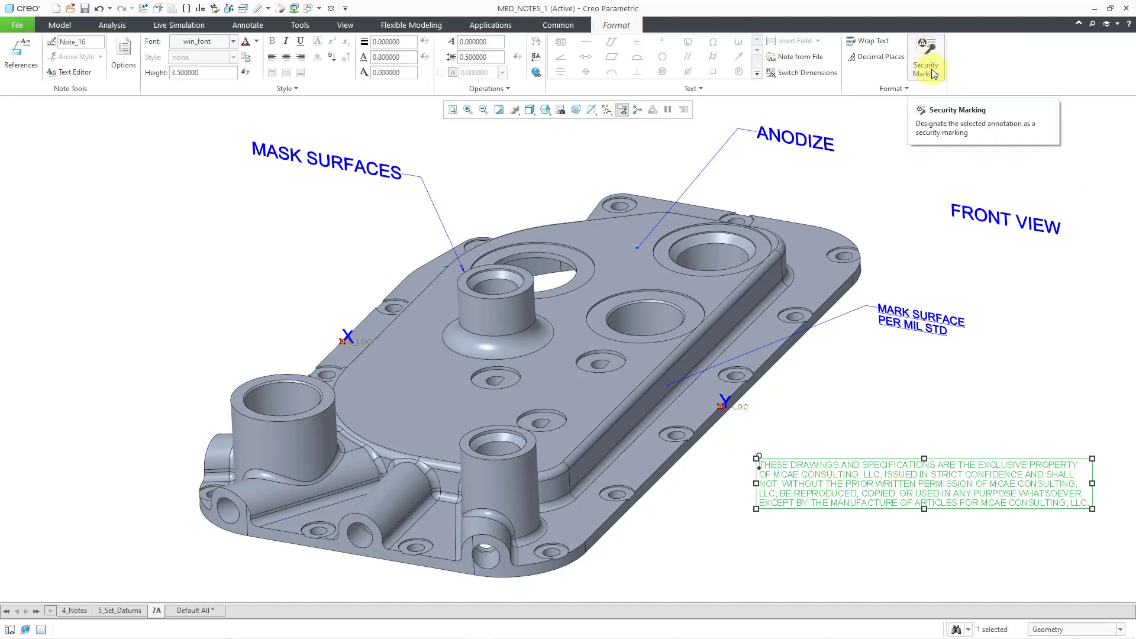
mouse_move(911, 190)
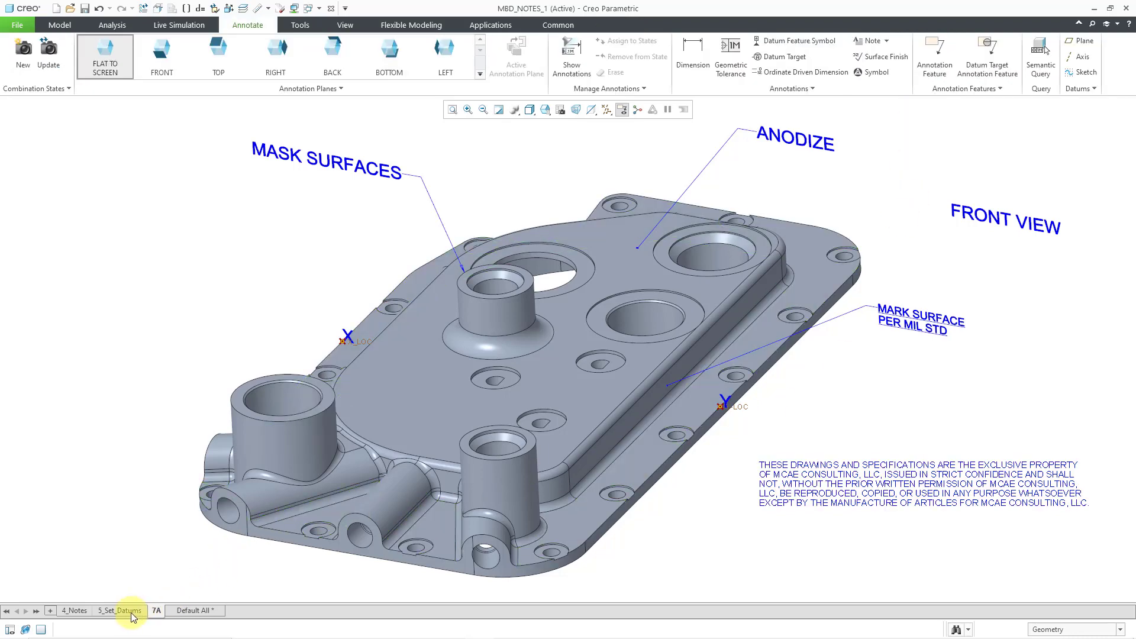
left_click(120, 610)
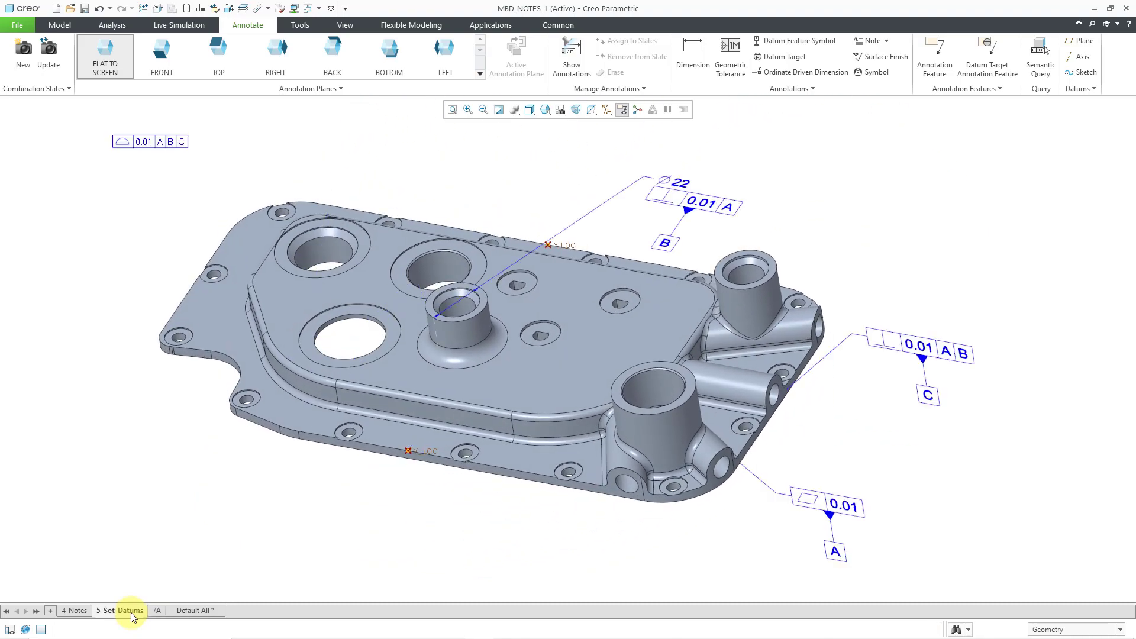
left_click(72, 610)
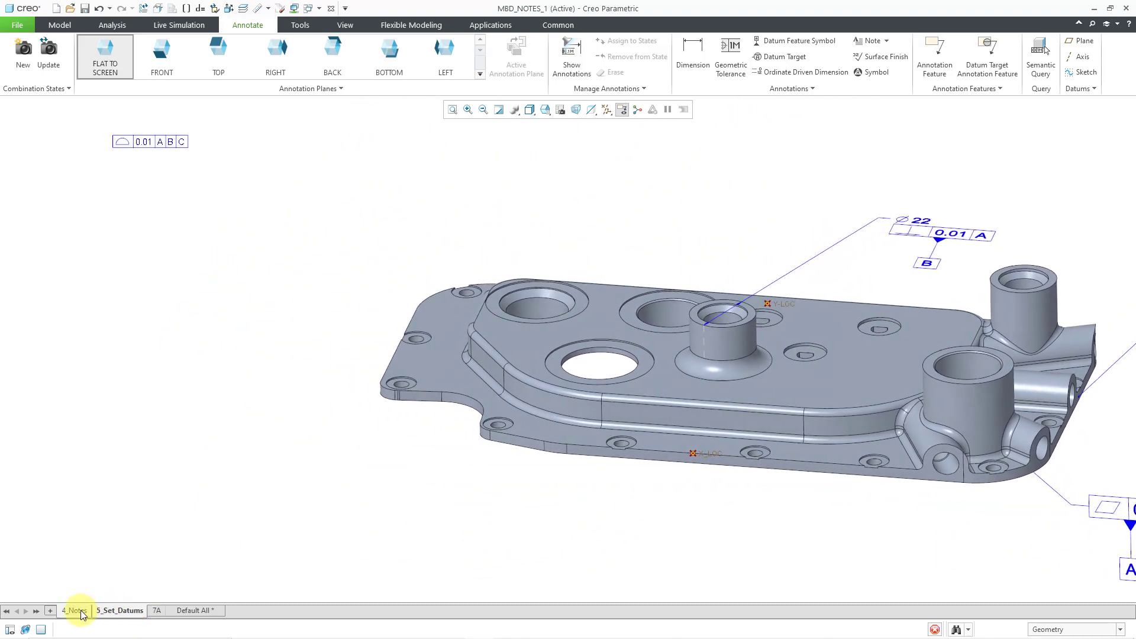
left_click(156, 610)
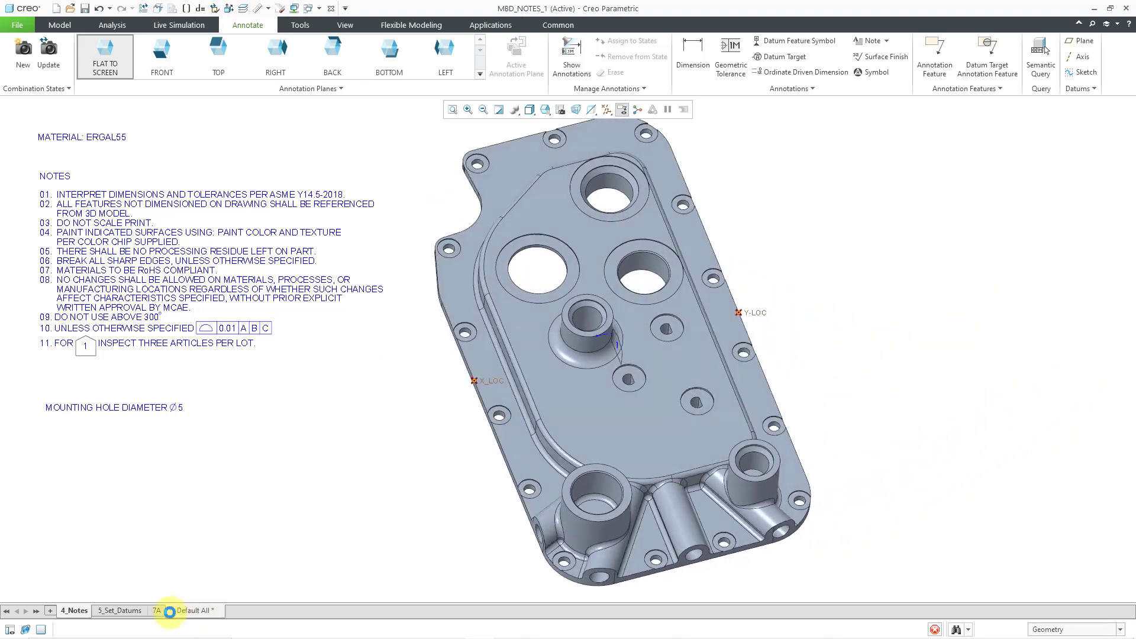
Step: Verify the note appears in the 7A, 5_Set_Datums and 4_Notes combination states
left_click(168, 610)
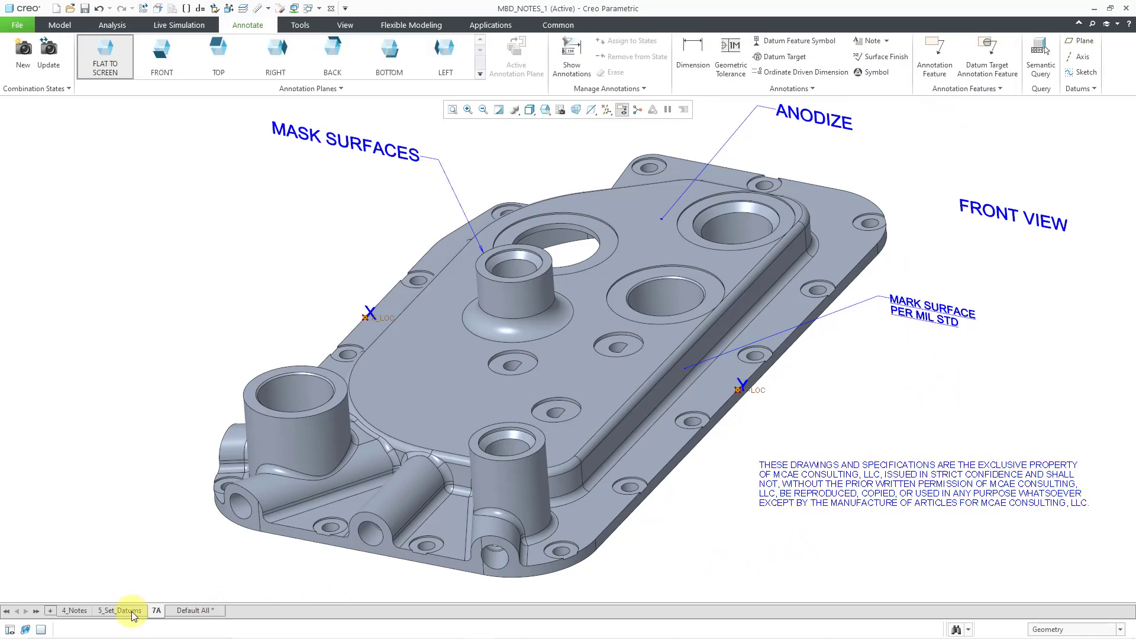
left_click(121, 610)
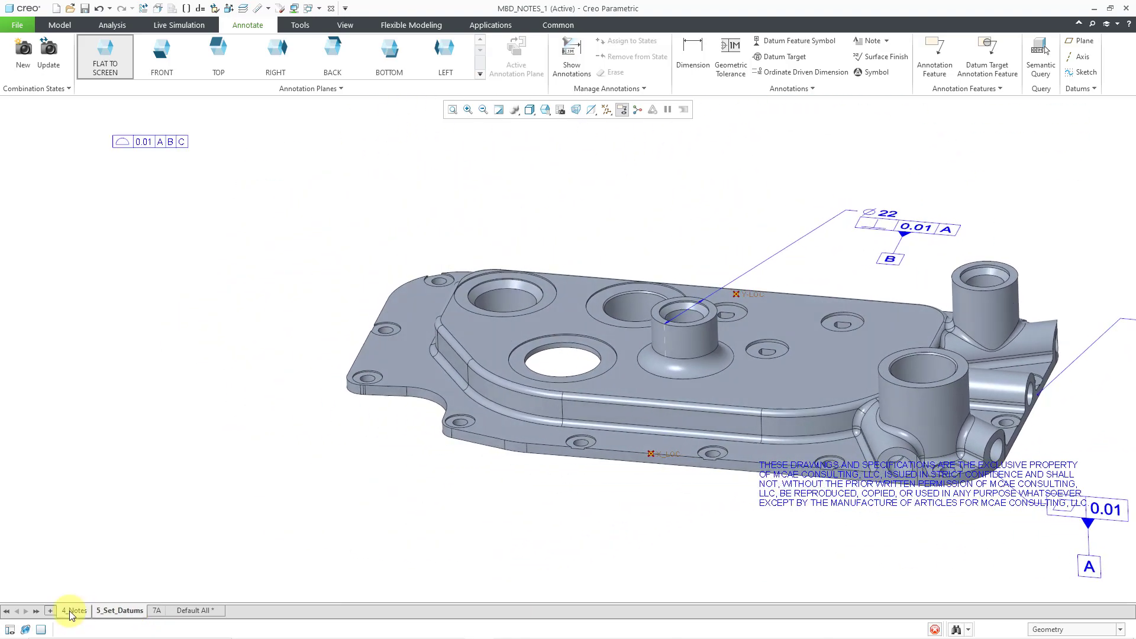
left_click(73, 610)
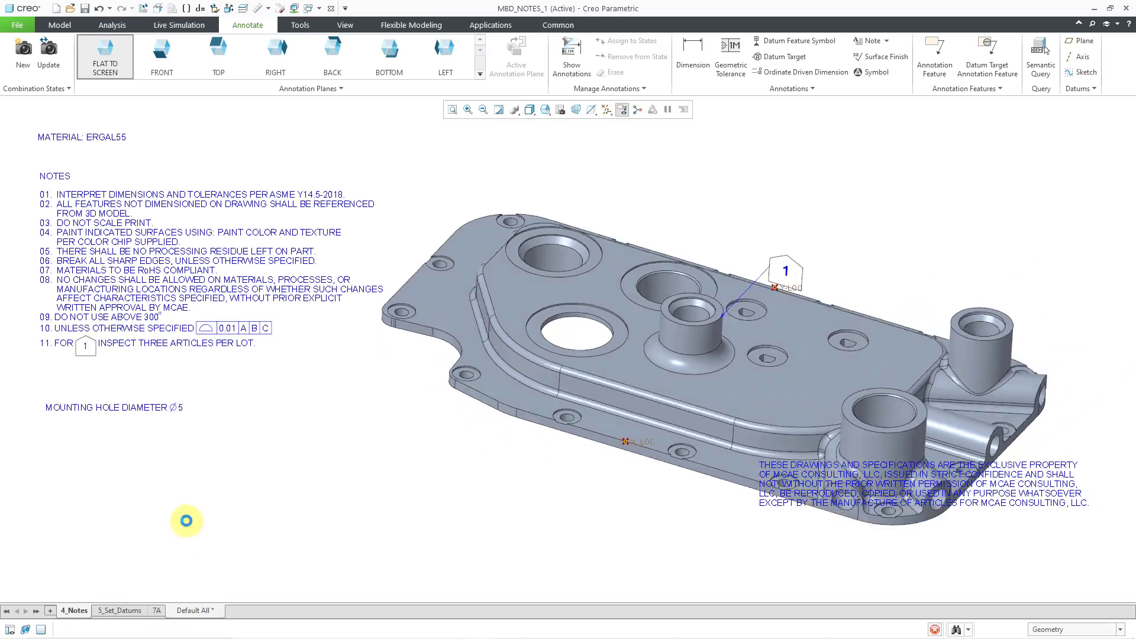